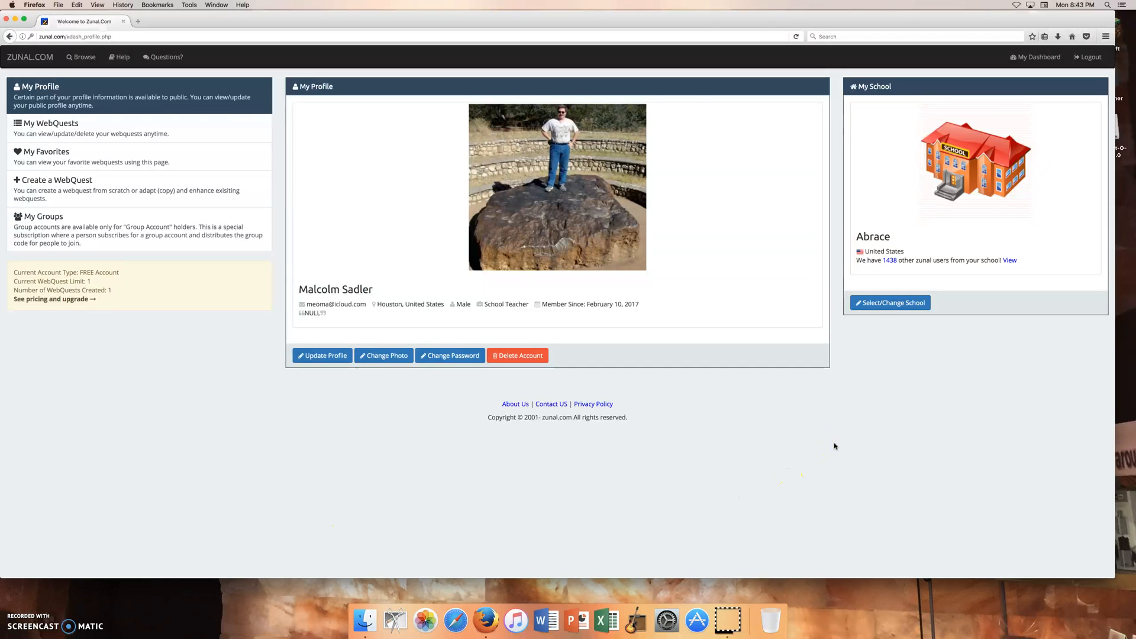
mouse_move(944, 296)
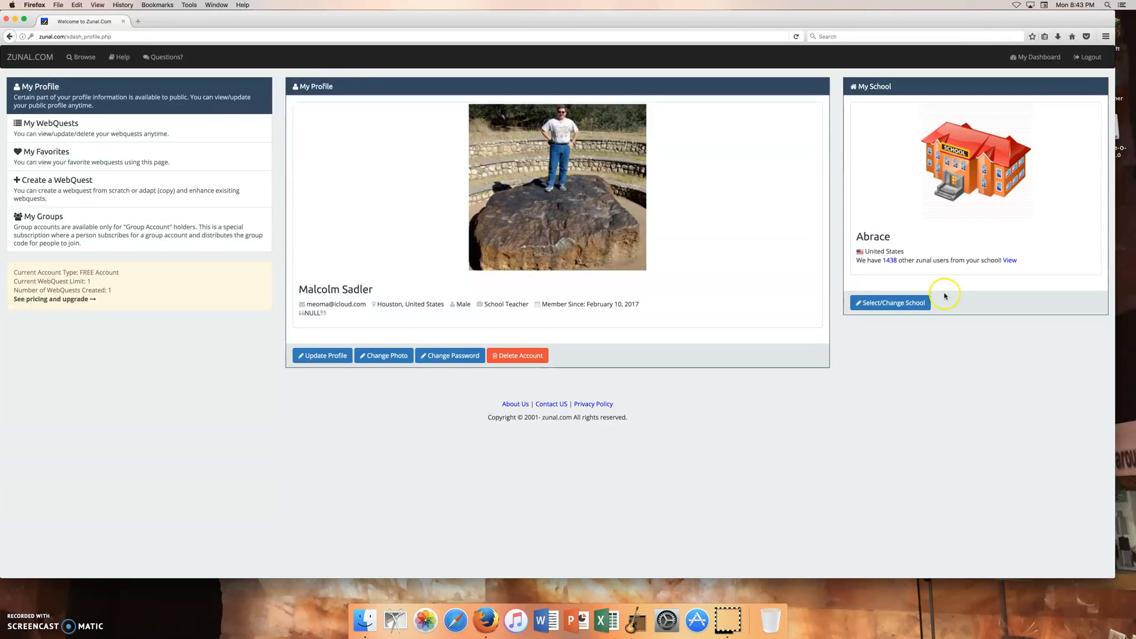
mouse_move(1030, 36)
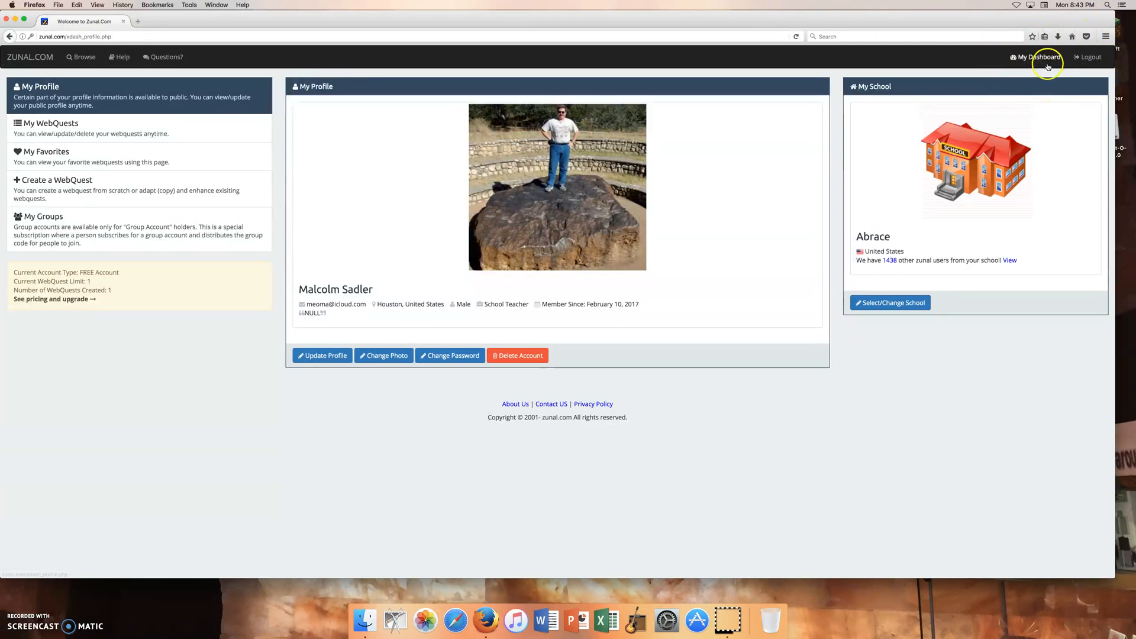
mouse_move(1090, 57)
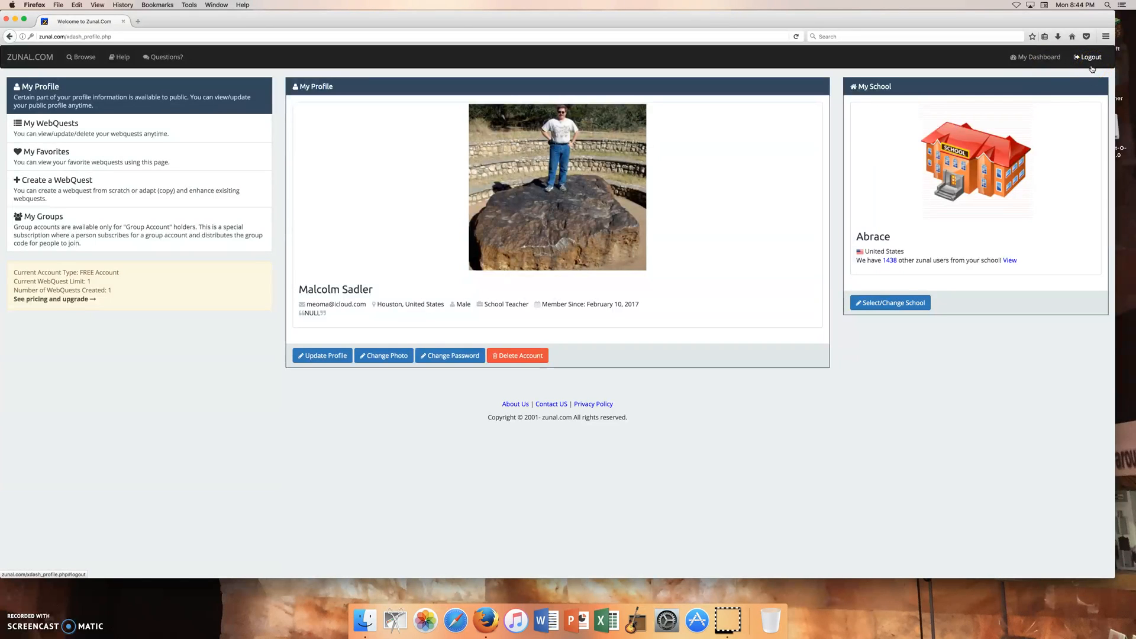
mouse_move(1027, 129)
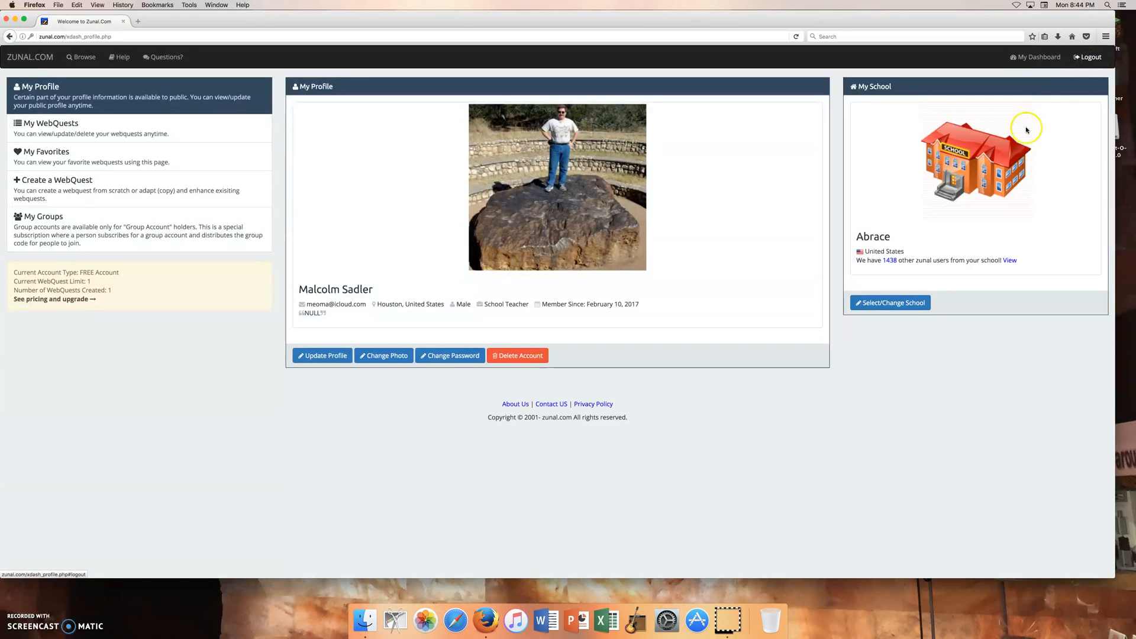
mouse_move(753, 320)
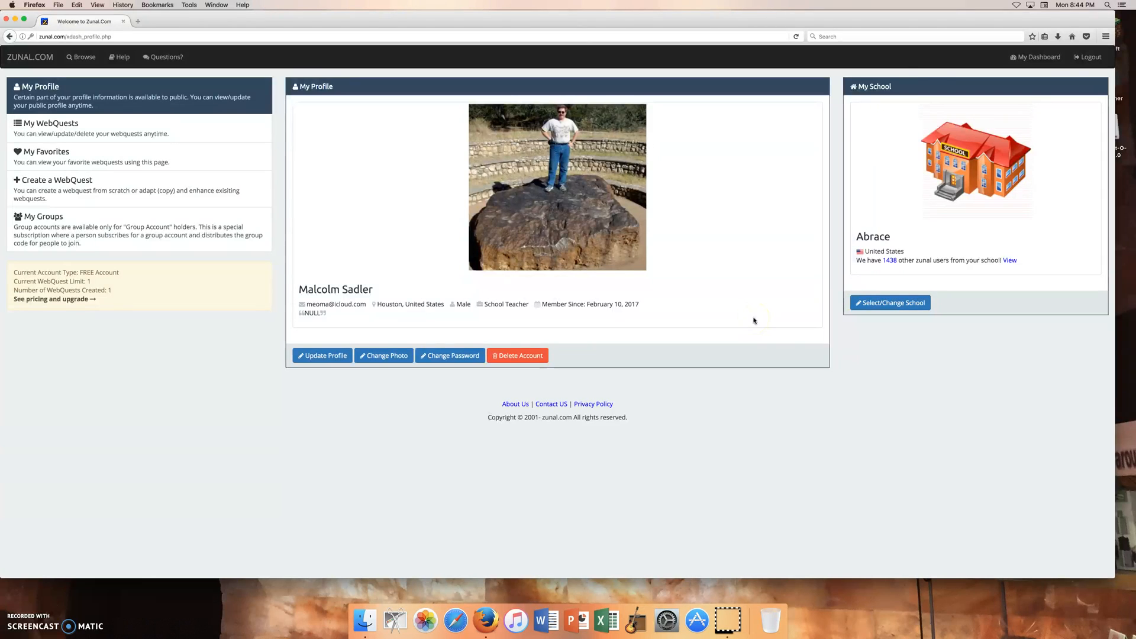
mouse_move(1063, 75)
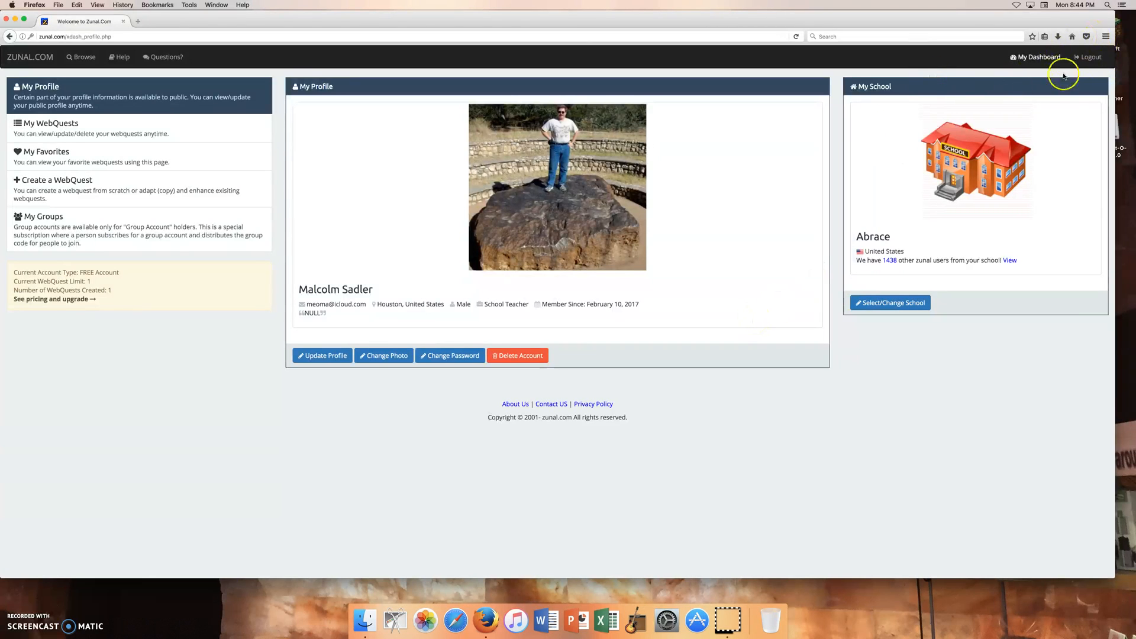
mouse_move(1088, 74)
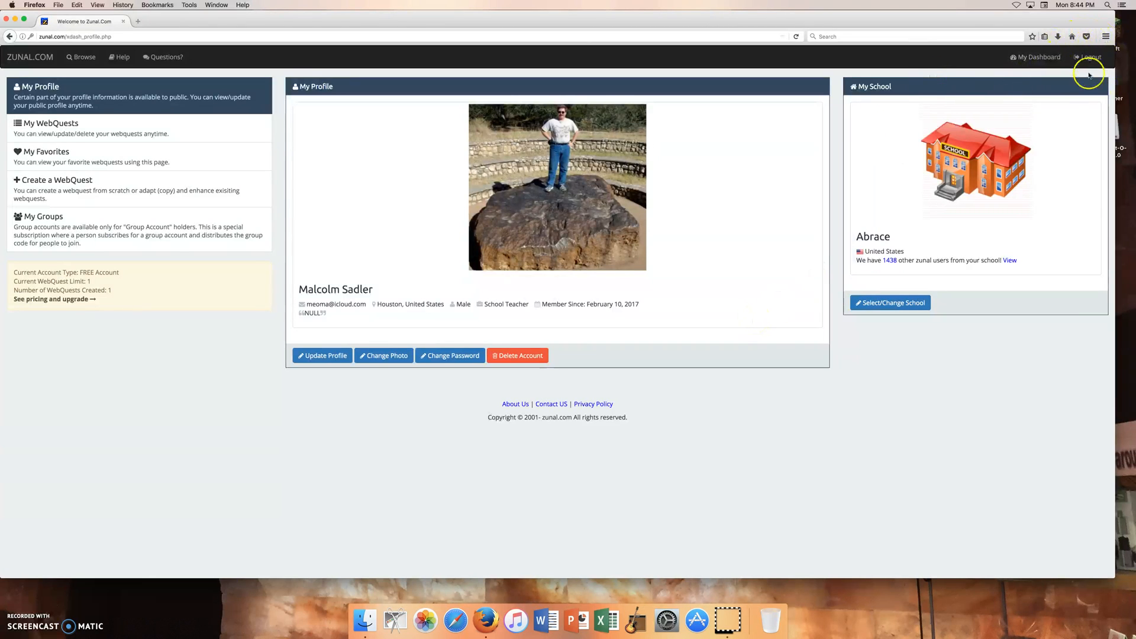
mouse_move(1061, 111)
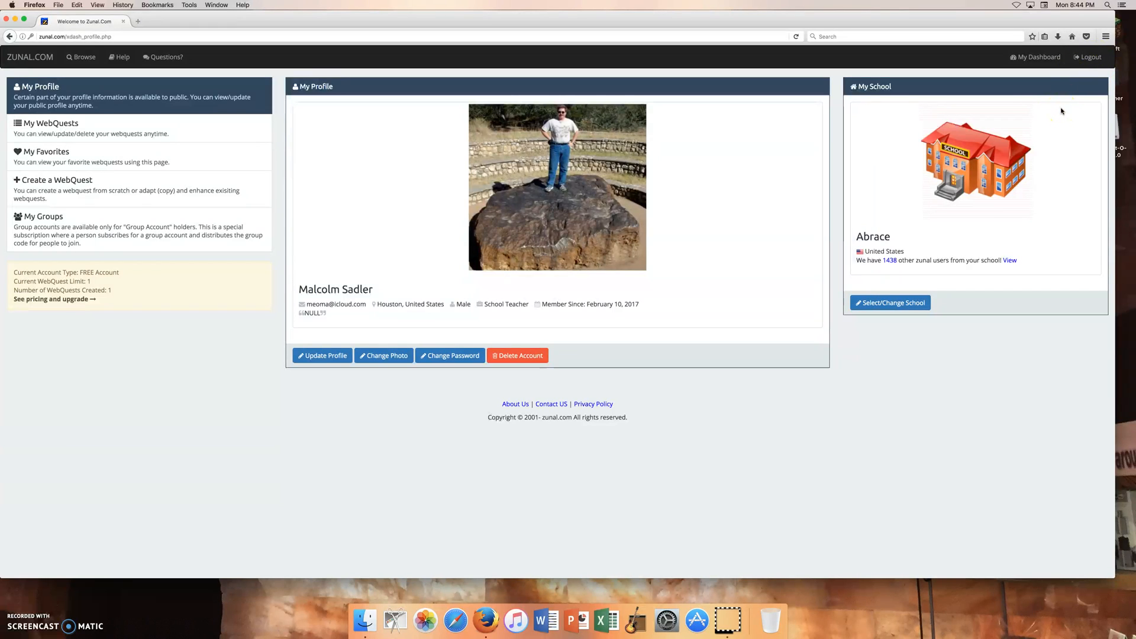
mouse_move(907, 77)
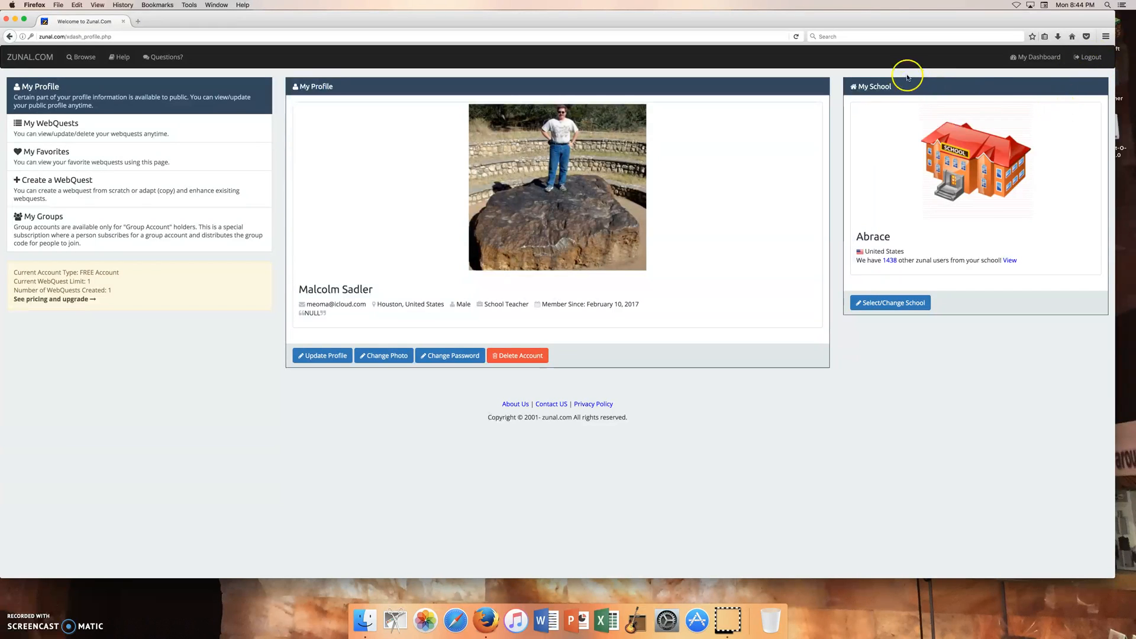
mouse_move(907, 76)
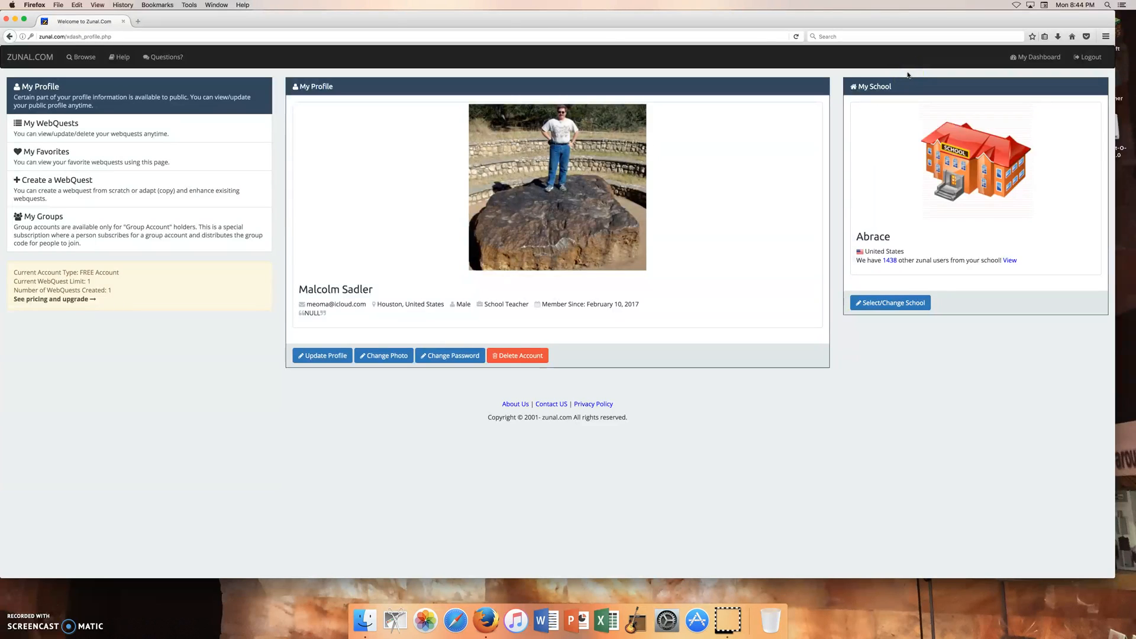
mouse_move(266, 235)
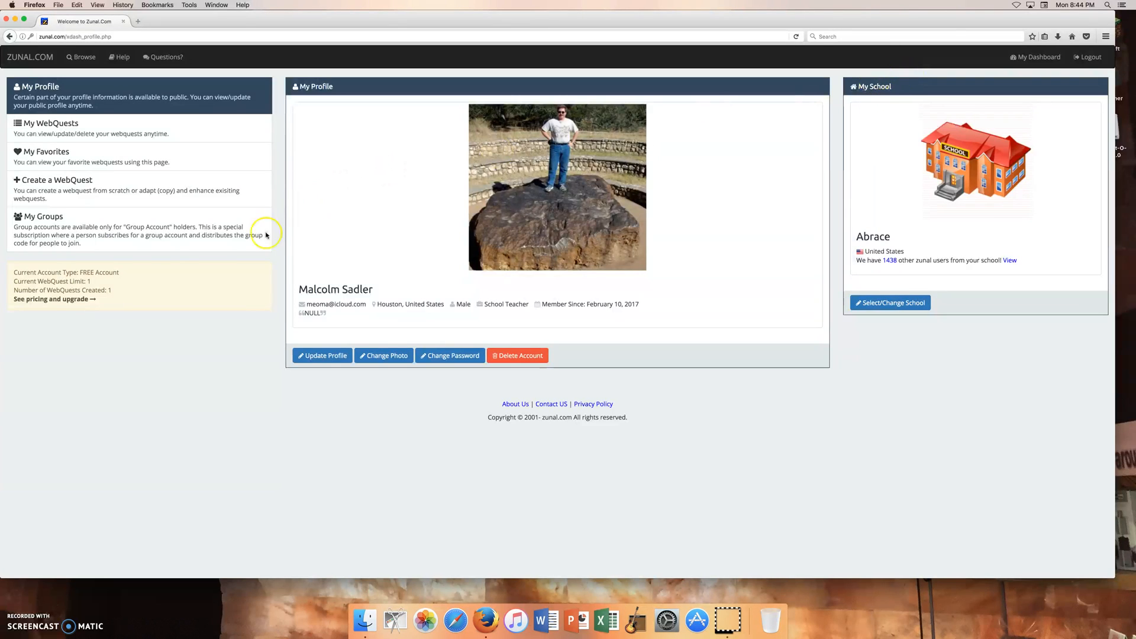
mouse_move(268, 268)
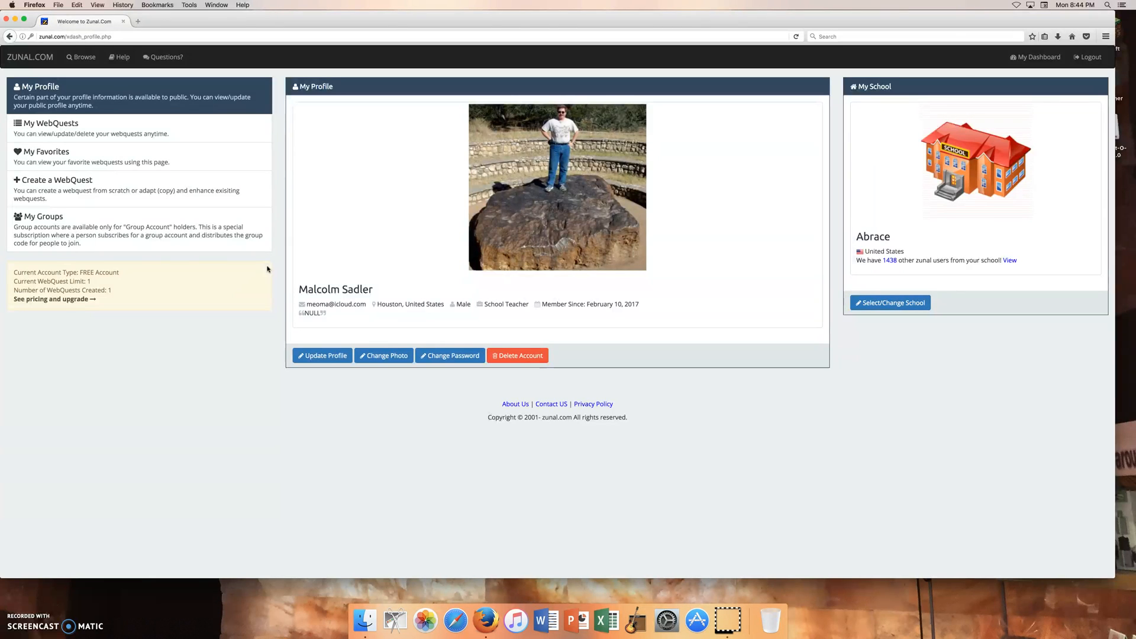
mouse_move(273, 267)
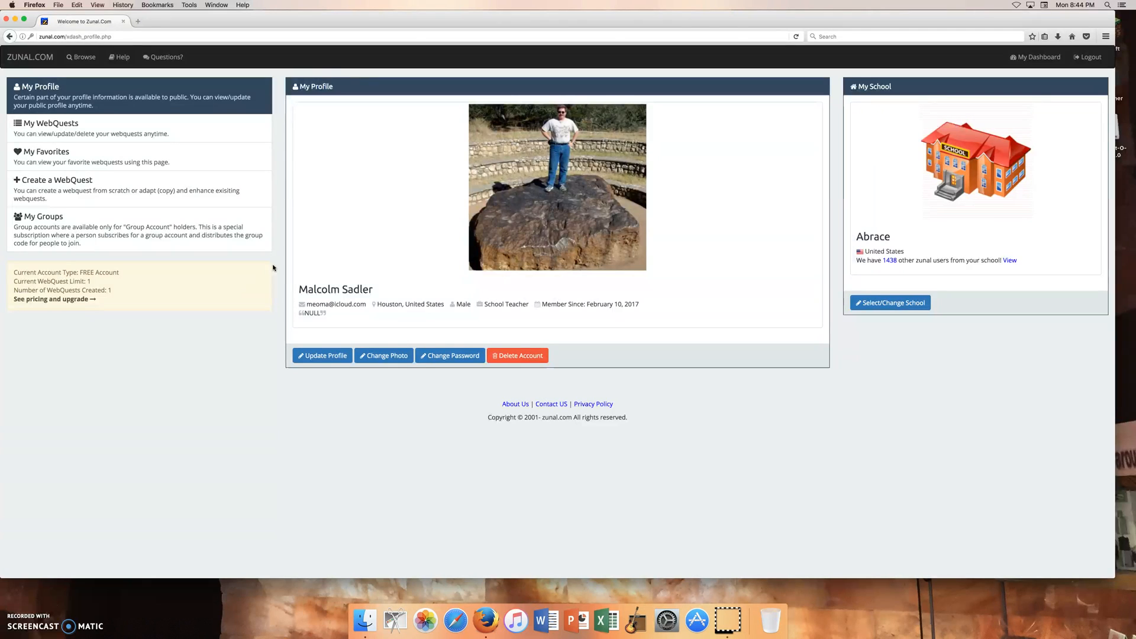
mouse_move(41, 79)
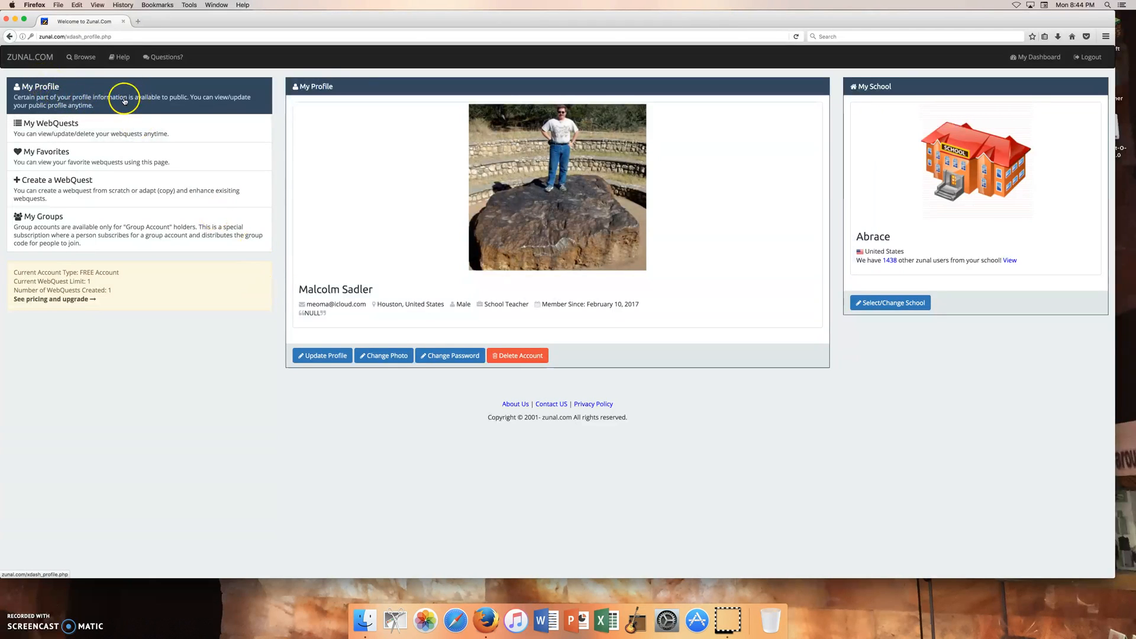
mouse_move(93, 105)
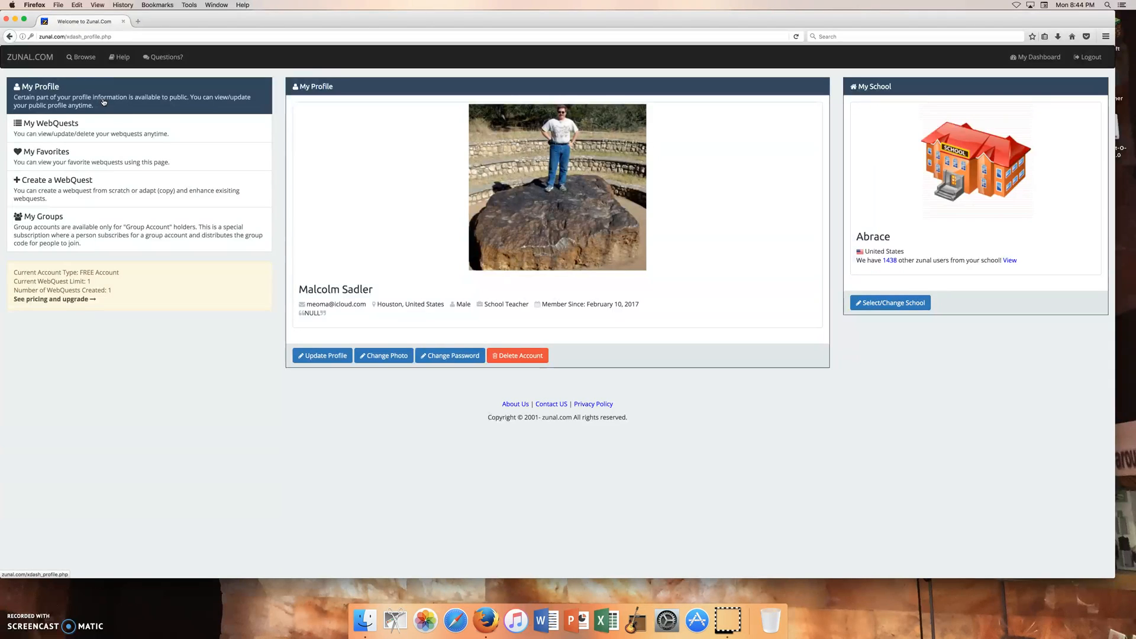
mouse_move(49, 123)
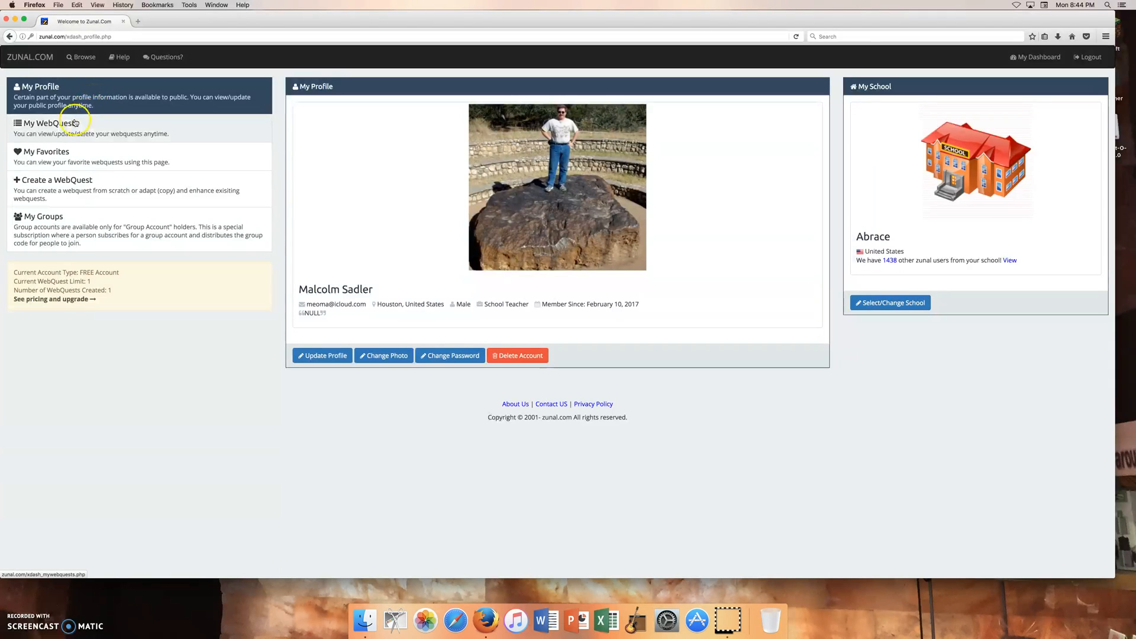
List My WebQuests and open 'How to create a Webquest' for viewing and updating
left_click(51, 123)
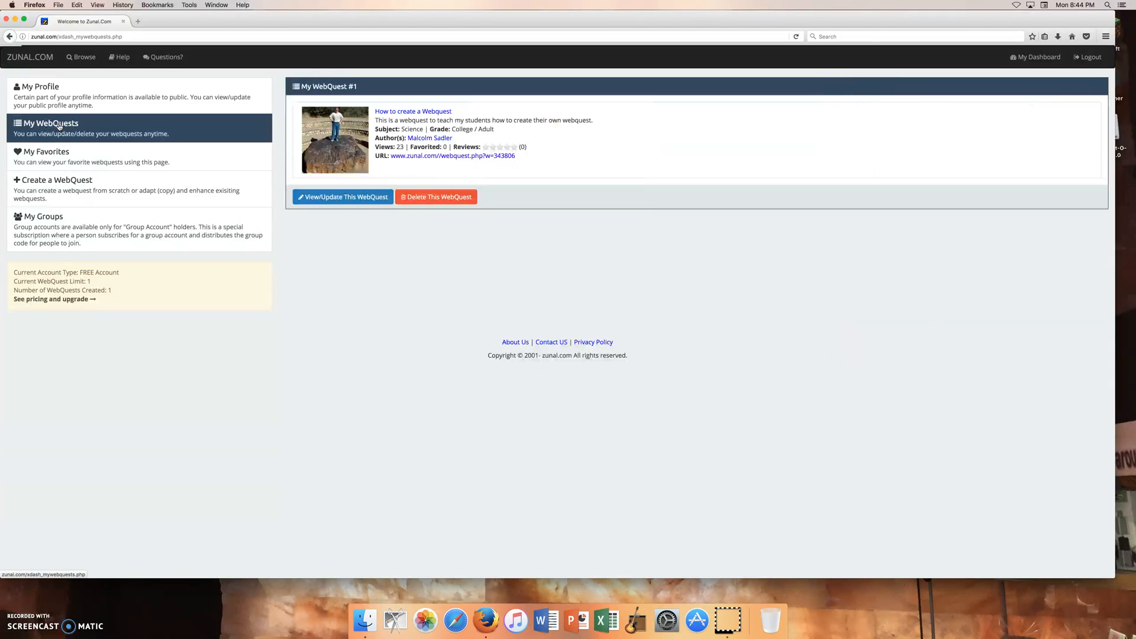
mouse_move(342, 197)
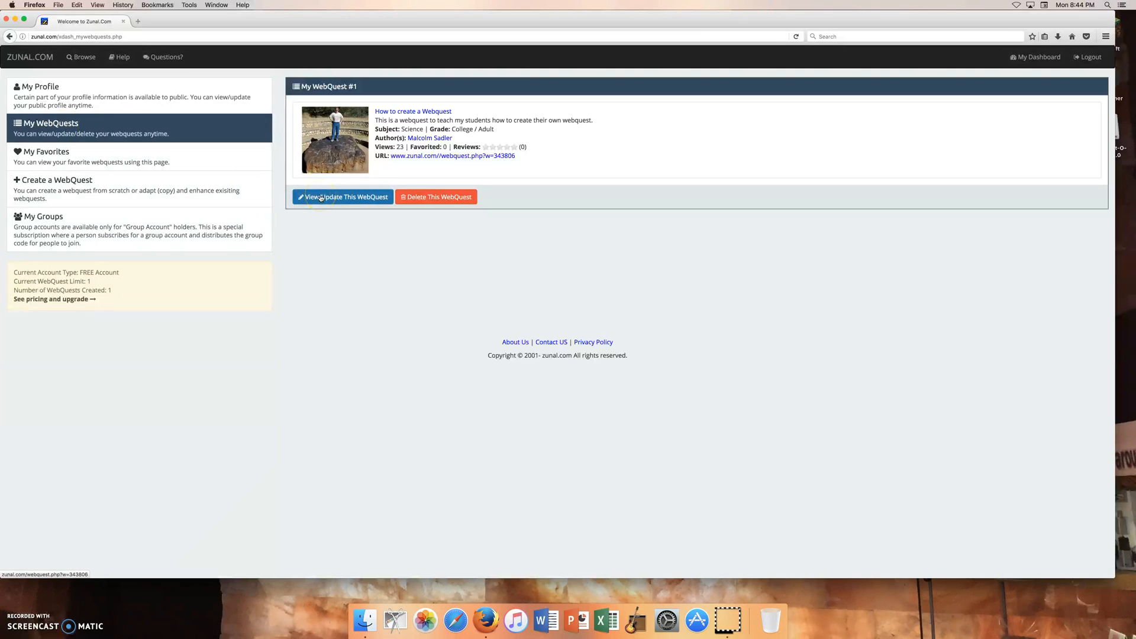
left_click(341, 197)
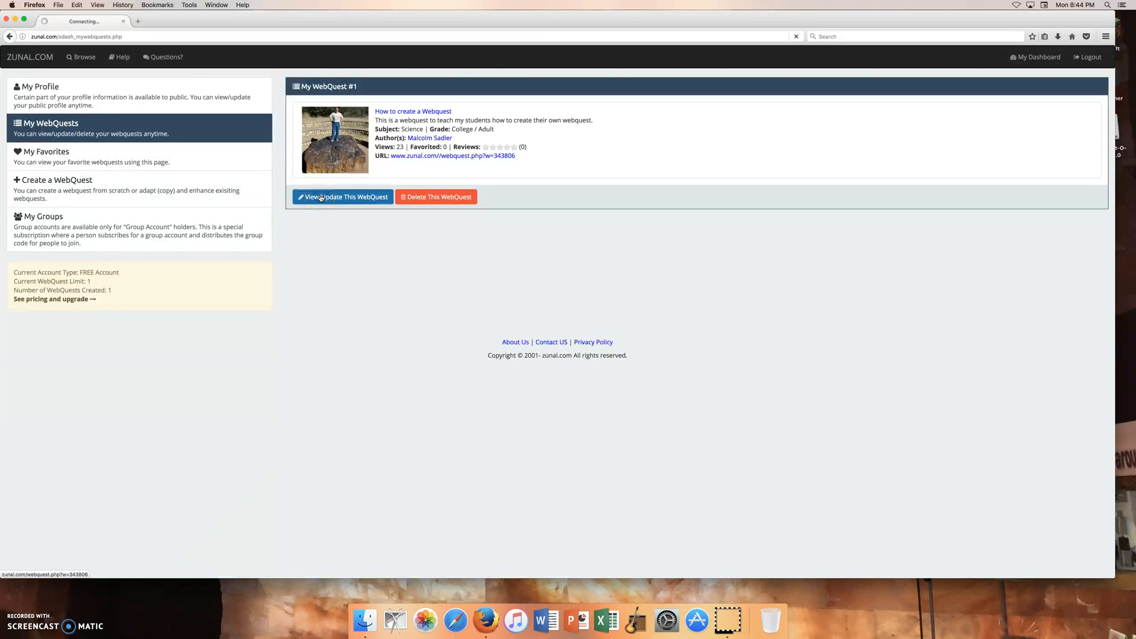
Scroll the Welcome page down to the 'Mr. Sadler's Original Webquest Site' link
left_click(343, 197)
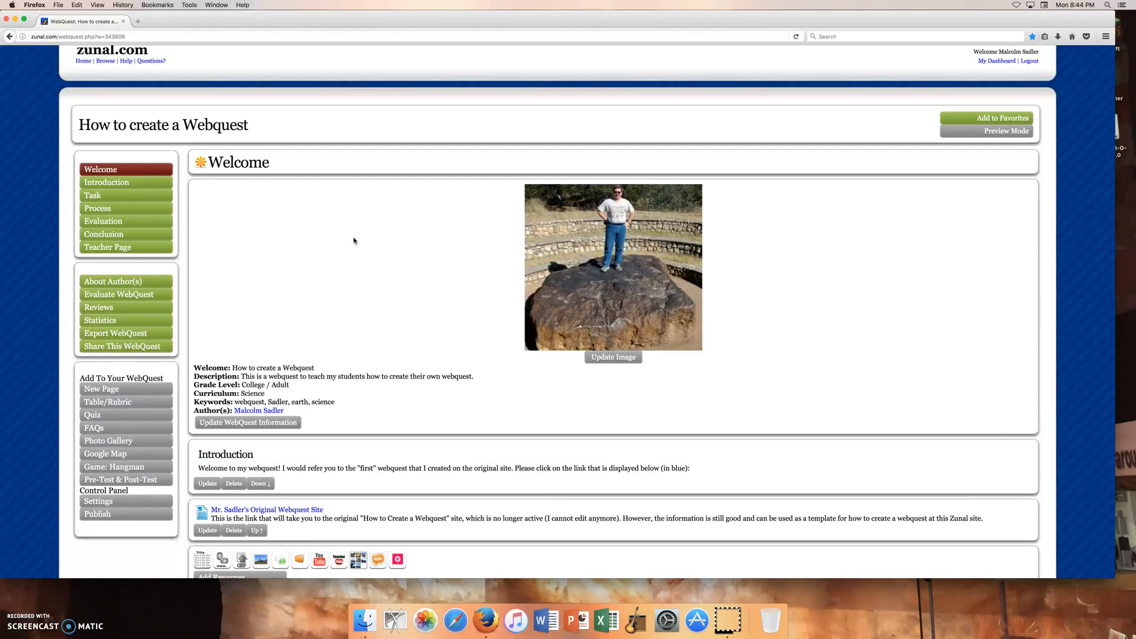
mouse_move(340, 243)
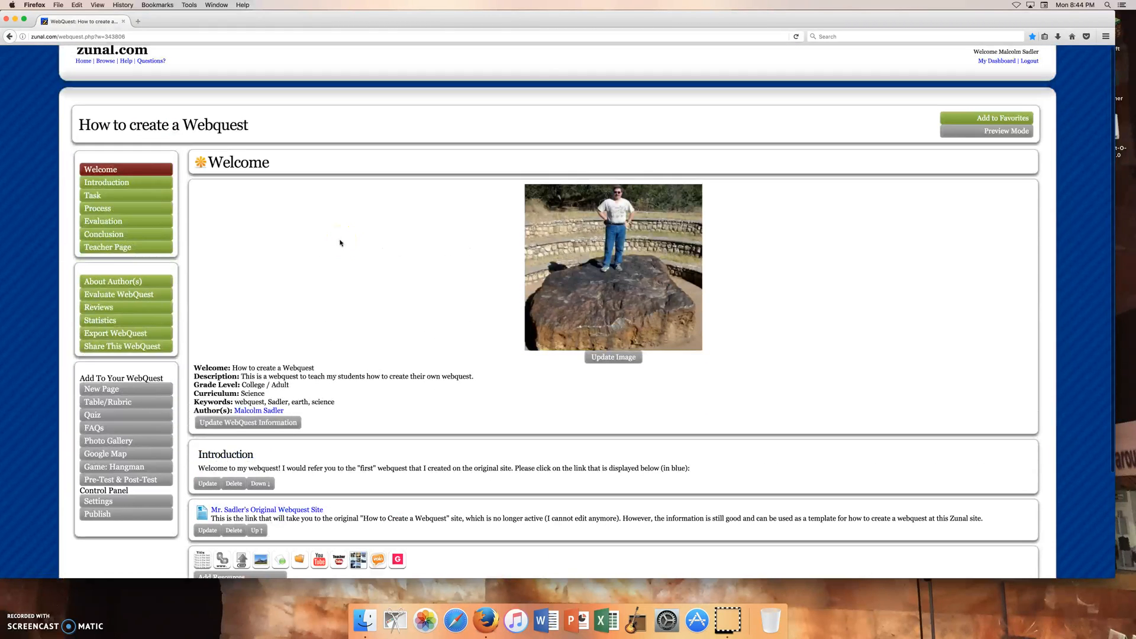
mouse_move(152, 178)
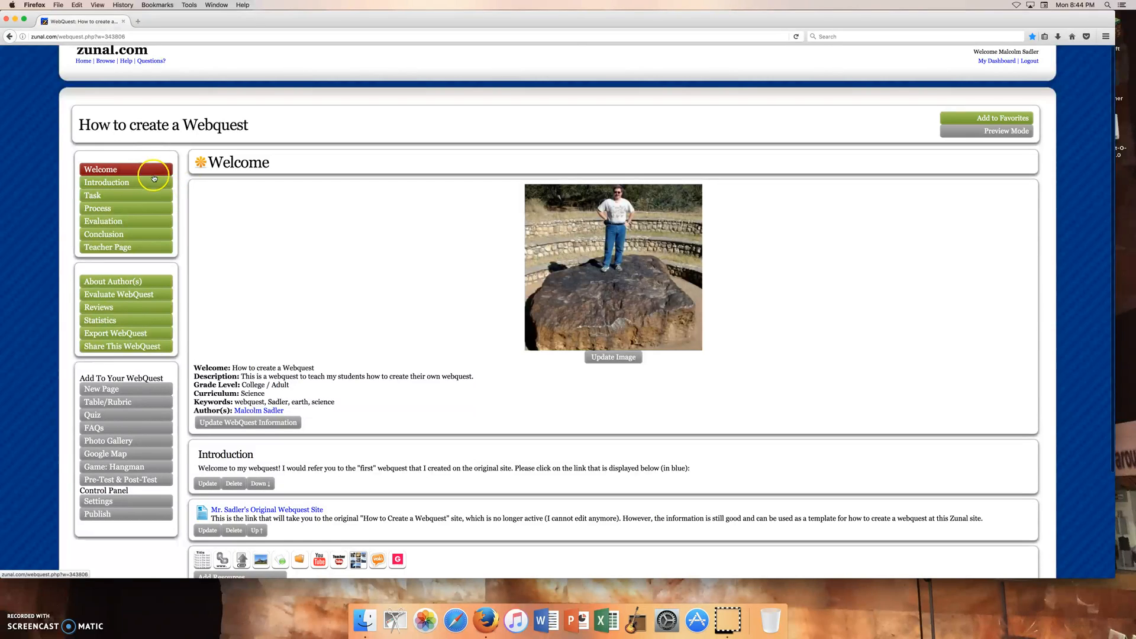
mouse_move(234, 204)
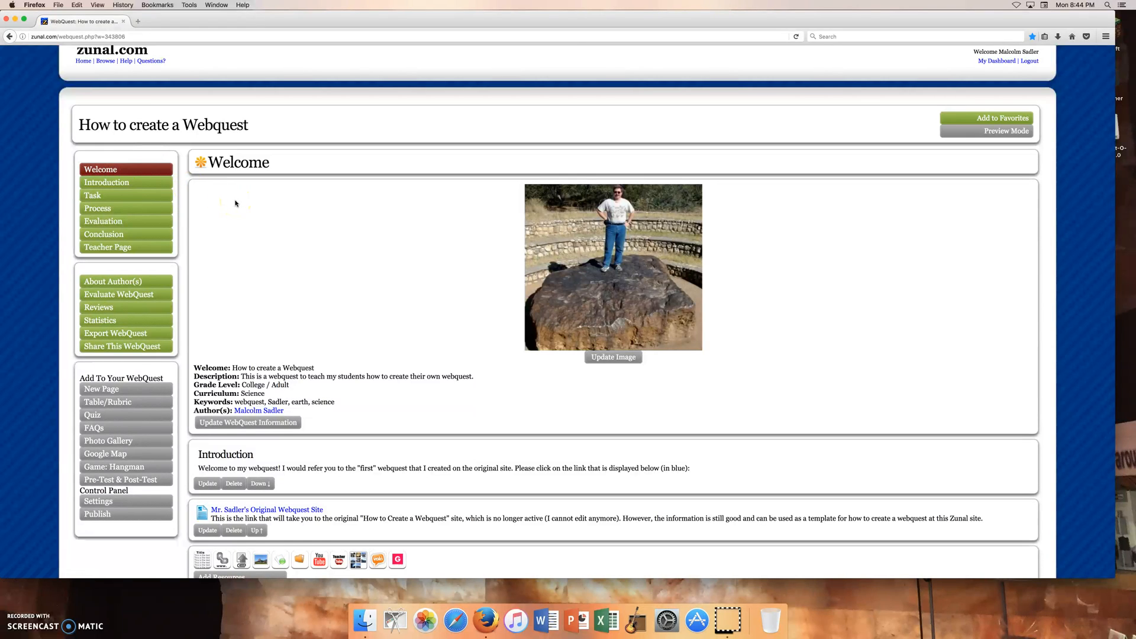
mouse_move(236, 226)
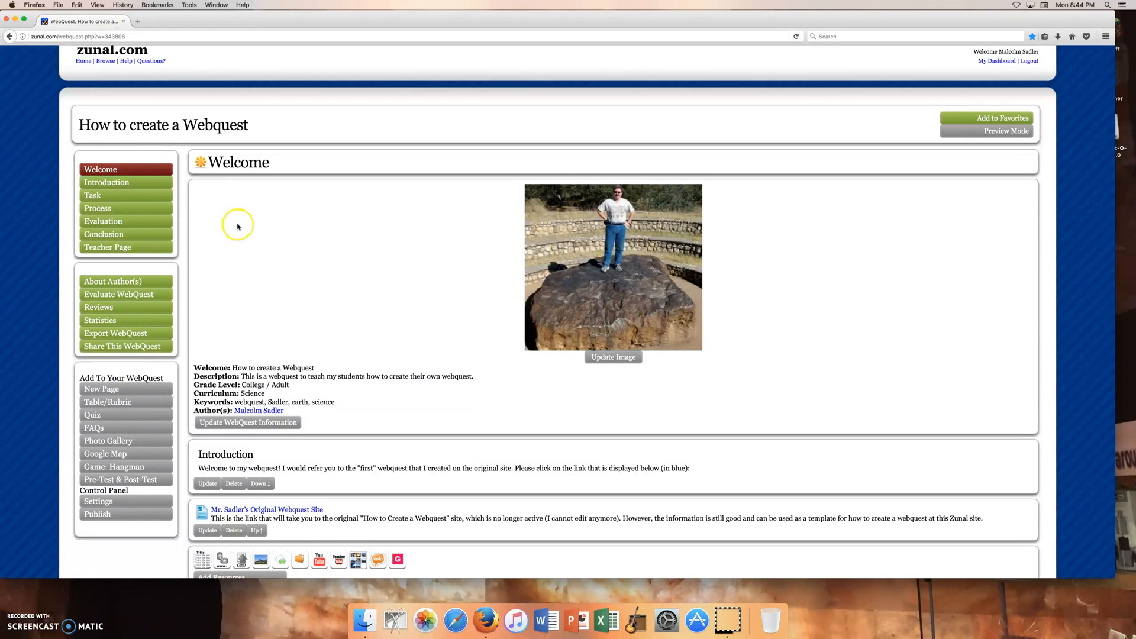
mouse_move(236, 227)
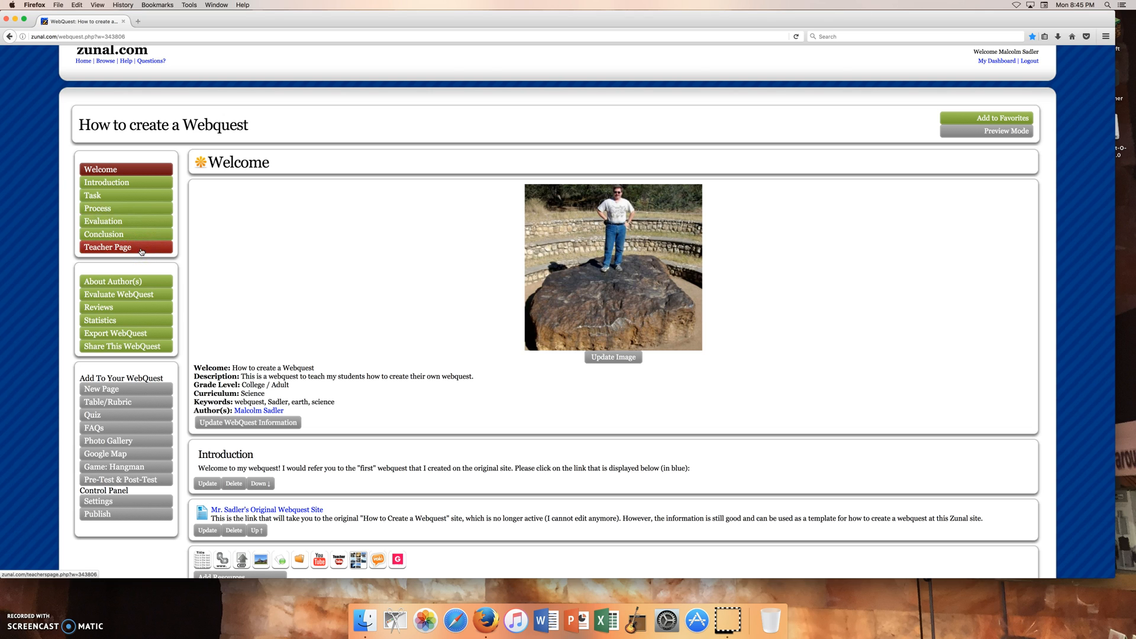
mouse_move(273, 258)
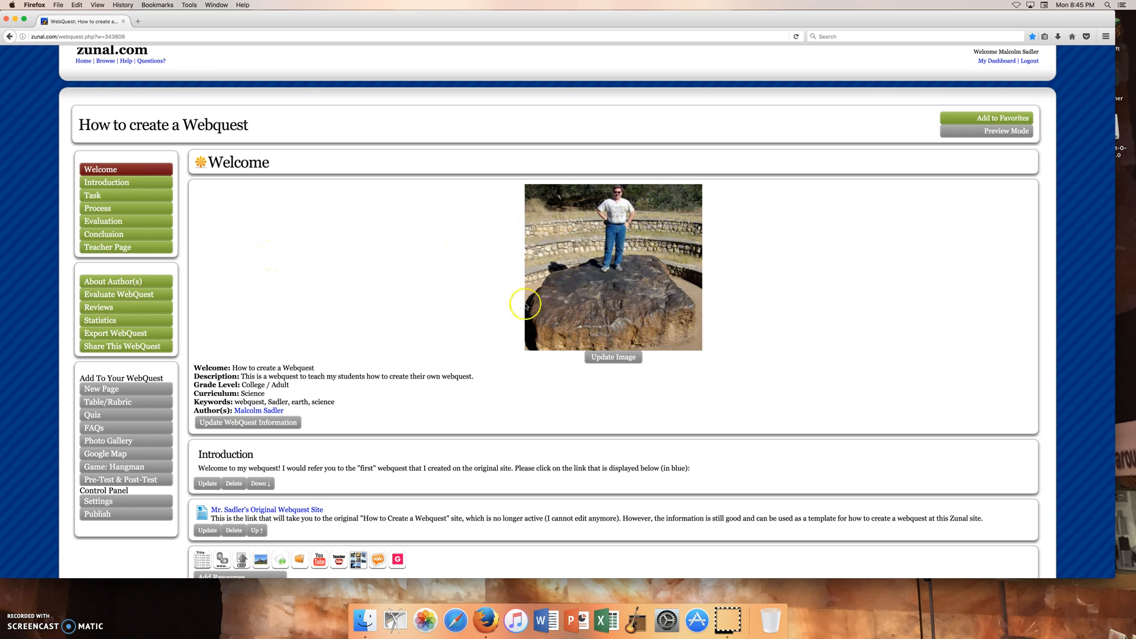
scroll("down", 3)
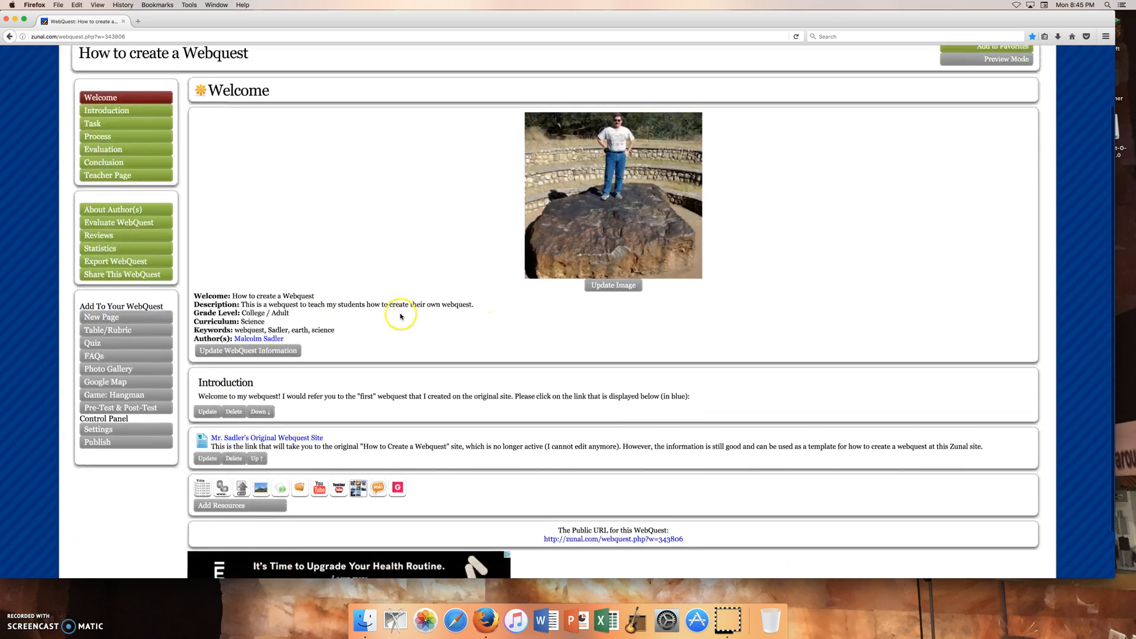
scroll("down", 3)
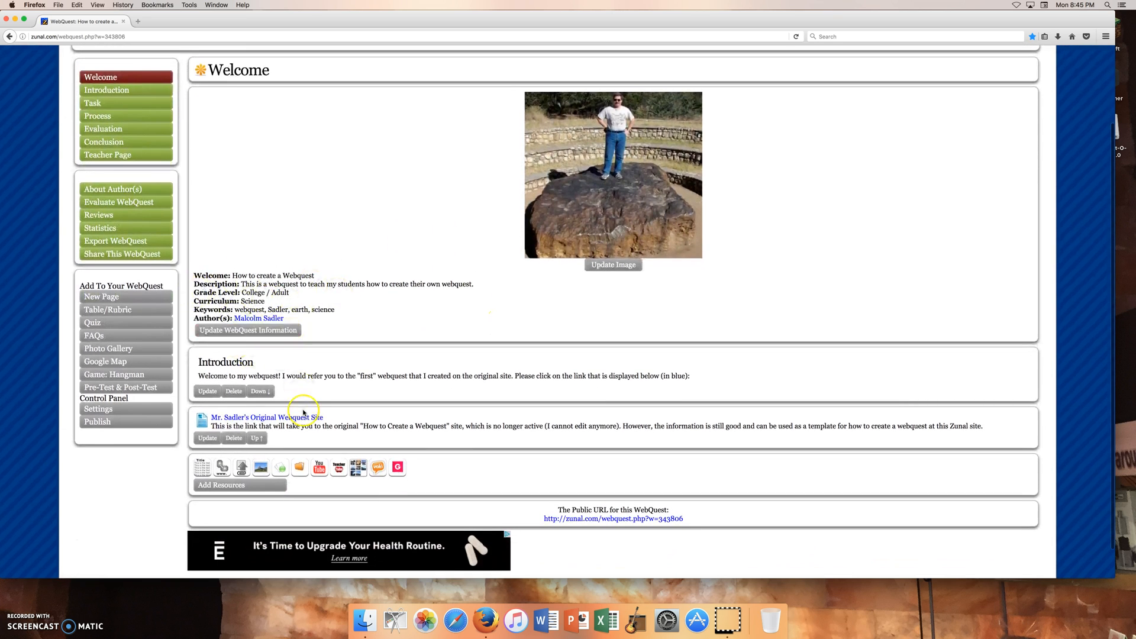
mouse_move(267, 417)
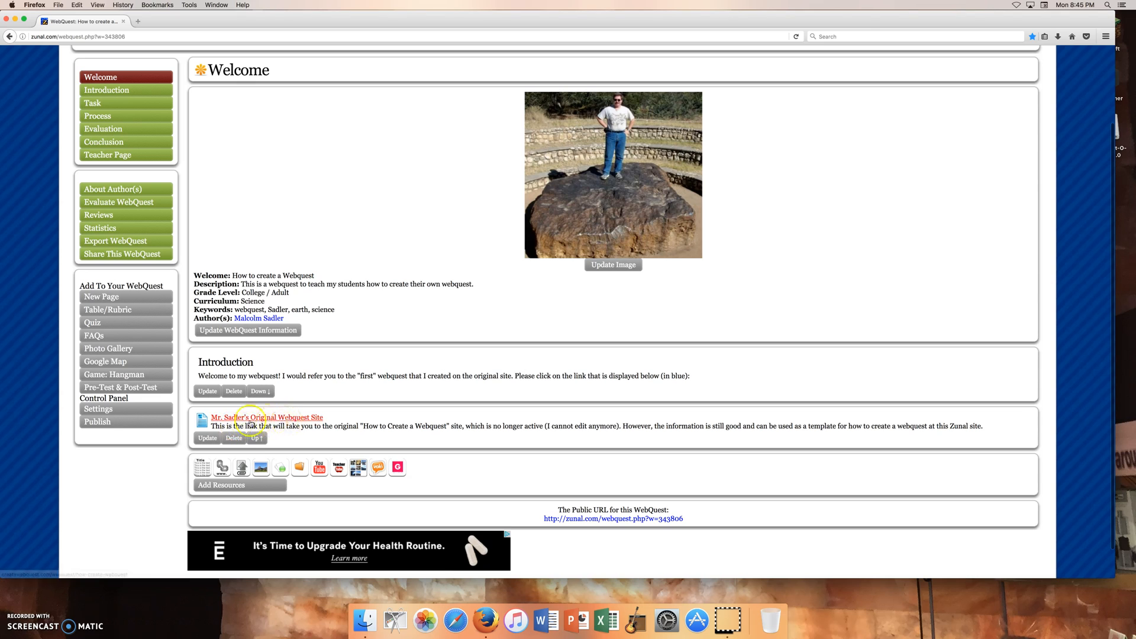
left_click(267, 417)
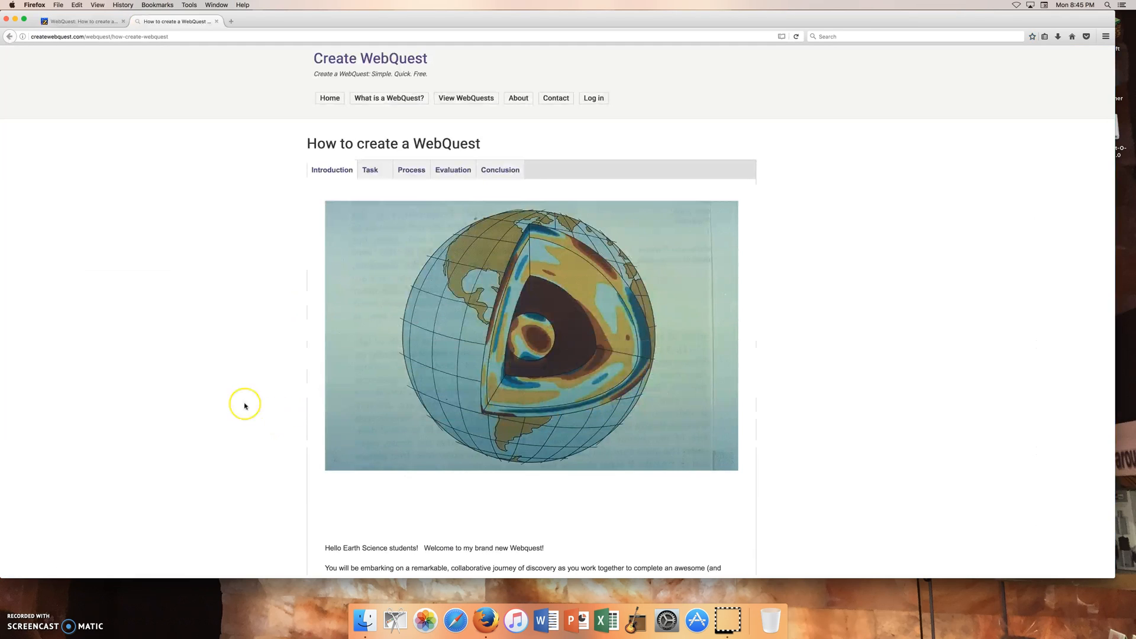
mouse_move(339, 183)
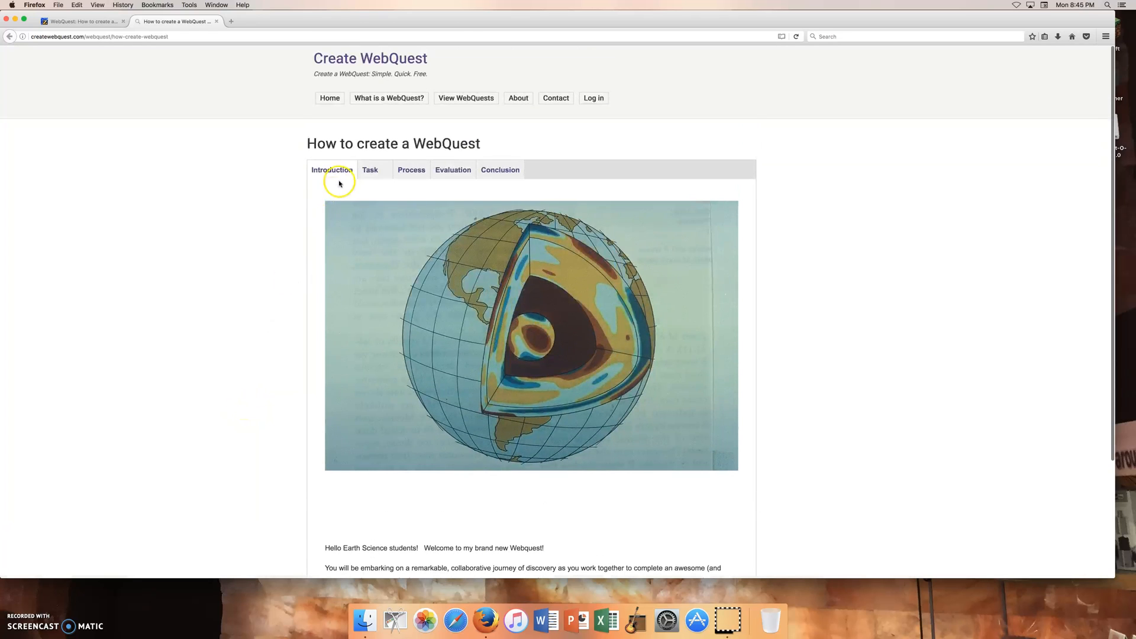
left_click(371, 170)
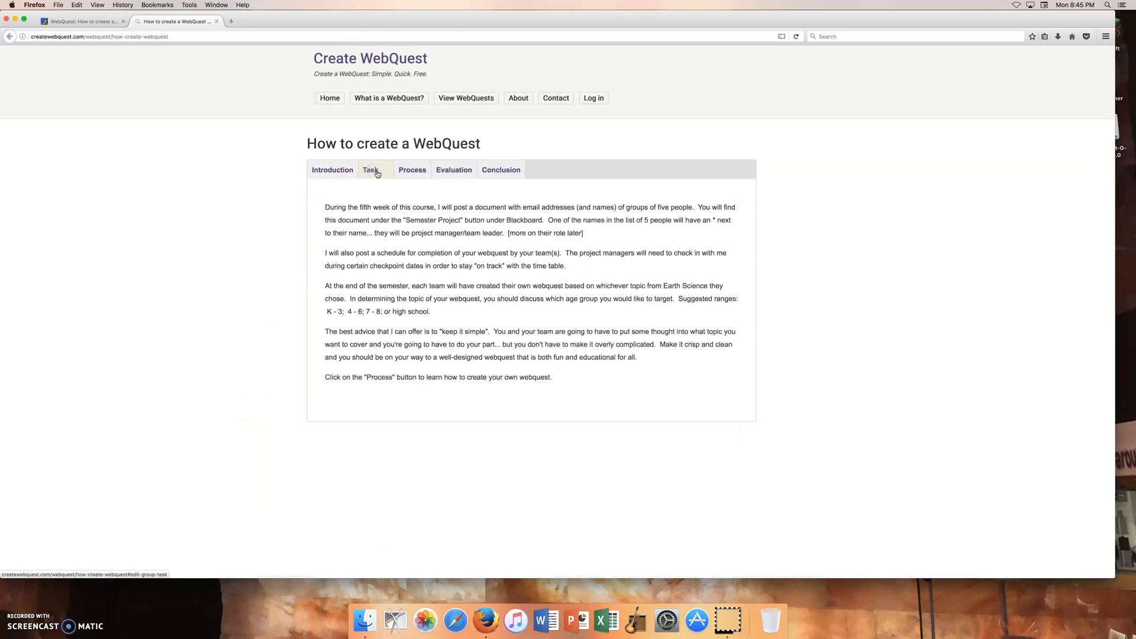
left_click(452, 170)
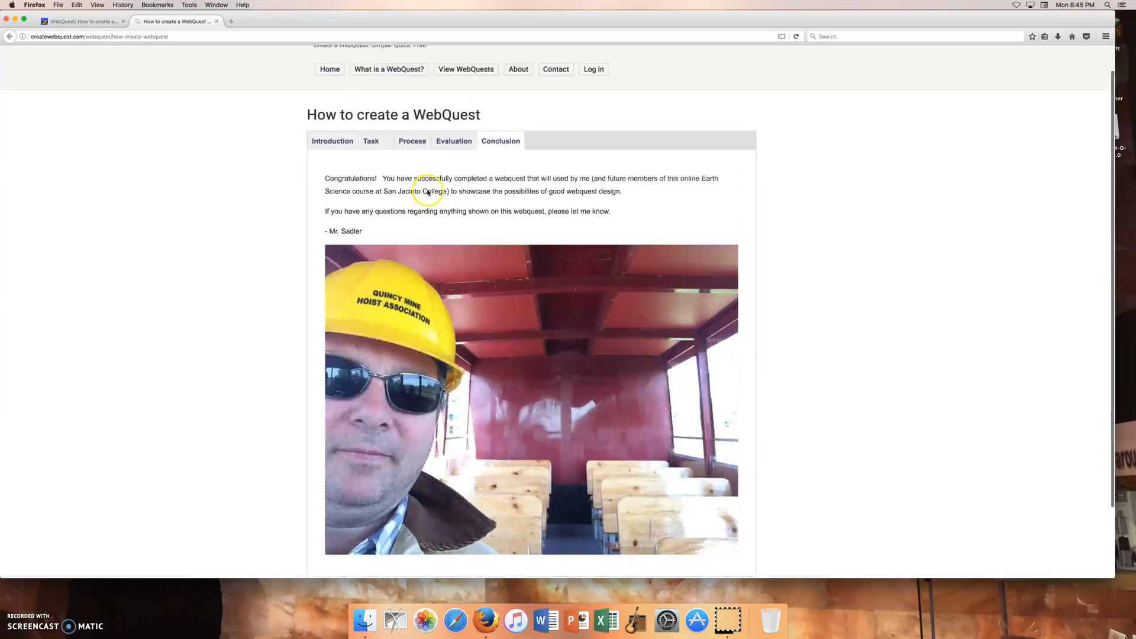
scroll("up", 3)
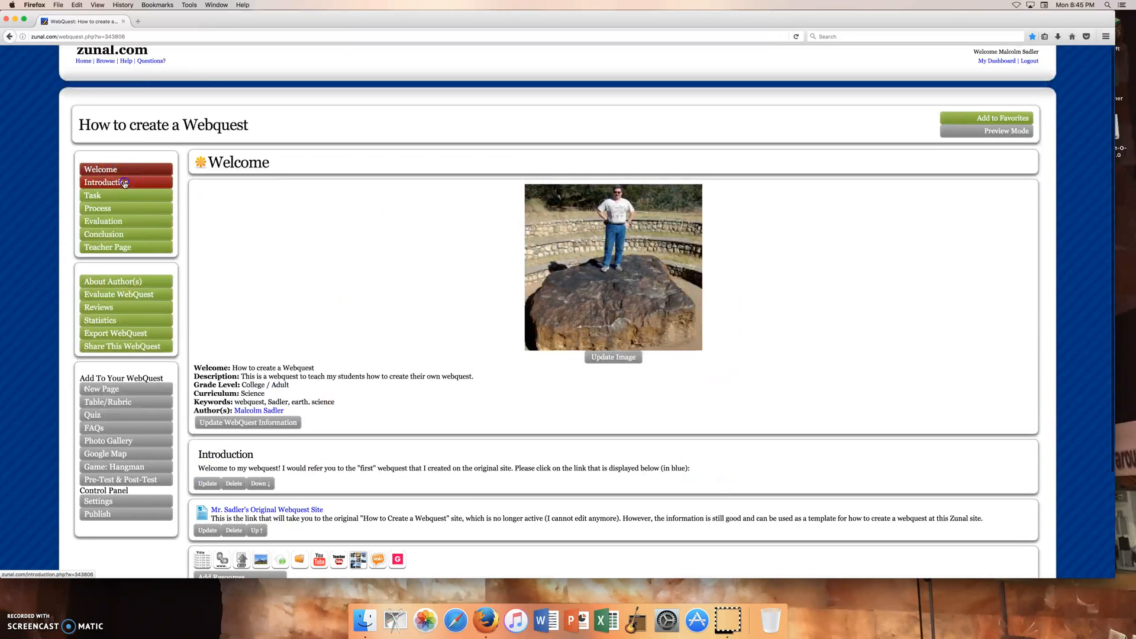
View the Introduction page with its hard-hat photo and introduction-writing advice
left_click(106, 181)
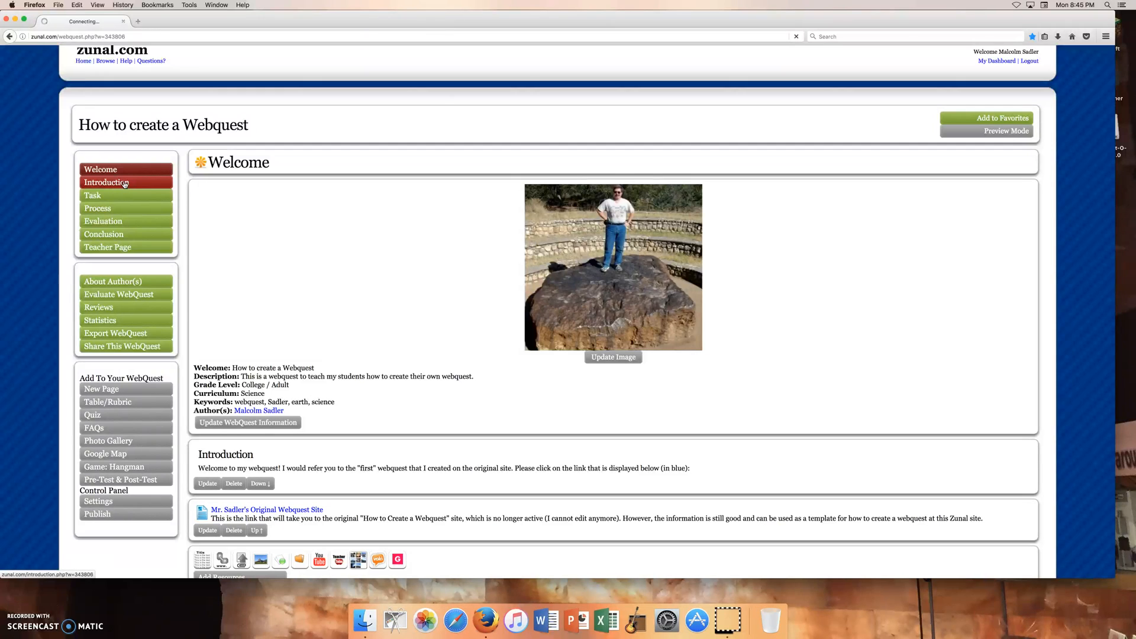
left_click(106, 182)
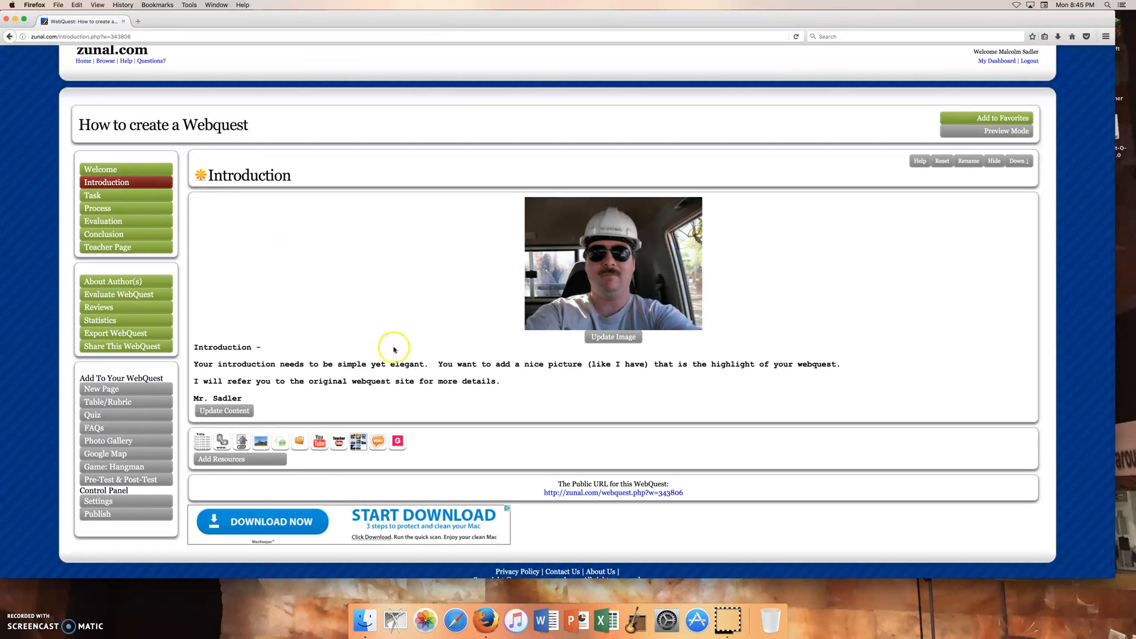
mouse_move(282, 367)
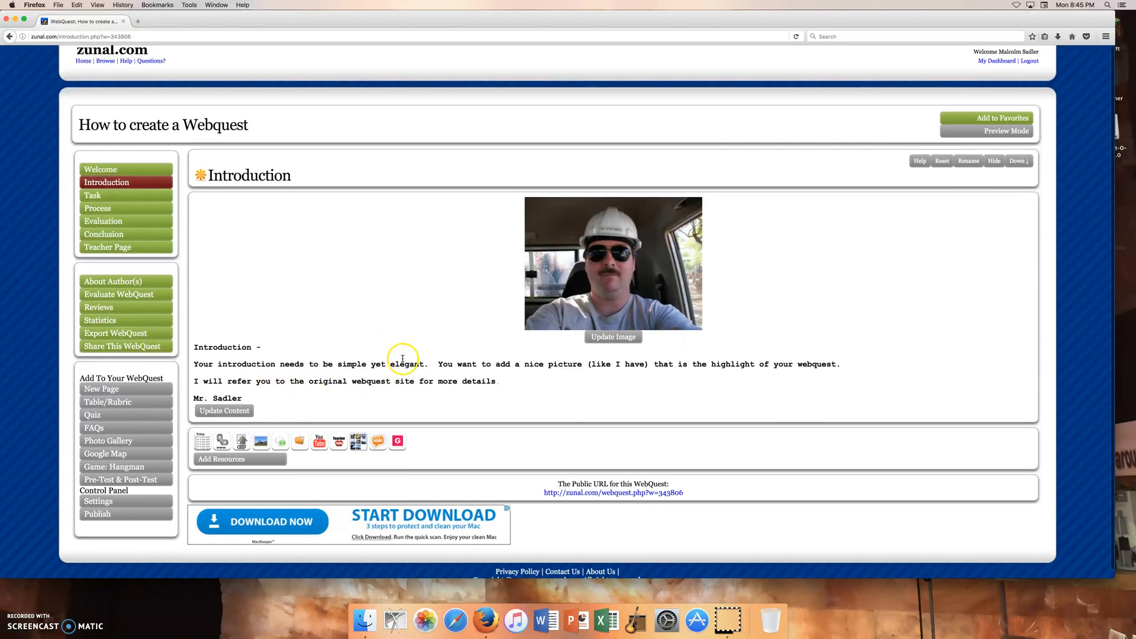
mouse_move(561, 360)
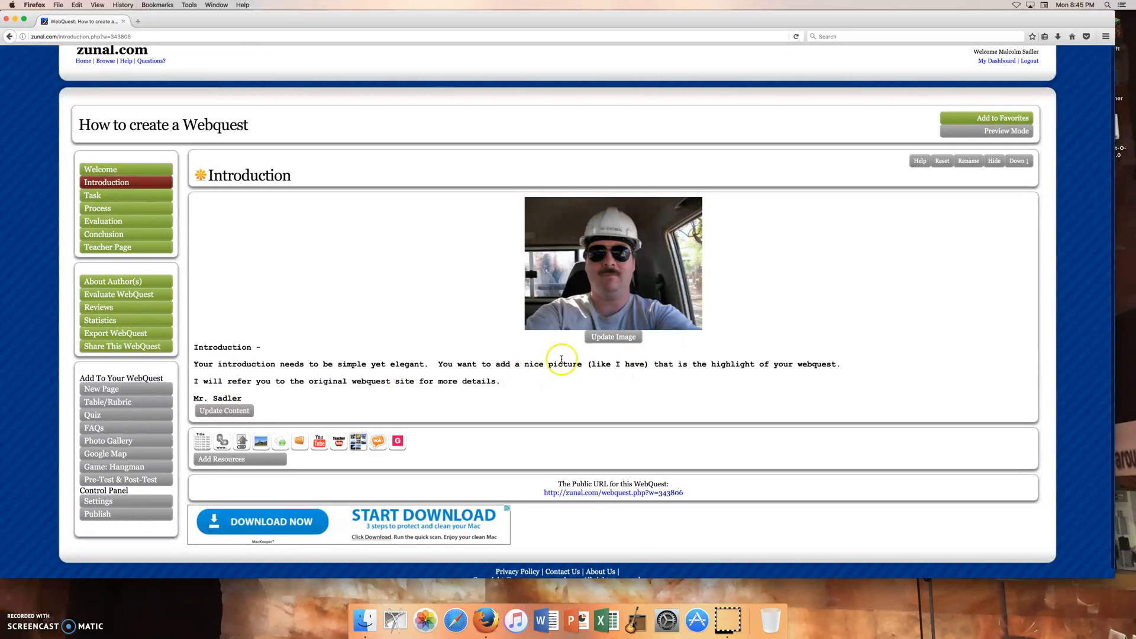
mouse_move(356, 427)
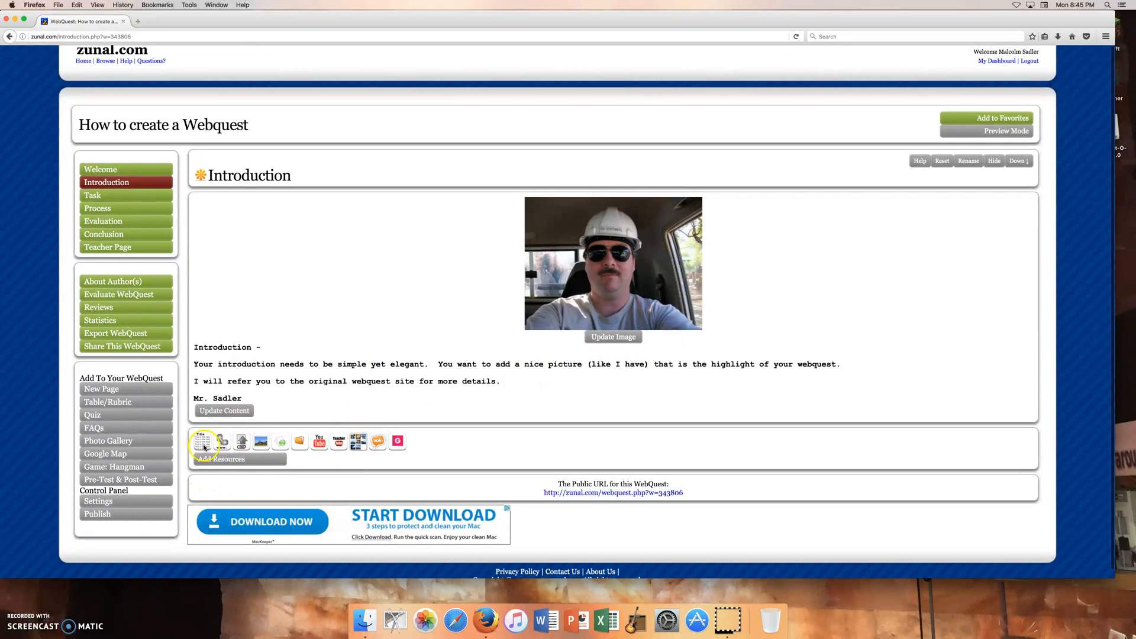
mouse_move(319, 440)
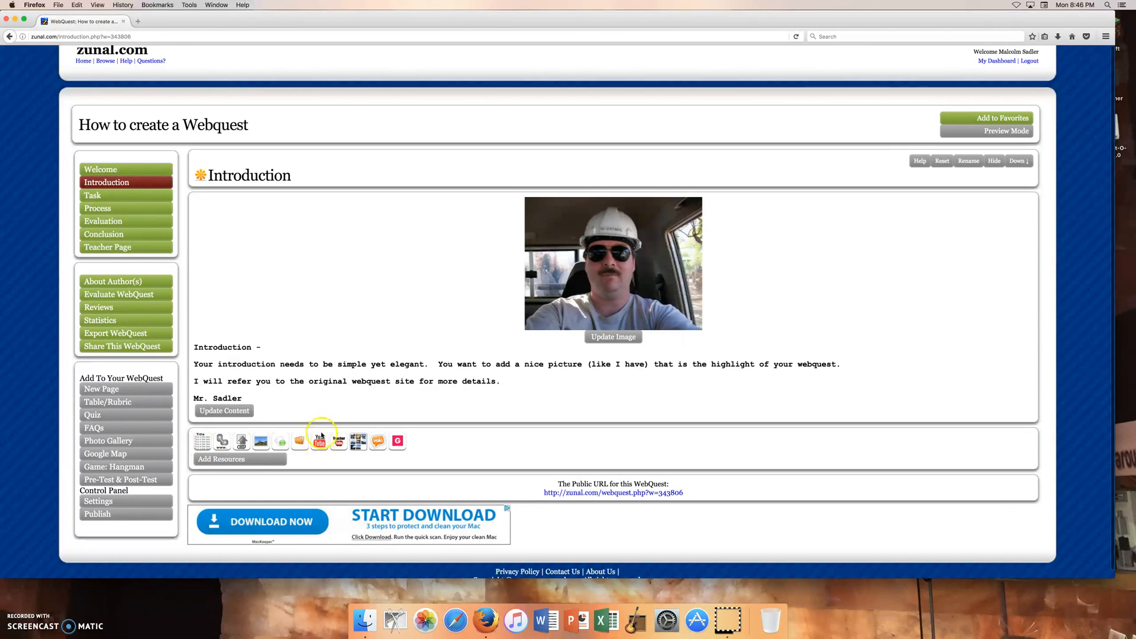
mouse_move(222, 441)
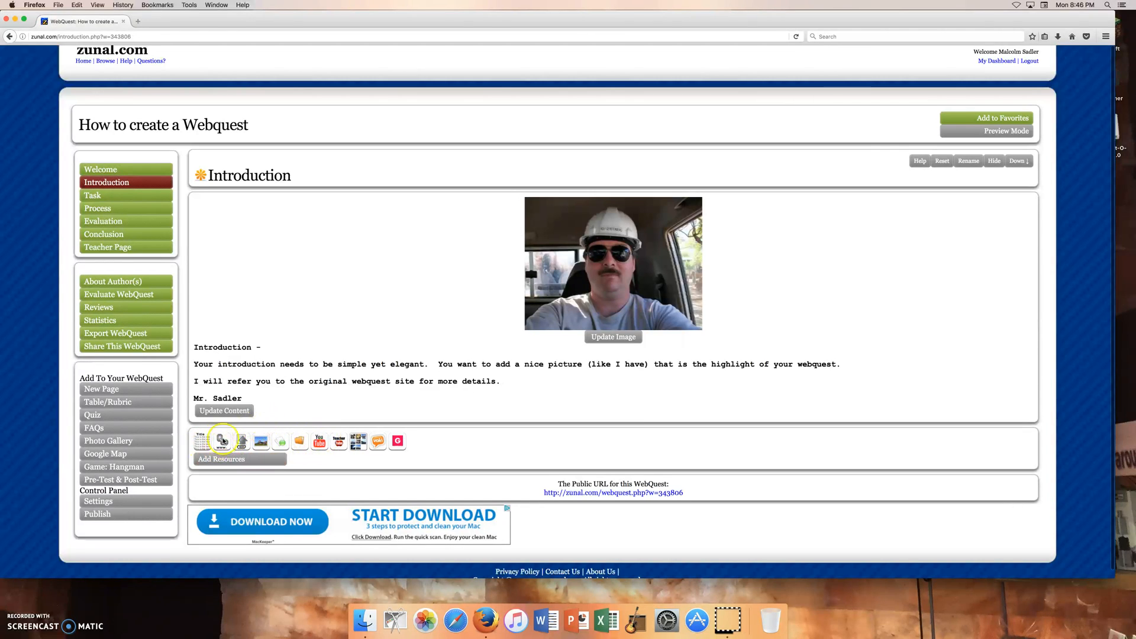
mouse_move(390, 323)
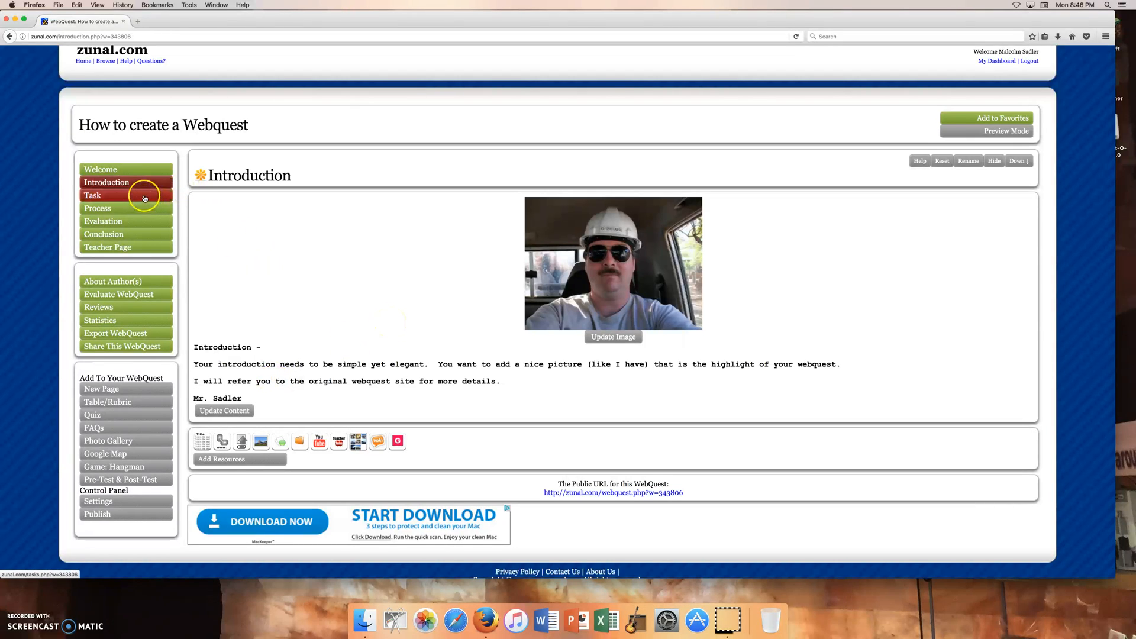
left_click(93, 196)
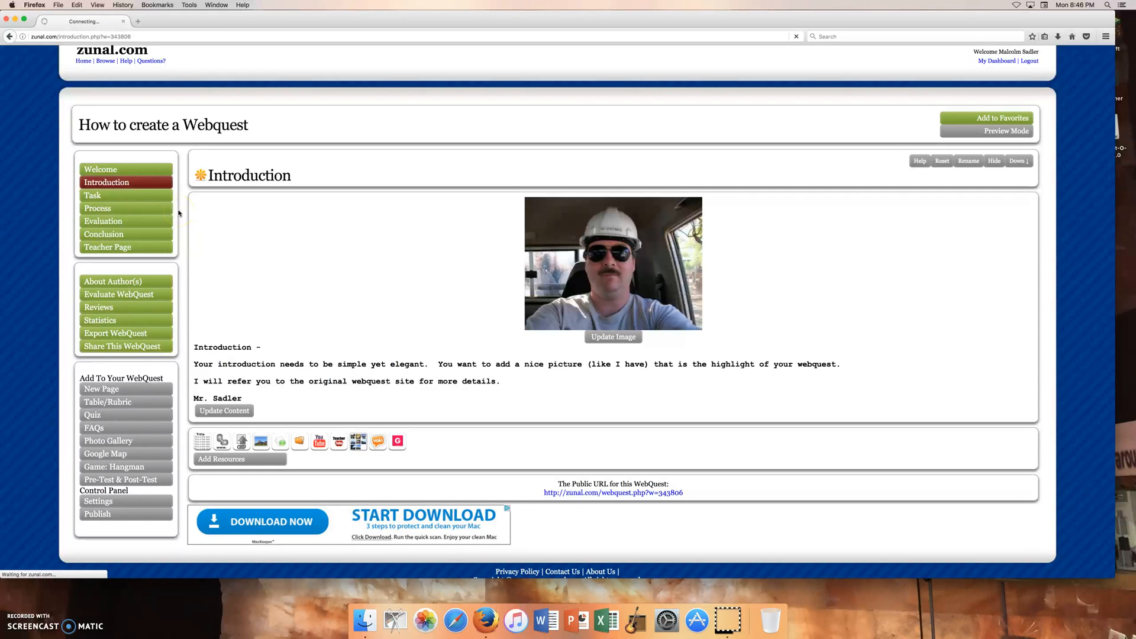
mouse_move(183, 220)
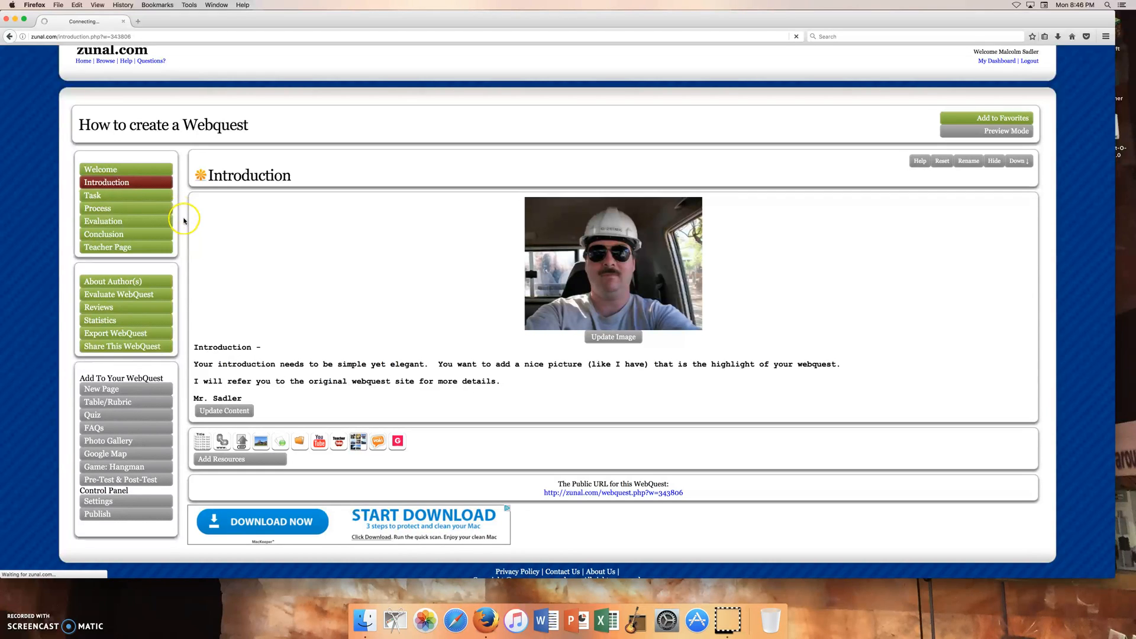
mouse_move(183, 219)
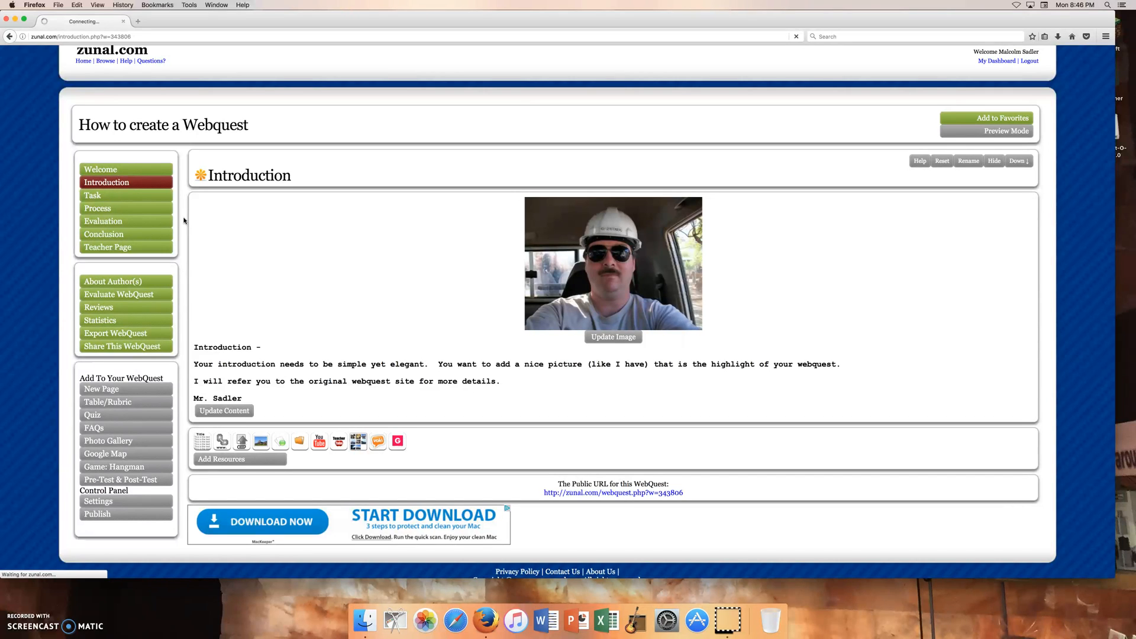
View the Task page with its group photo and example task text
left_click(93, 196)
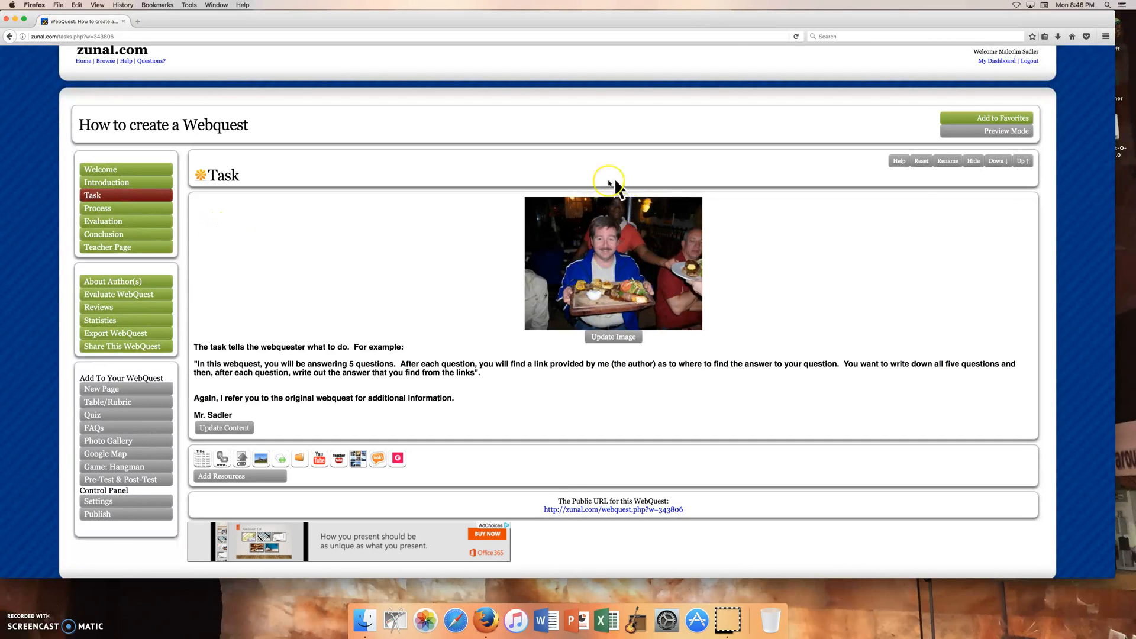
mouse_move(389, 310)
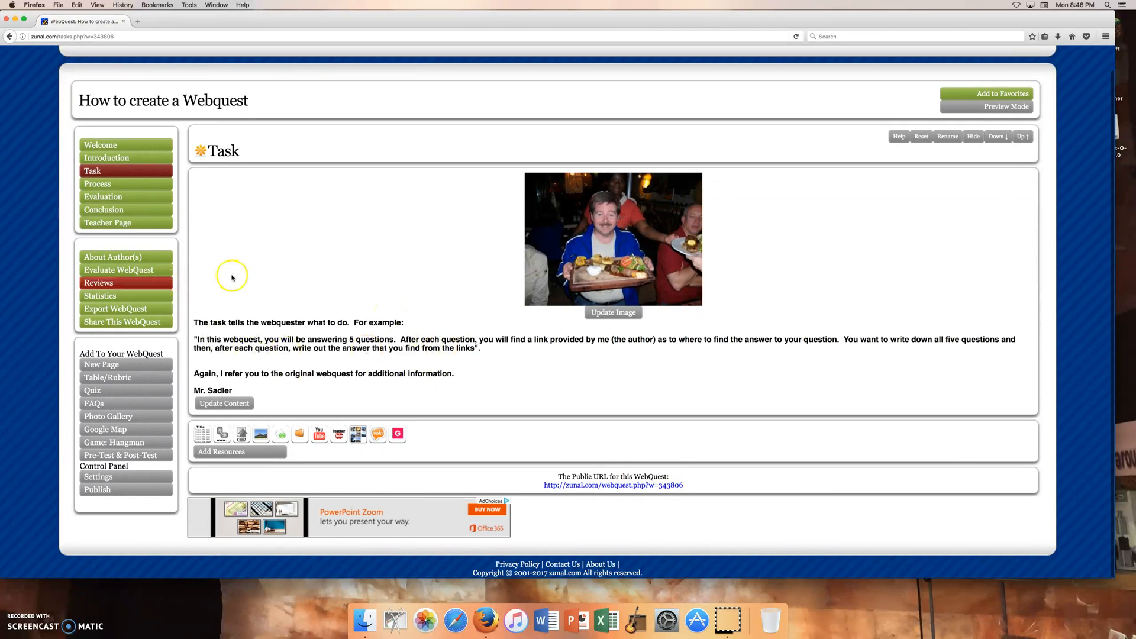
mouse_move(469, 377)
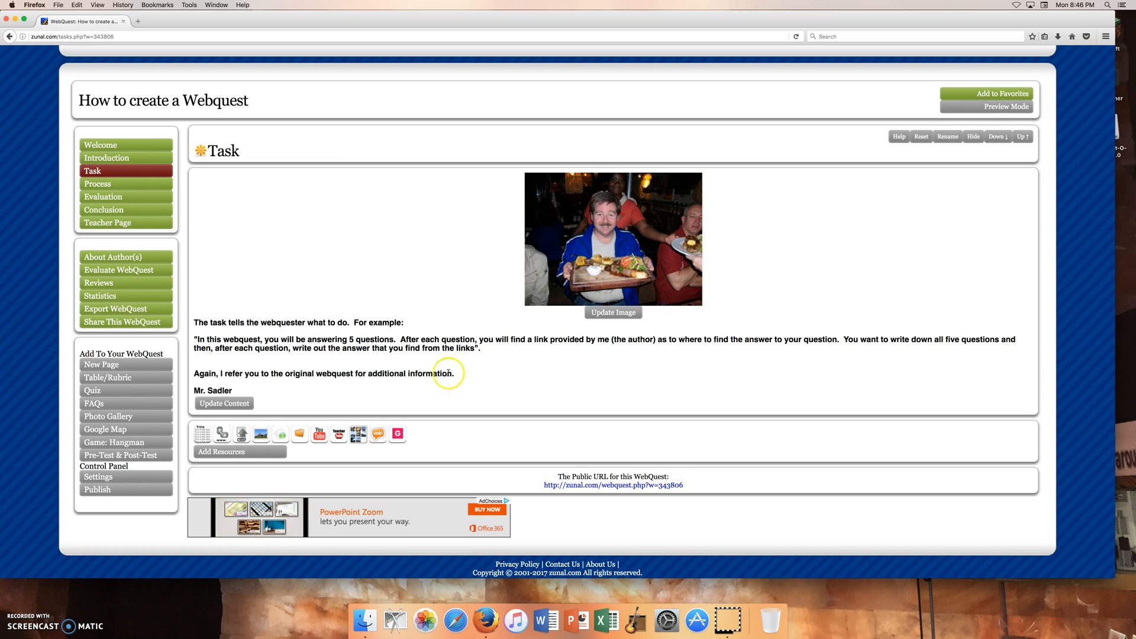
scroll("up", 3)
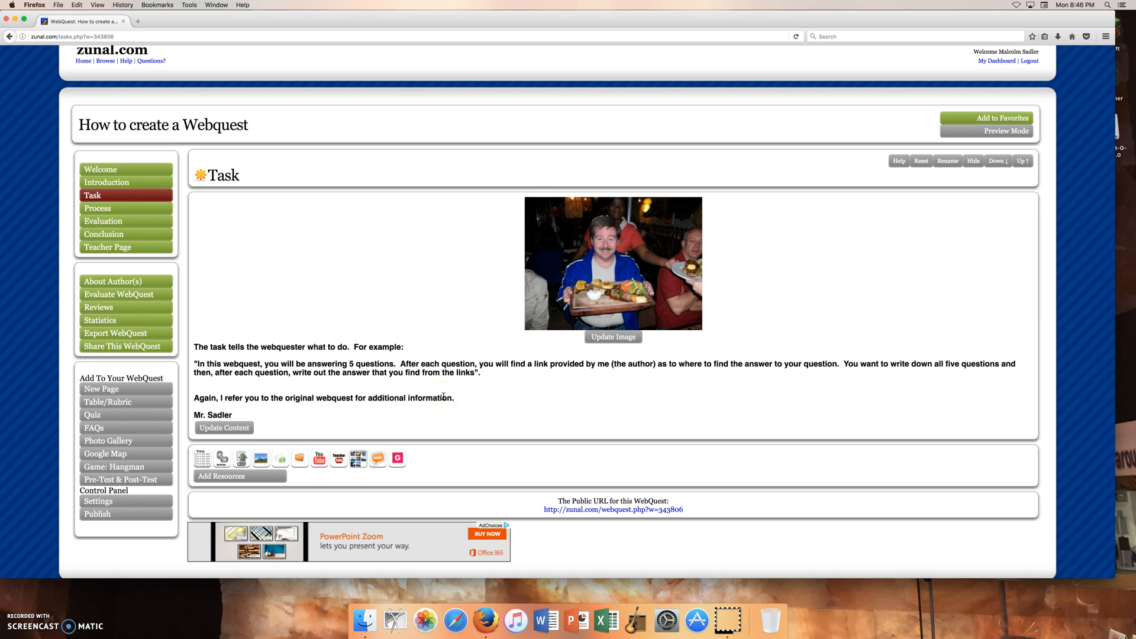
mouse_move(471, 403)
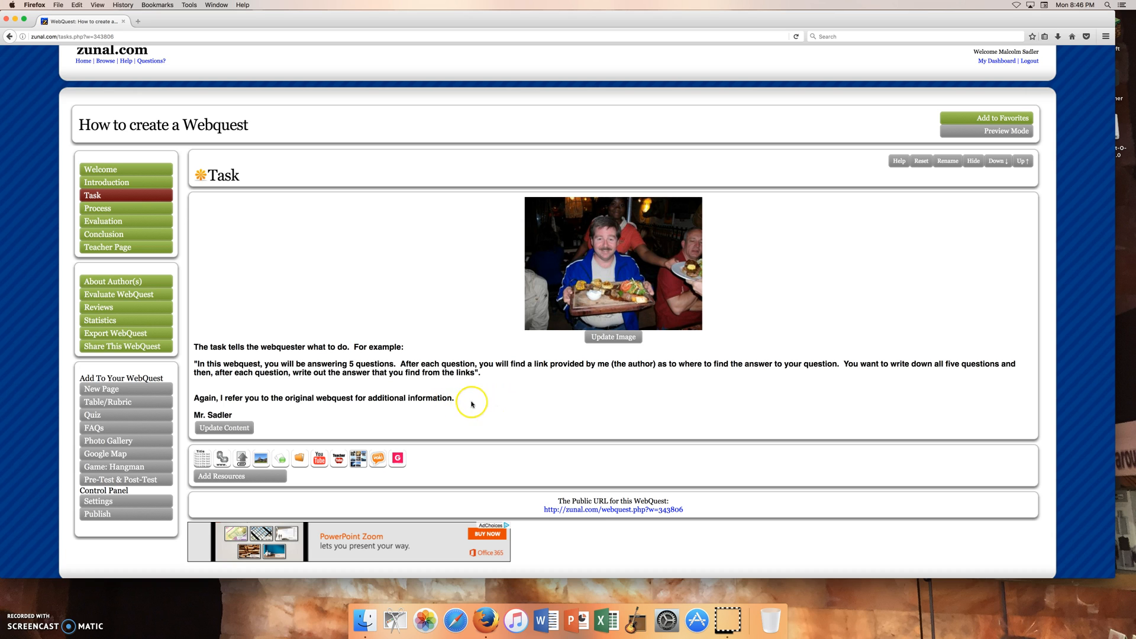
mouse_move(123, 209)
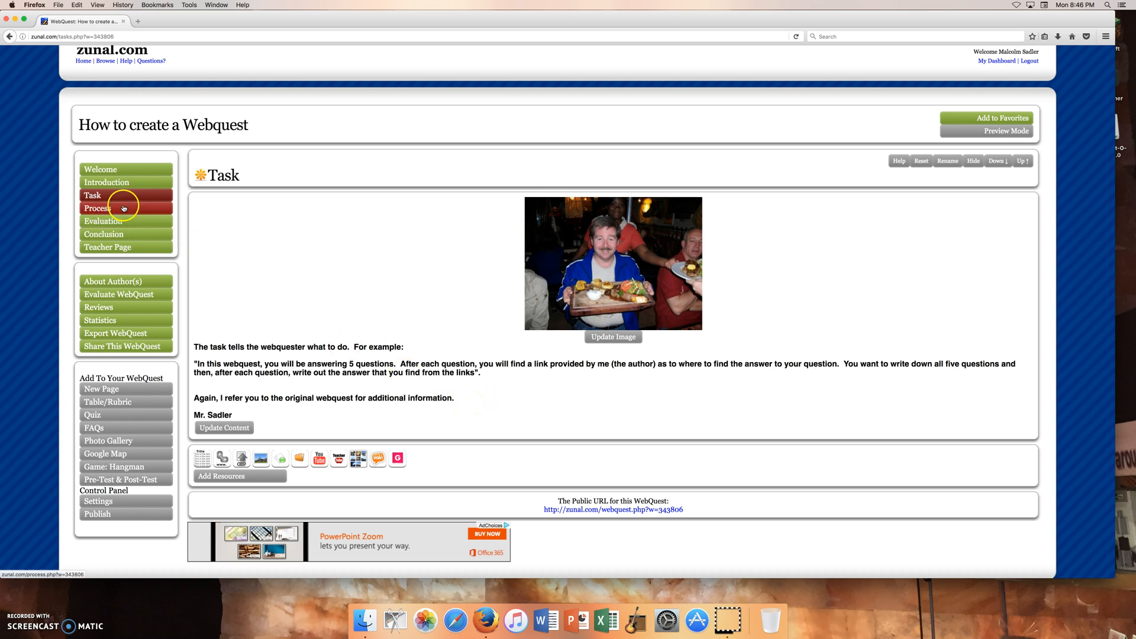
left_click(97, 208)
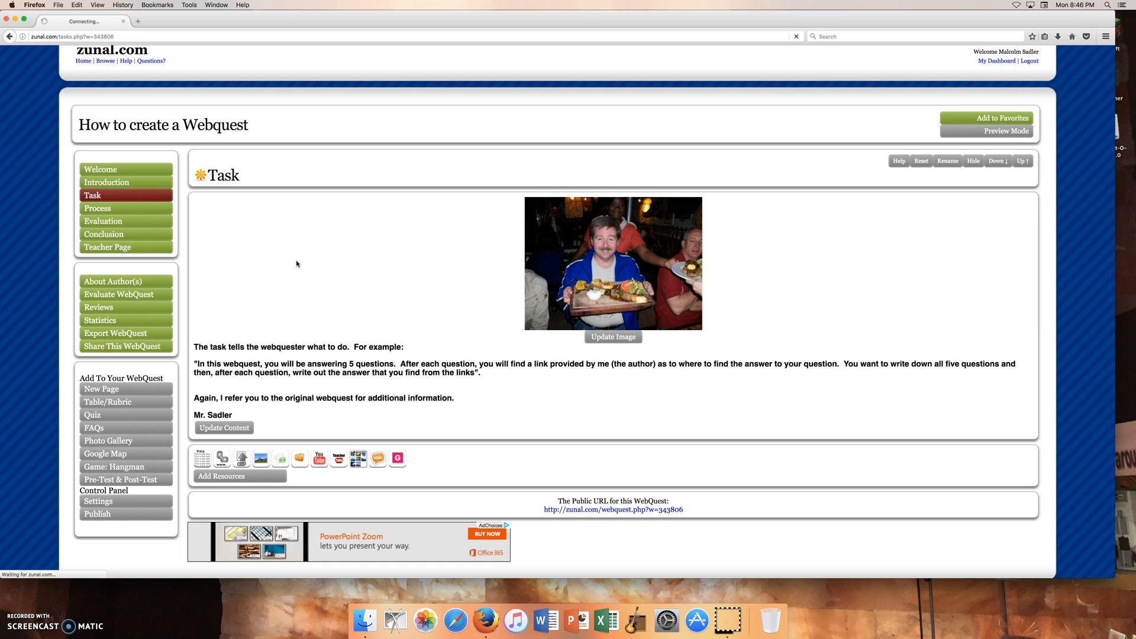
Read through the Process page's five example questions and their answer links
left_click(97, 209)
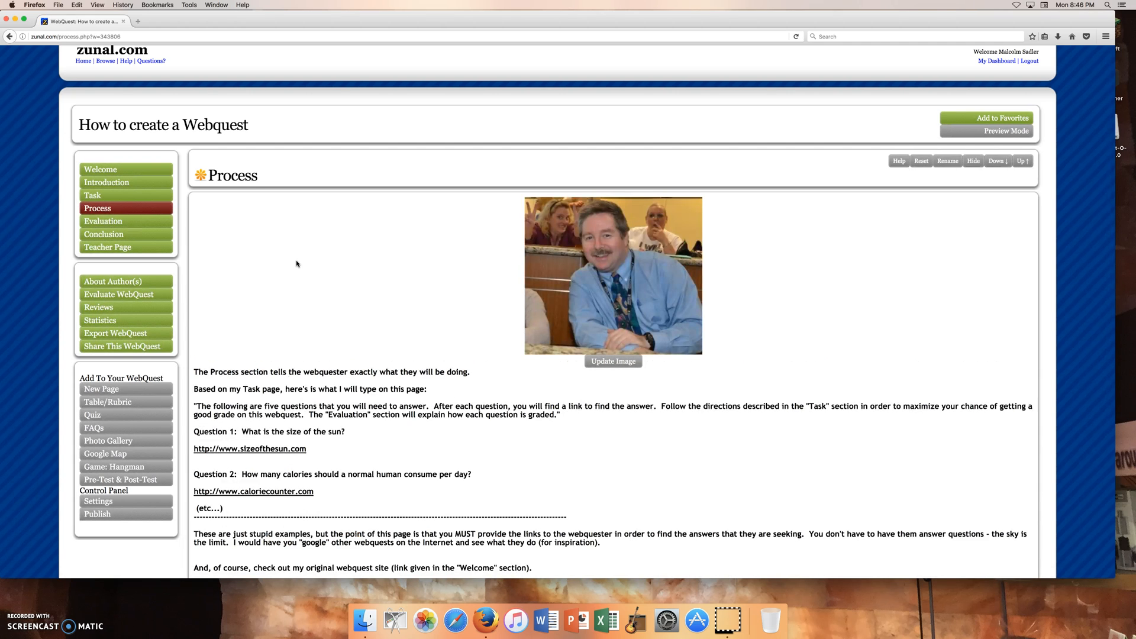
scroll("down", 3)
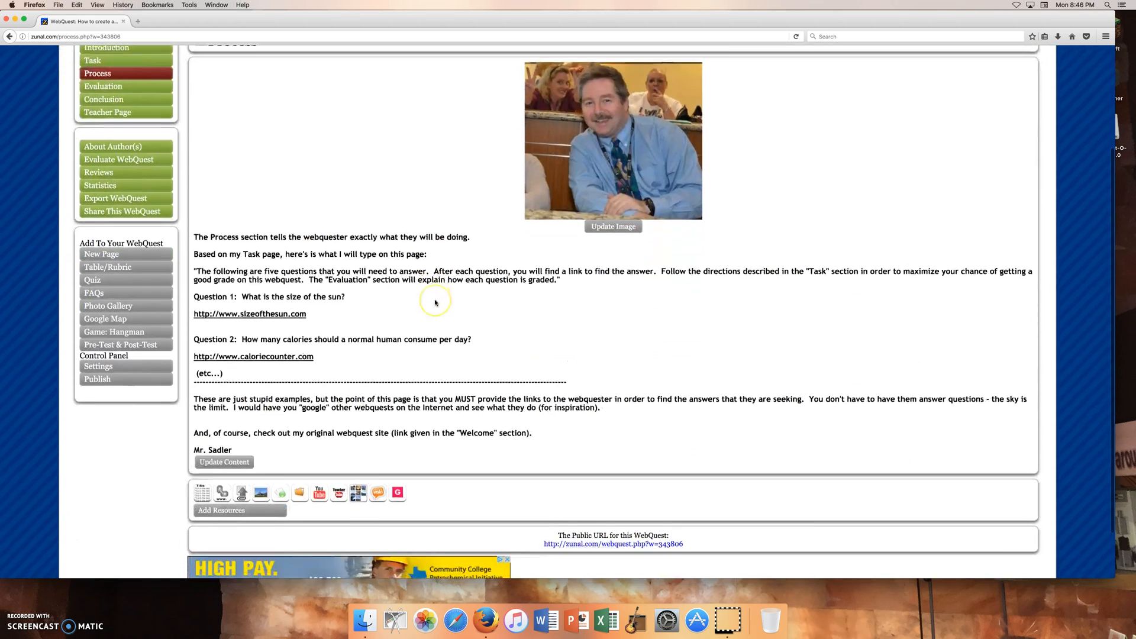
mouse_move(408, 297)
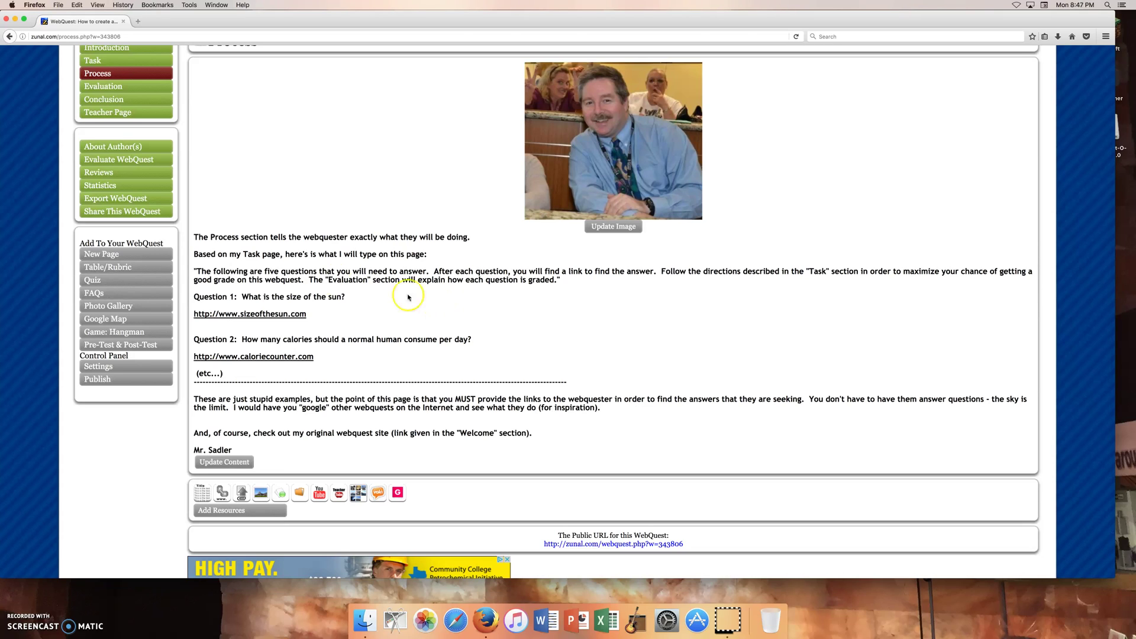
mouse_move(236, 317)
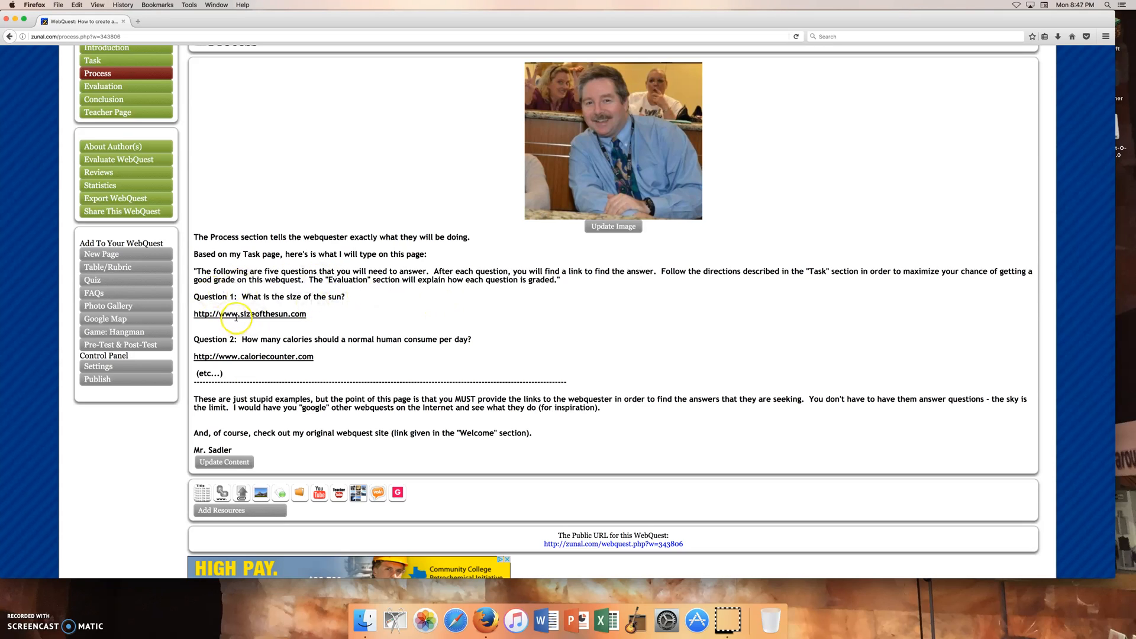
mouse_move(303, 314)
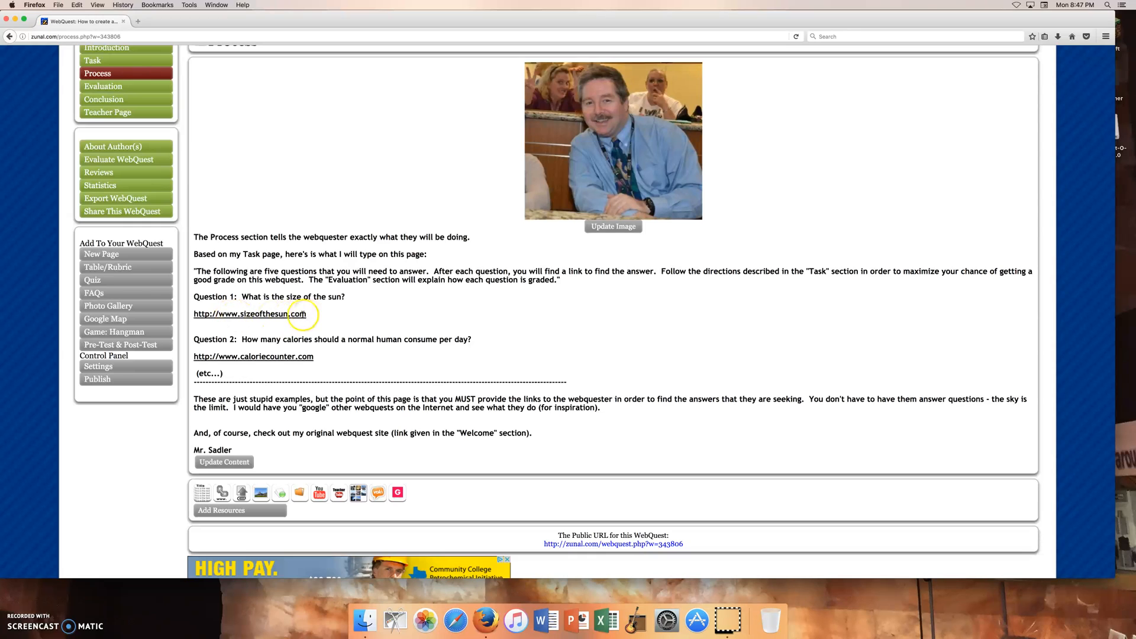
mouse_move(297, 324)
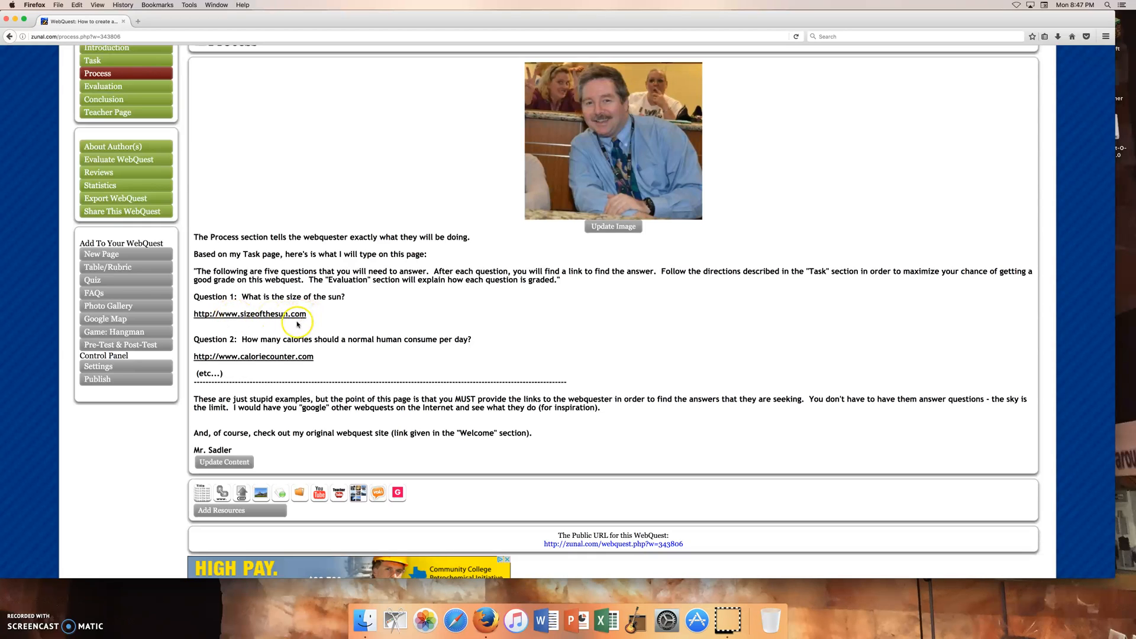
mouse_move(449, 316)
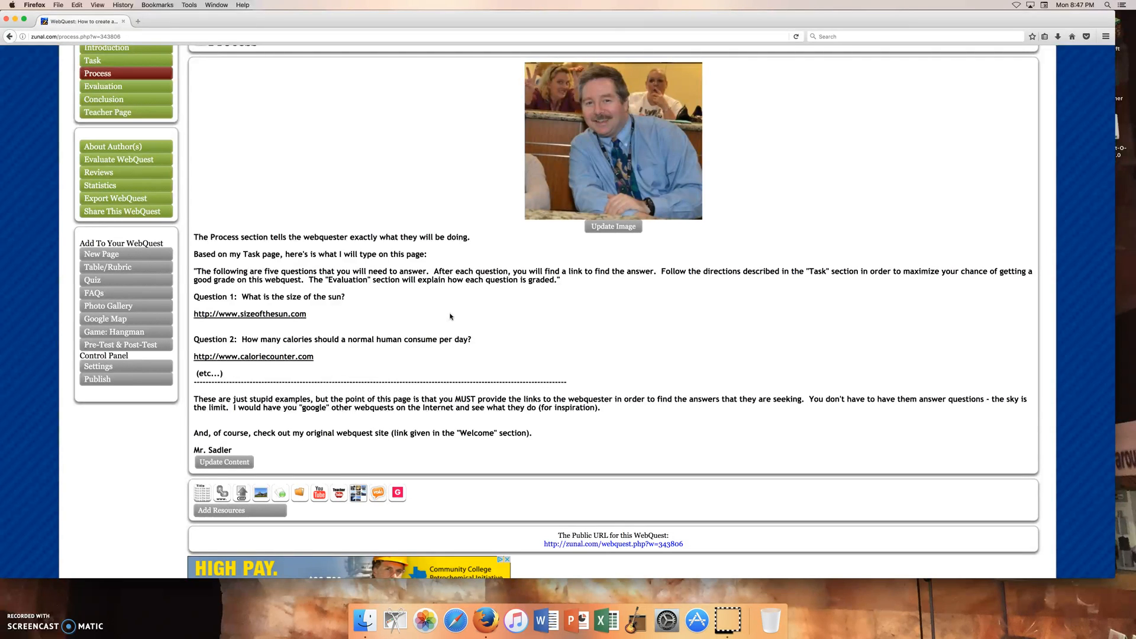
scroll("up", 3)
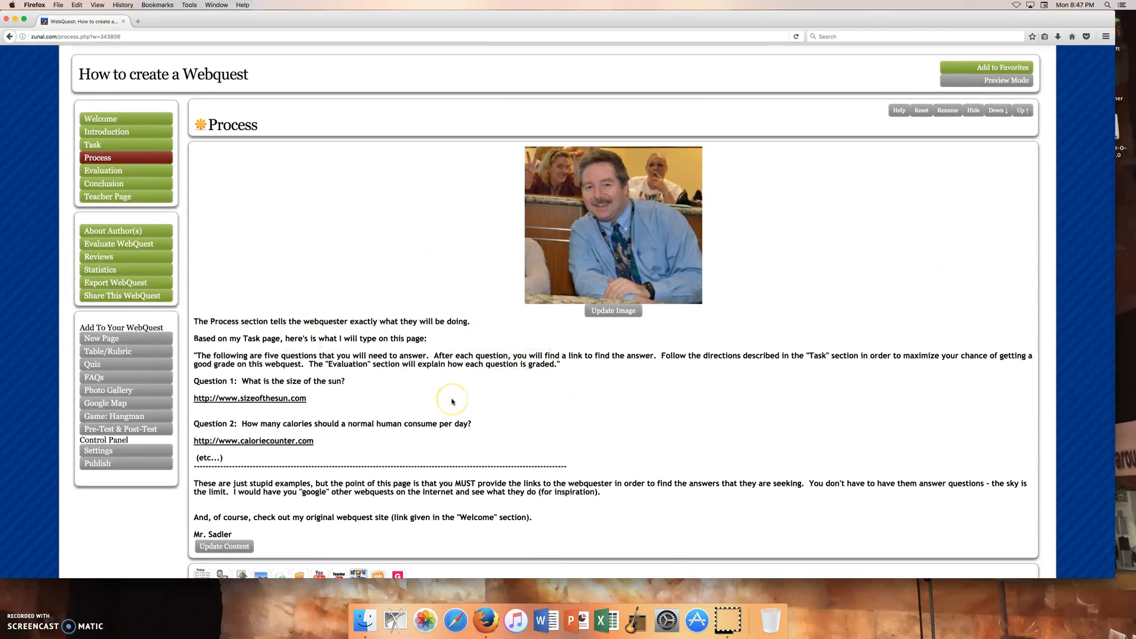
scroll("down", 3)
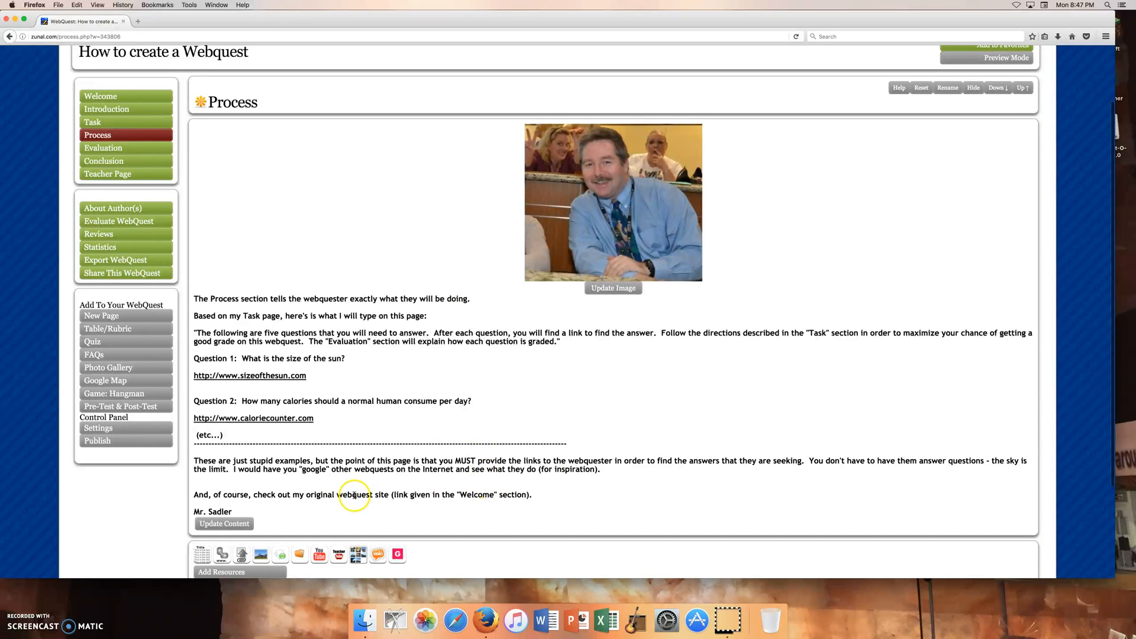
mouse_move(331, 468)
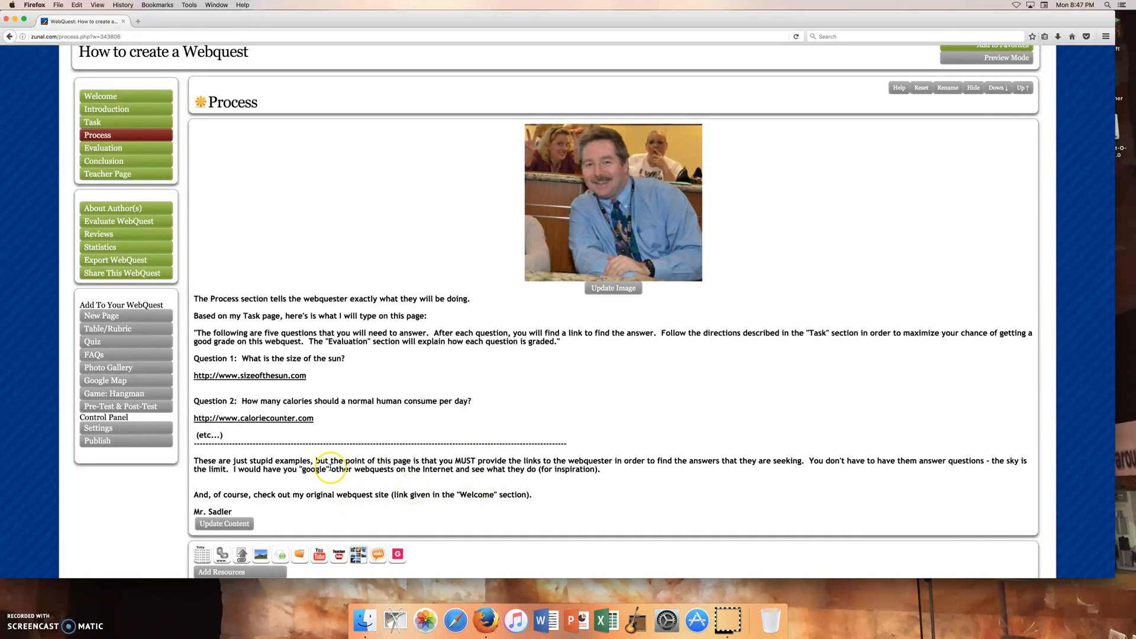
left_click(103, 148)
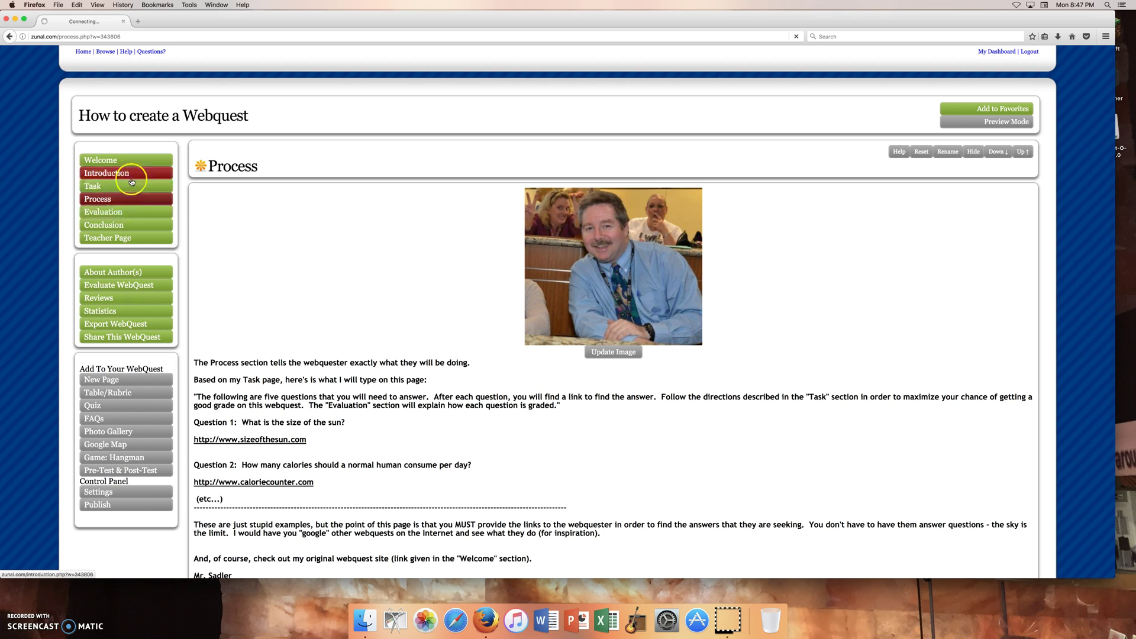
mouse_move(143, 215)
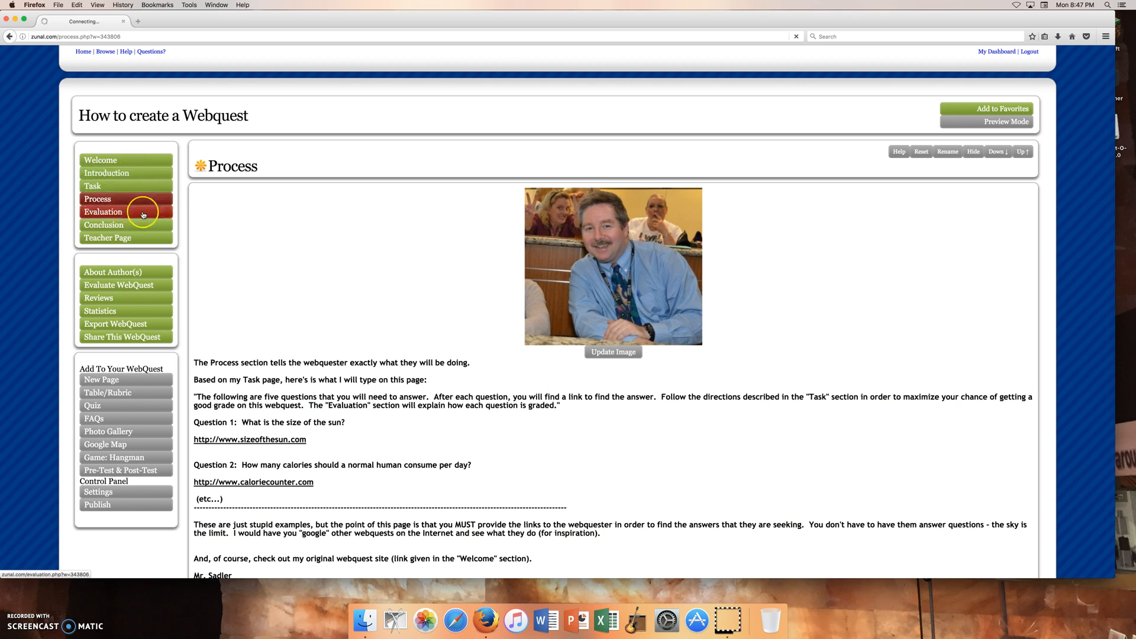
left_click(103, 212)
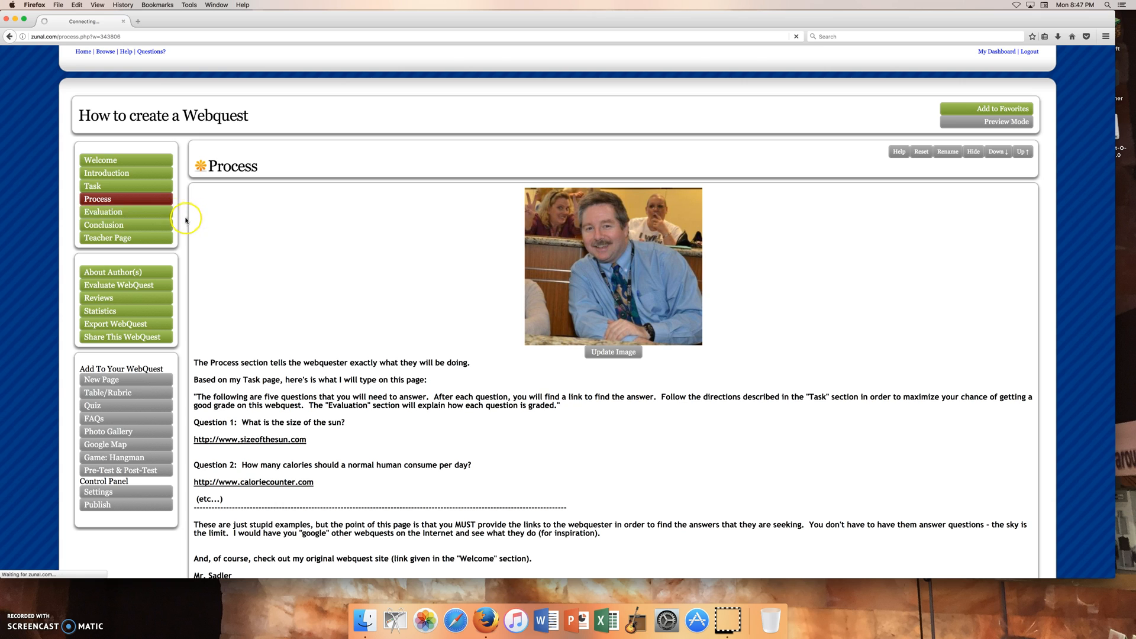
mouse_move(185, 220)
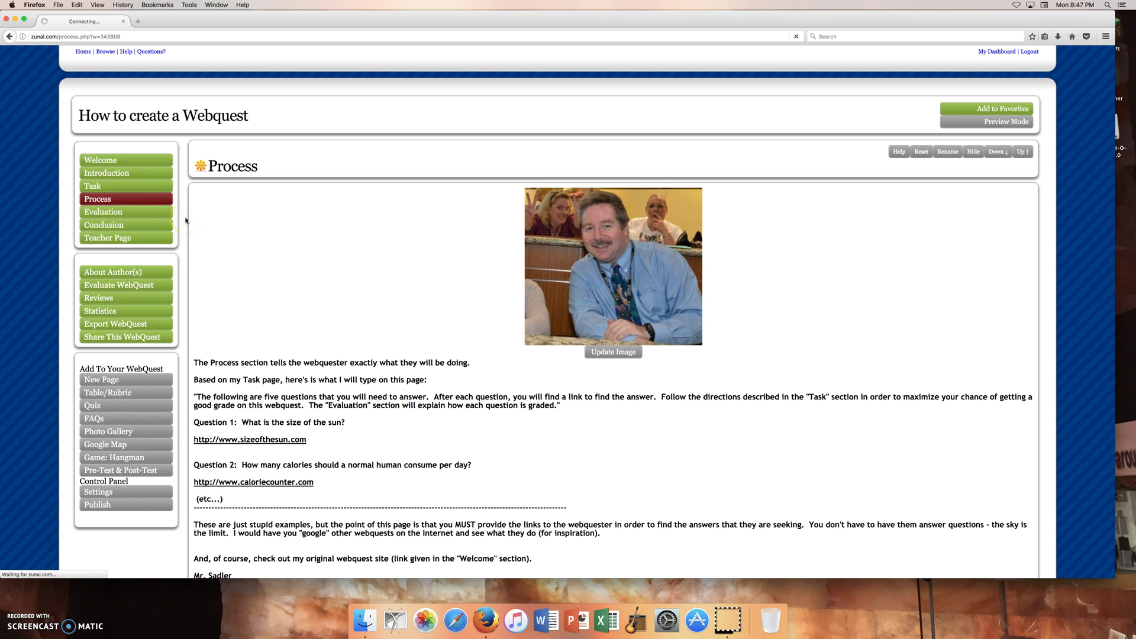
Scroll the Evaluation page to its scoring guidance and rubric table
left_click(103, 212)
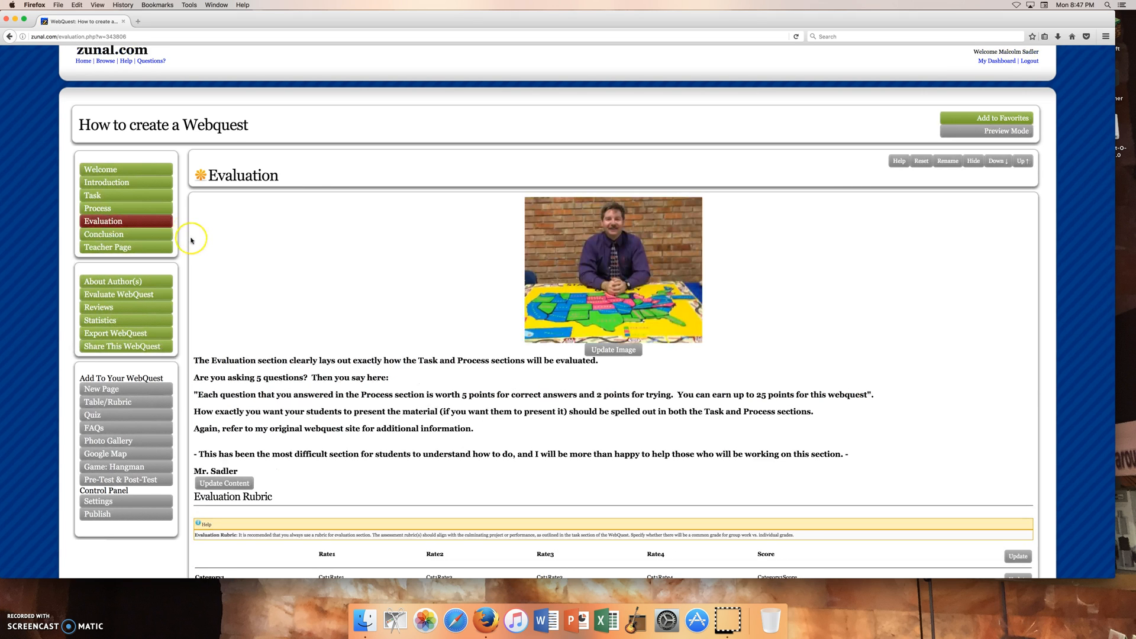
mouse_move(346, 375)
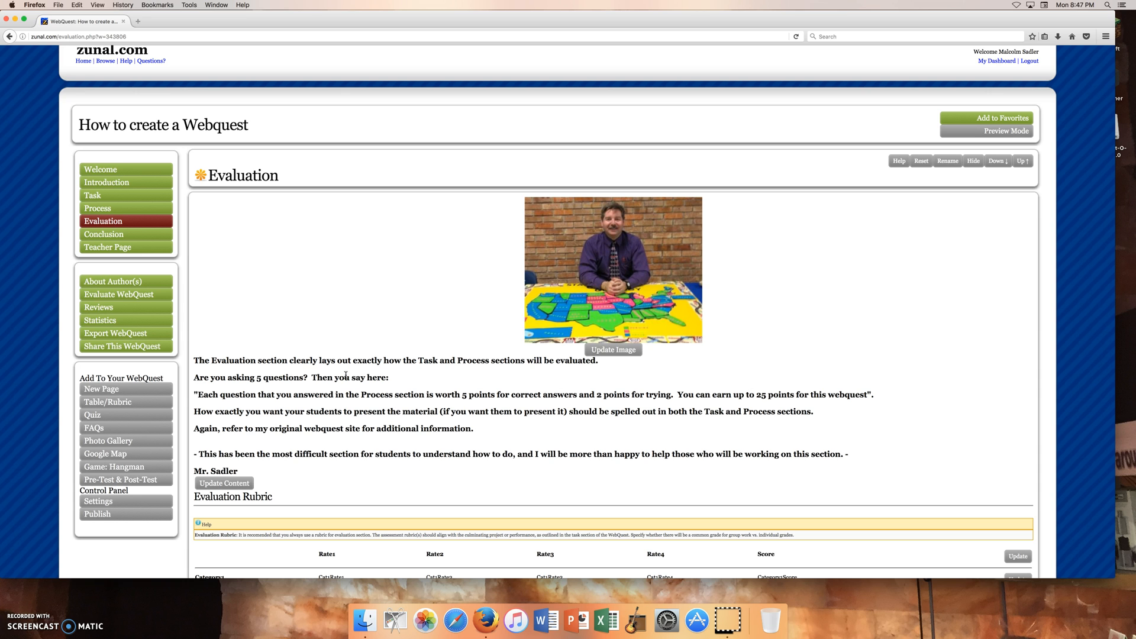
scroll("down", 3)
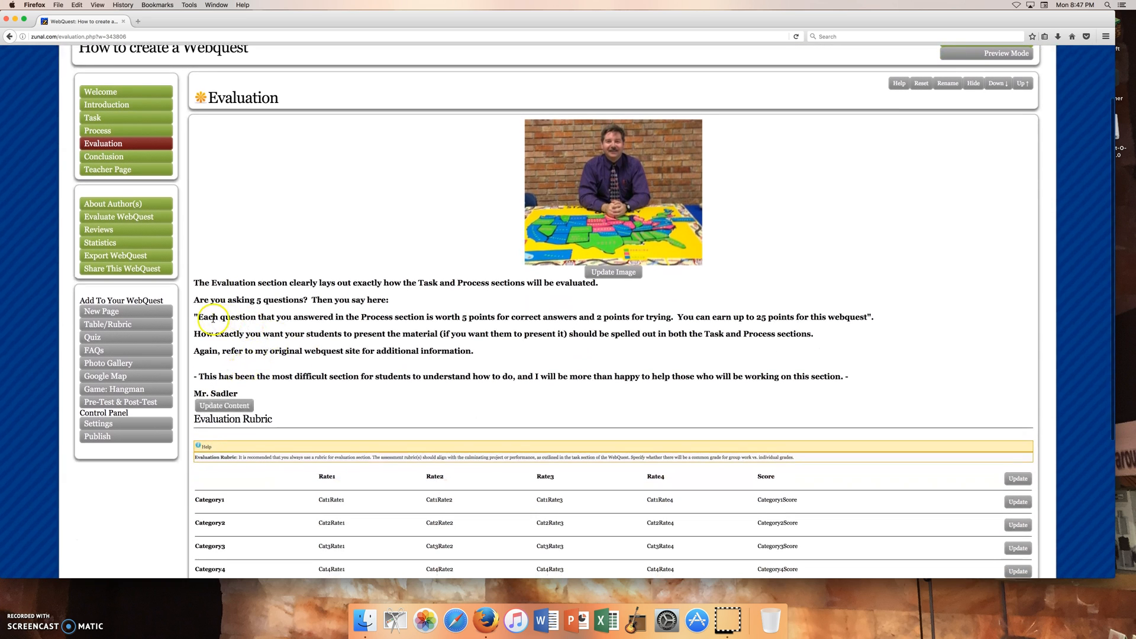
mouse_move(510, 313)
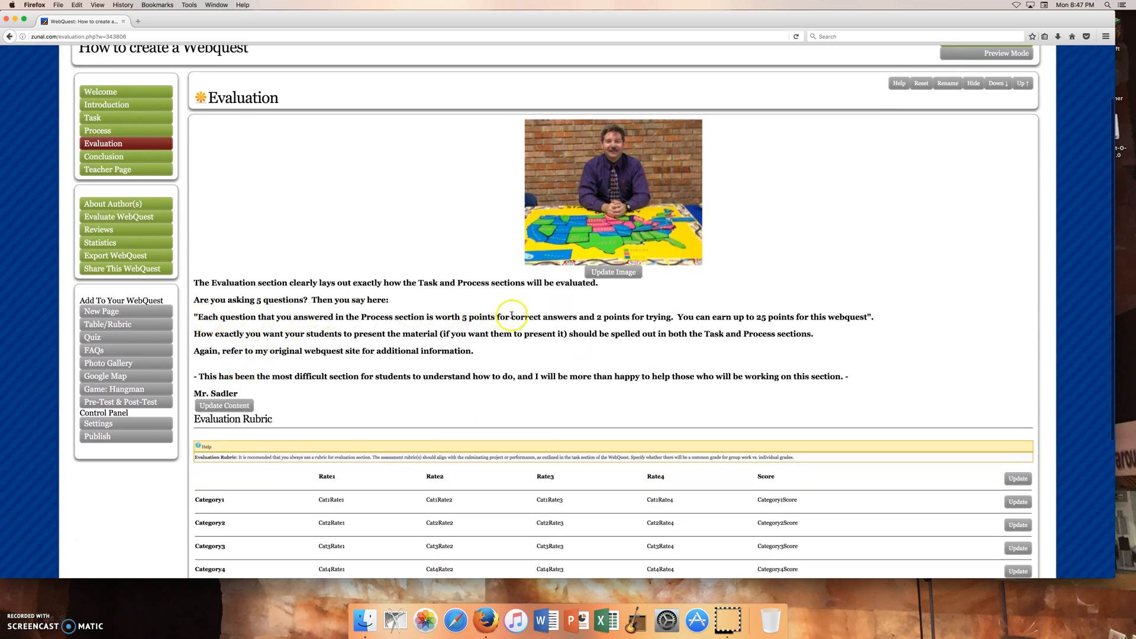
mouse_move(771, 304)
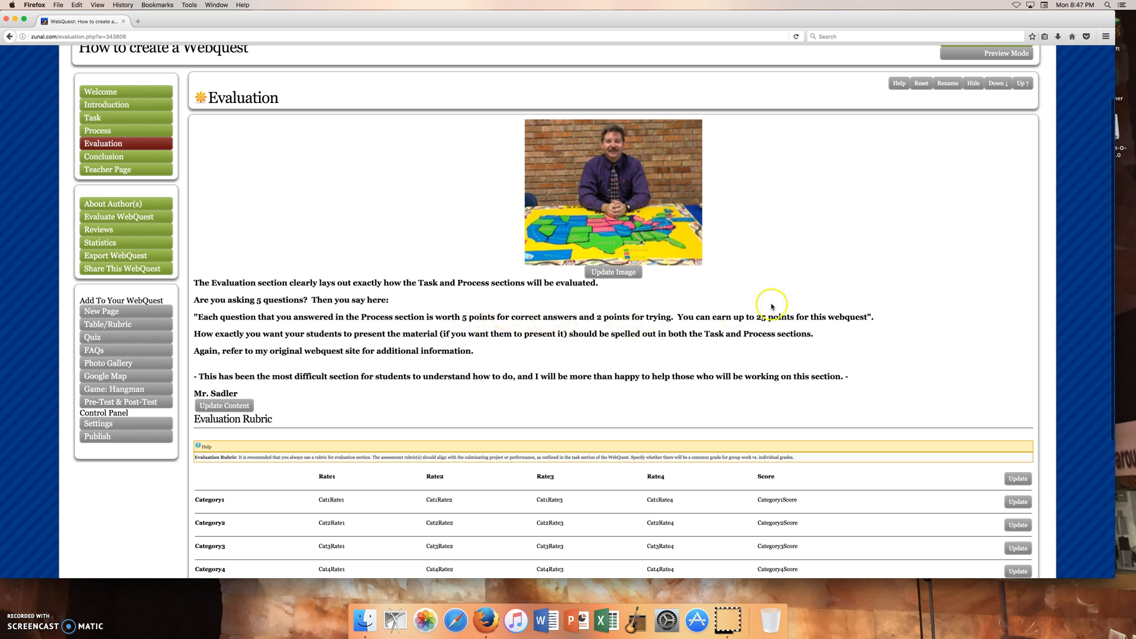
mouse_move(649, 317)
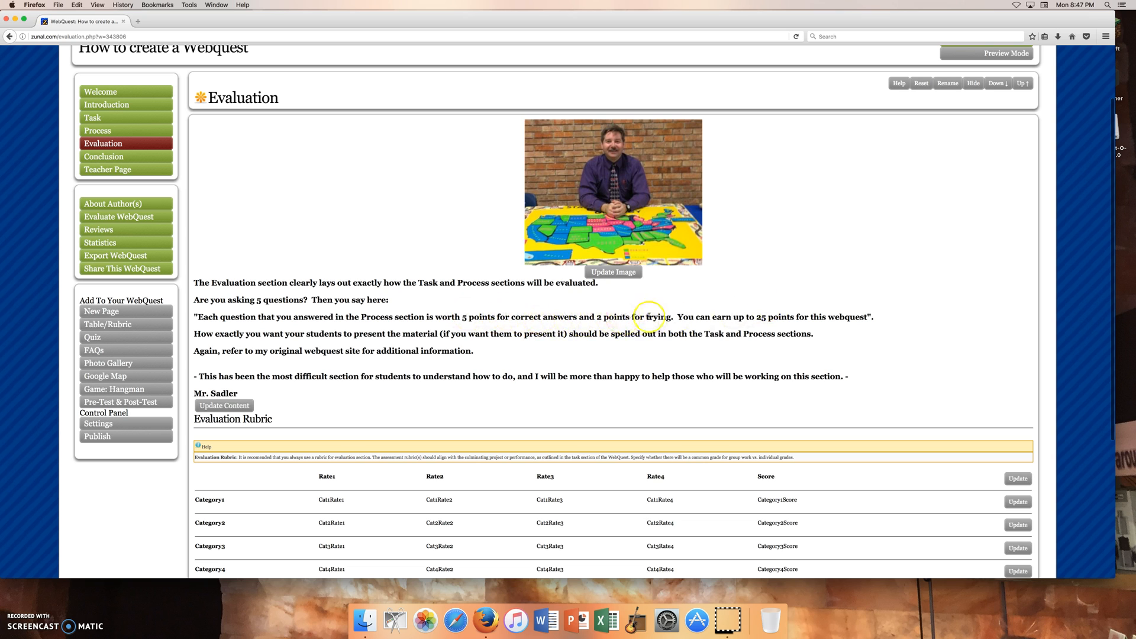
mouse_move(689, 326)
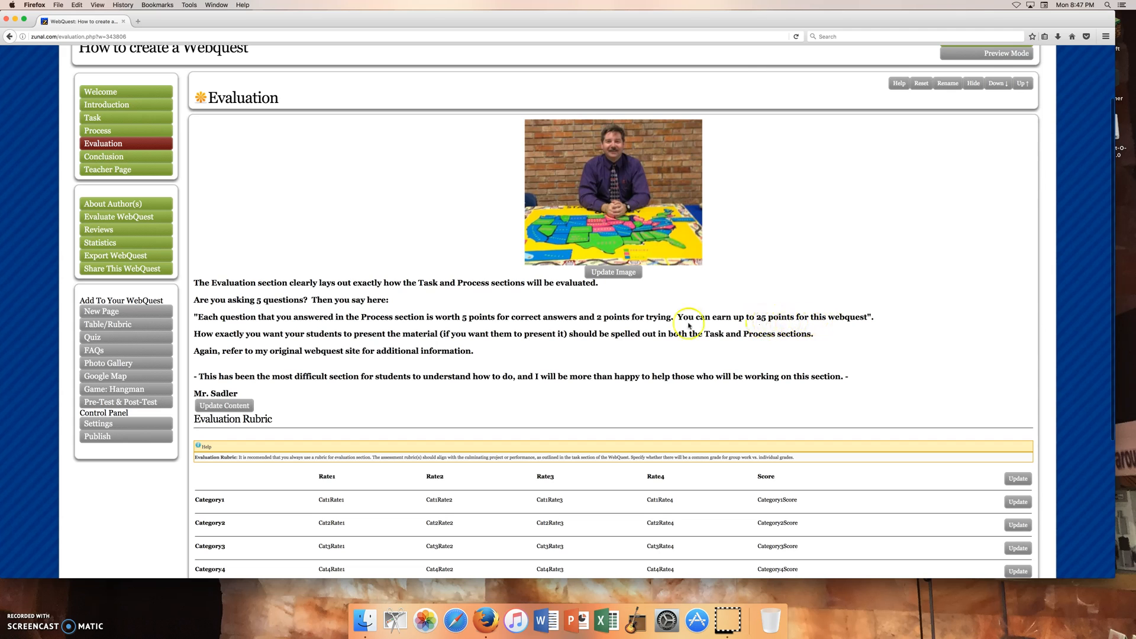
scroll("down", 3)
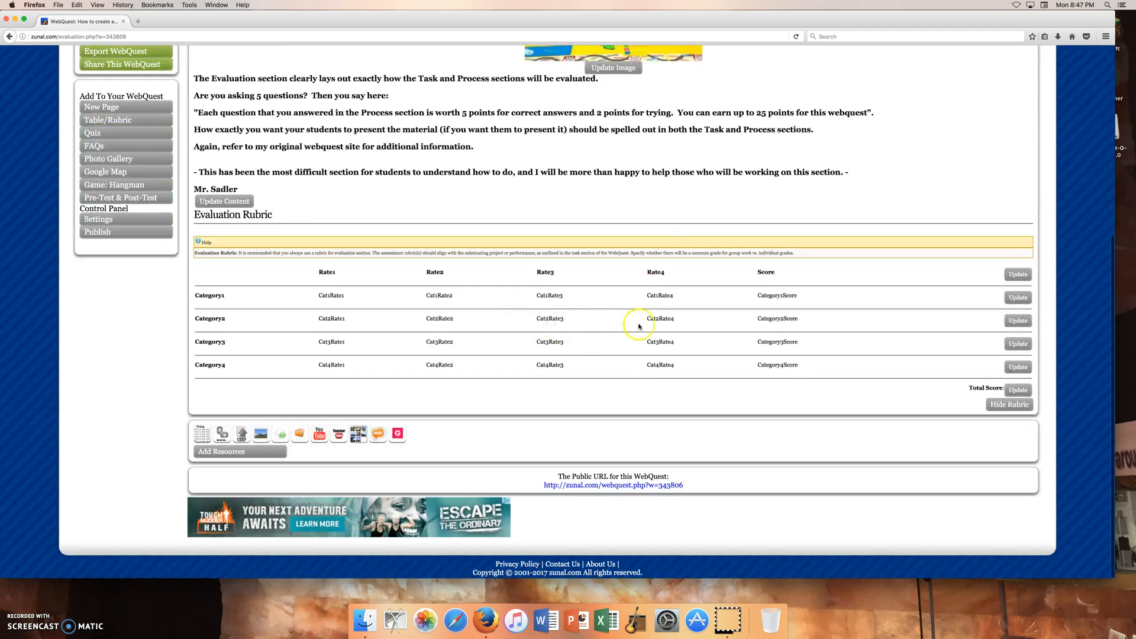
mouse_move(582, 333)
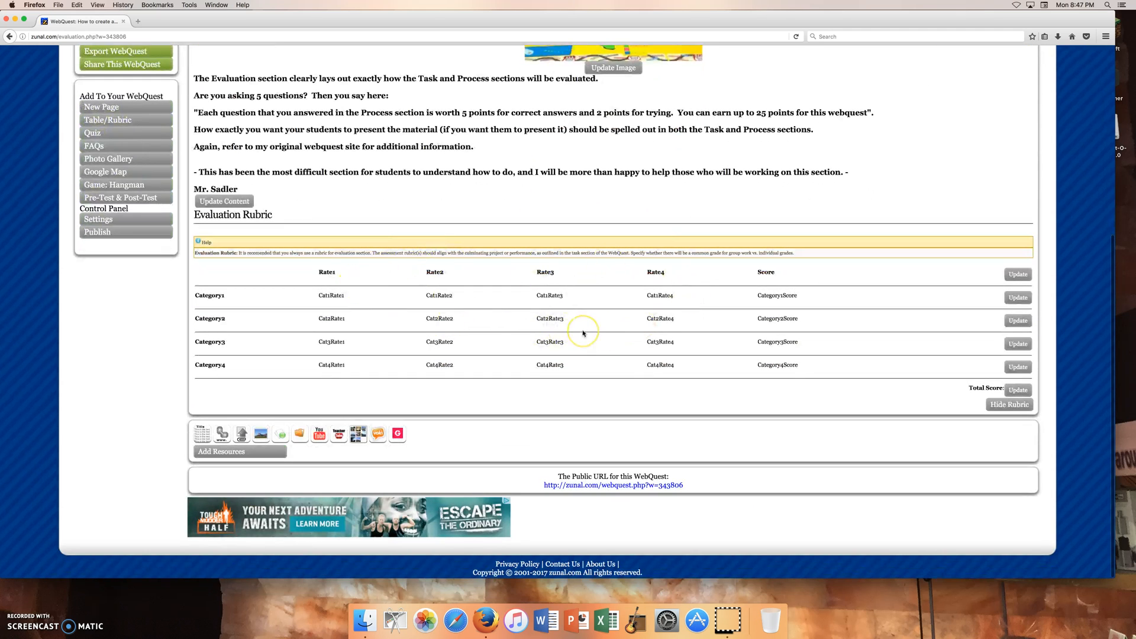
scroll("up", 3)
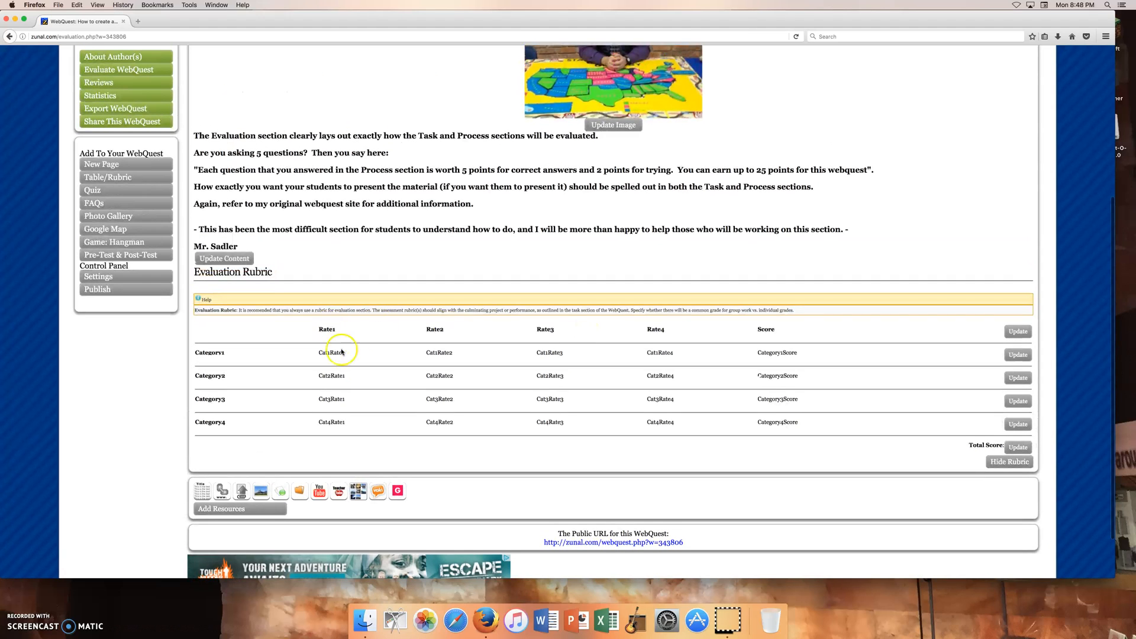
mouse_move(416, 422)
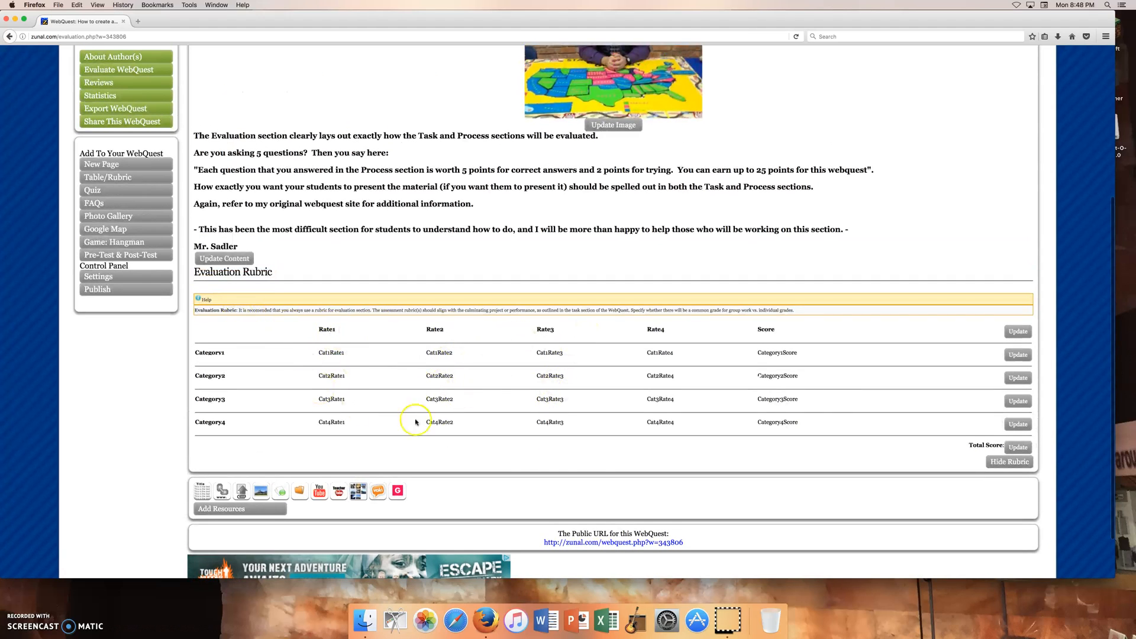
mouse_move(852, 410)
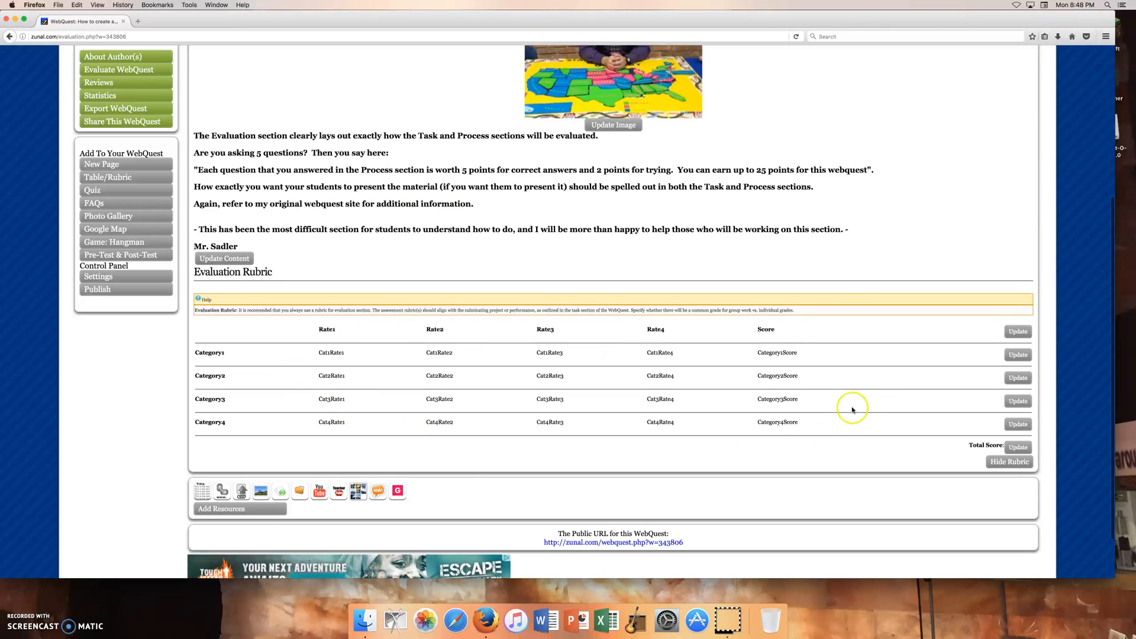
left_click(1017, 332)
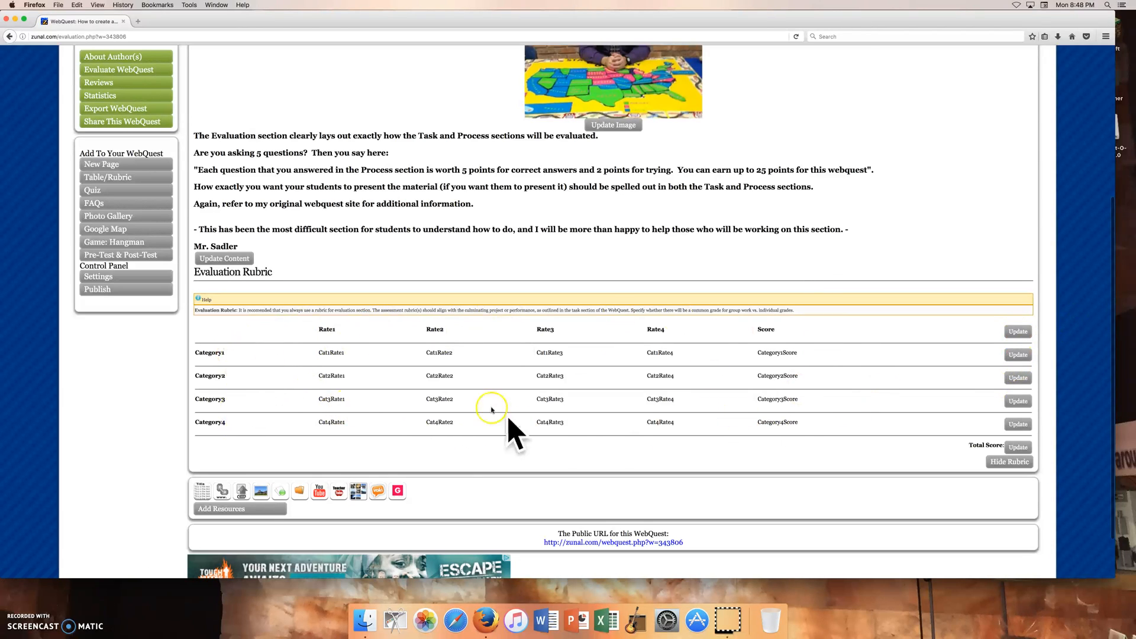
mouse_move(327, 328)
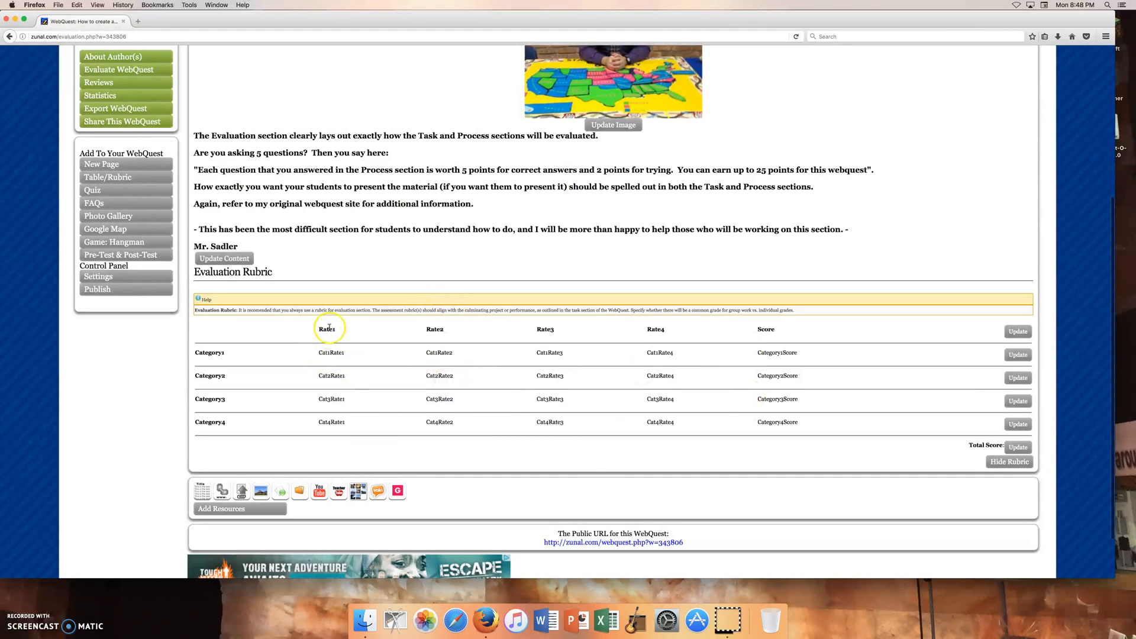
mouse_move(336, 336)
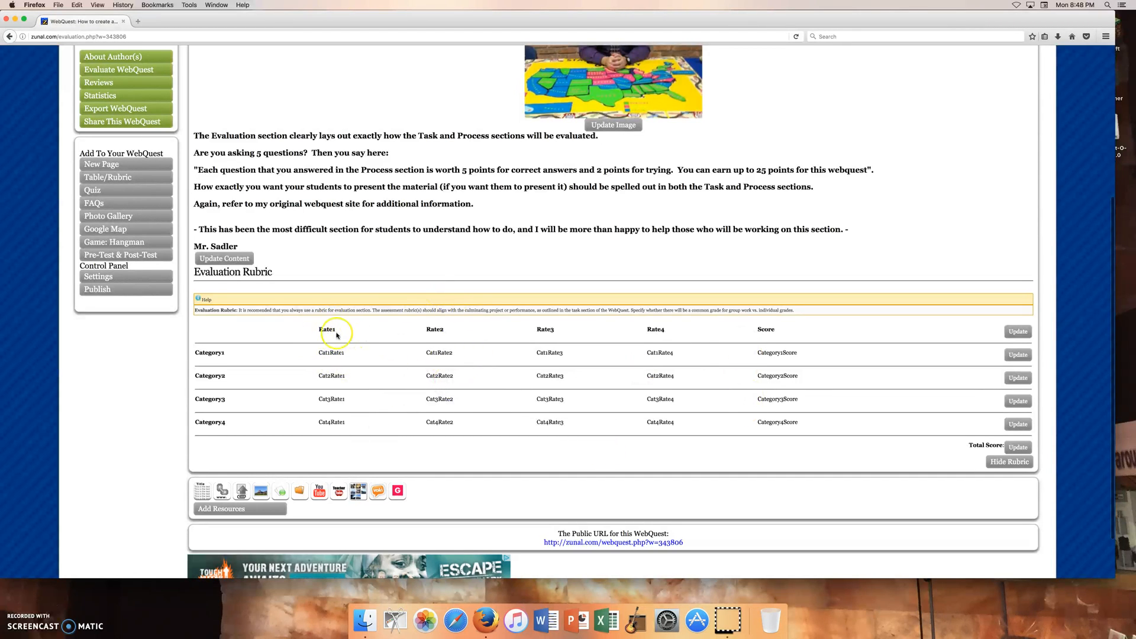
mouse_move(458, 327)
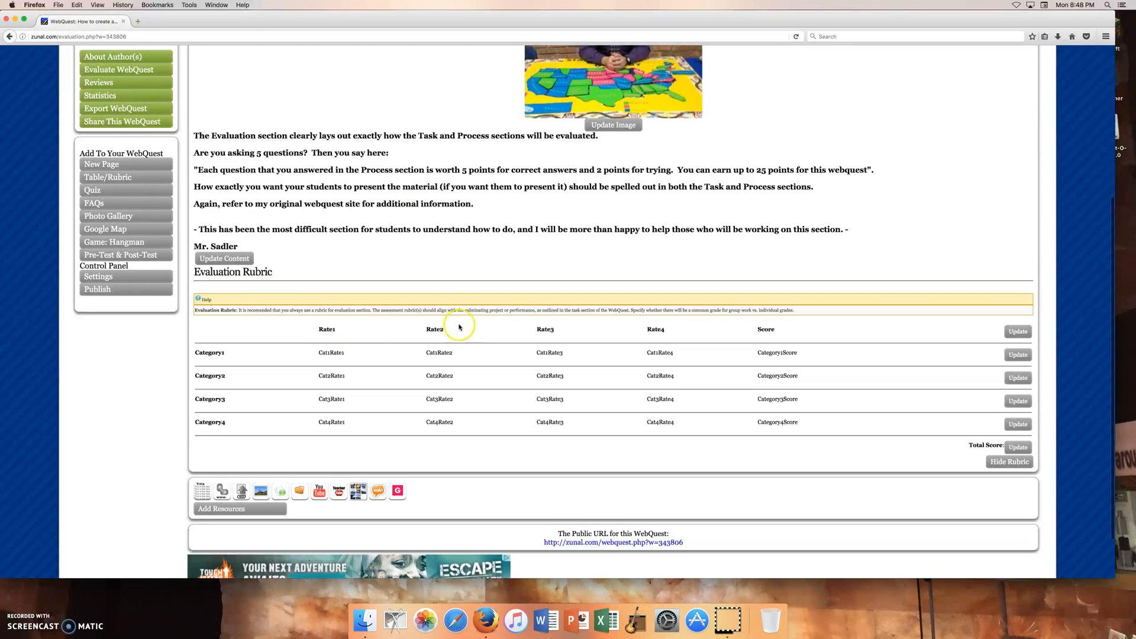
mouse_move(677, 319)
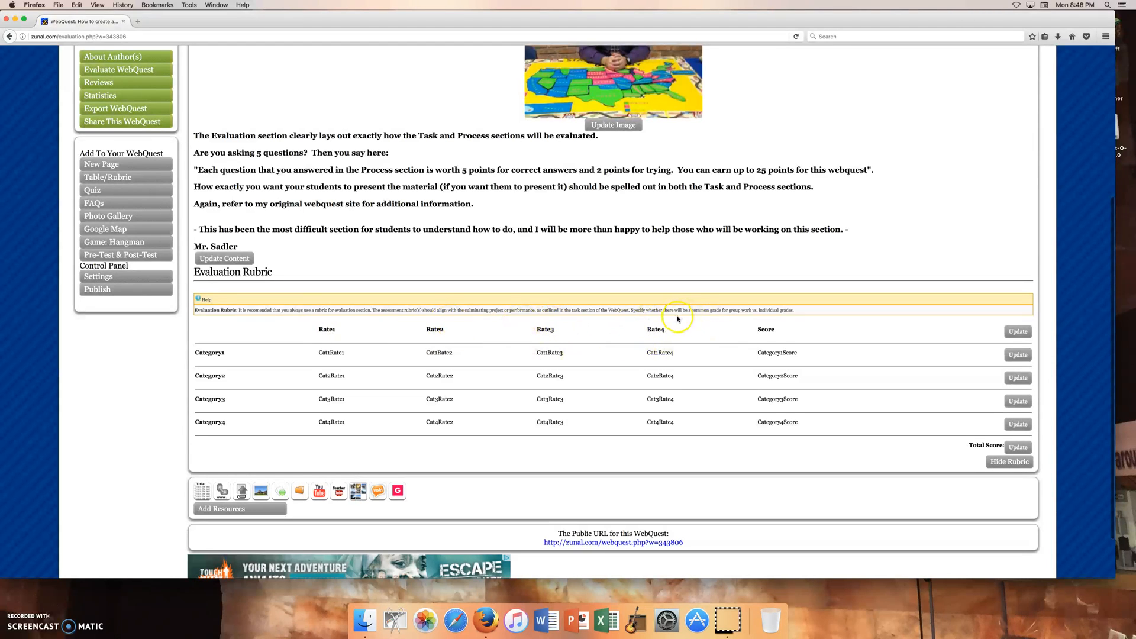
mouse_move(493, 403)
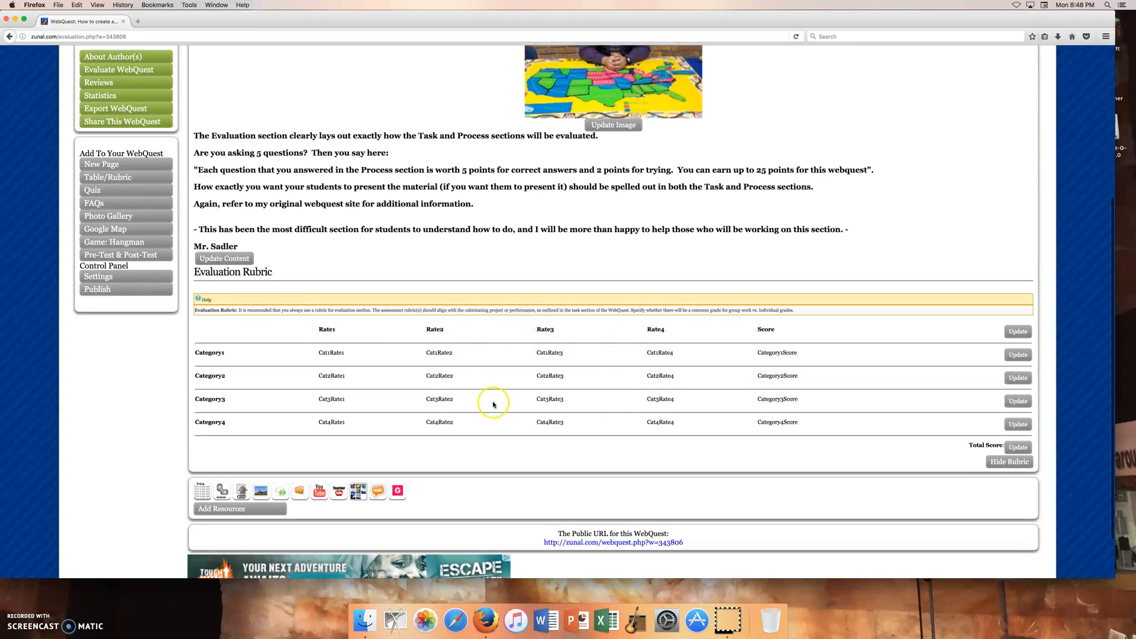
scroll("up", 3)
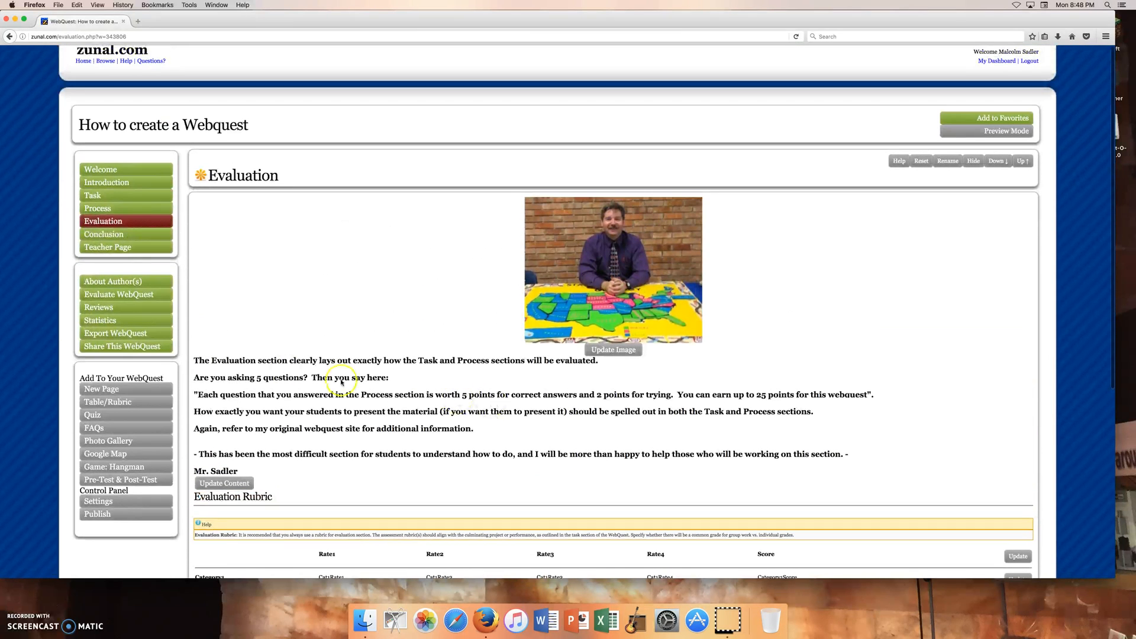
left_click(103, 233)
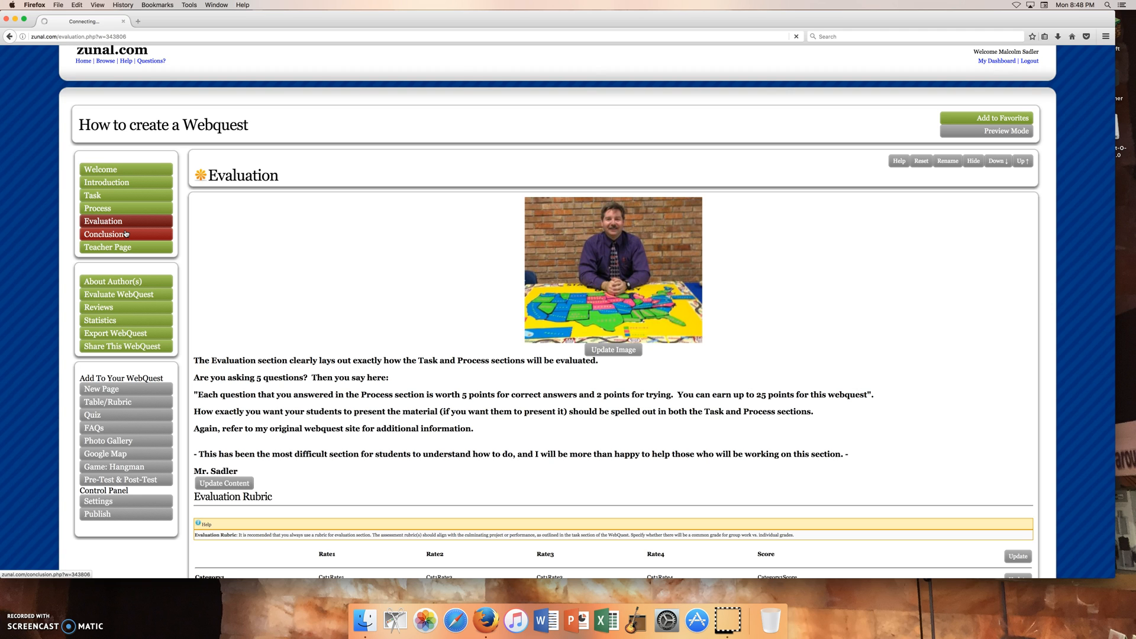
Scroll through the Conclusion page with its monkey photo and wrap-up guidance
left_click(104, 234)
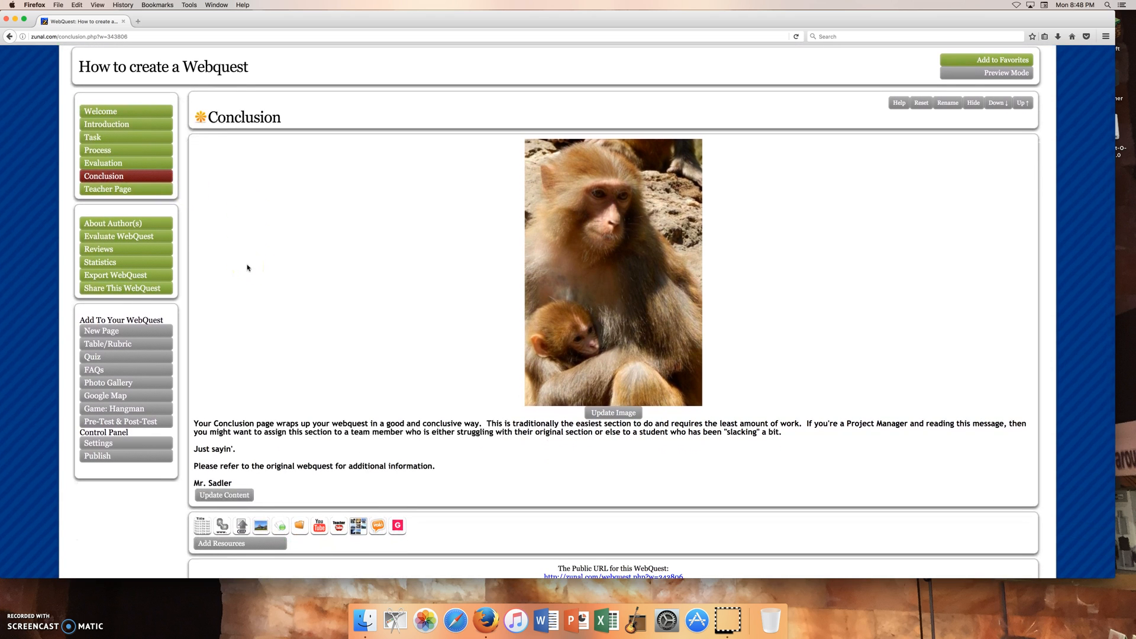
mouse_move(284, 275)
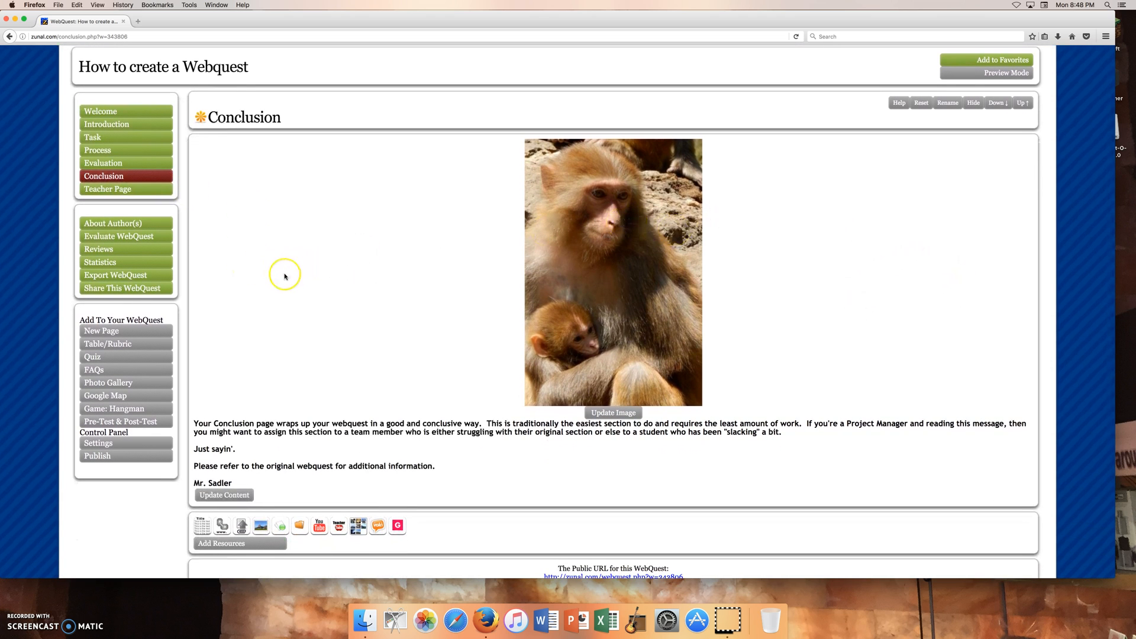
mouse_move(284, 276)
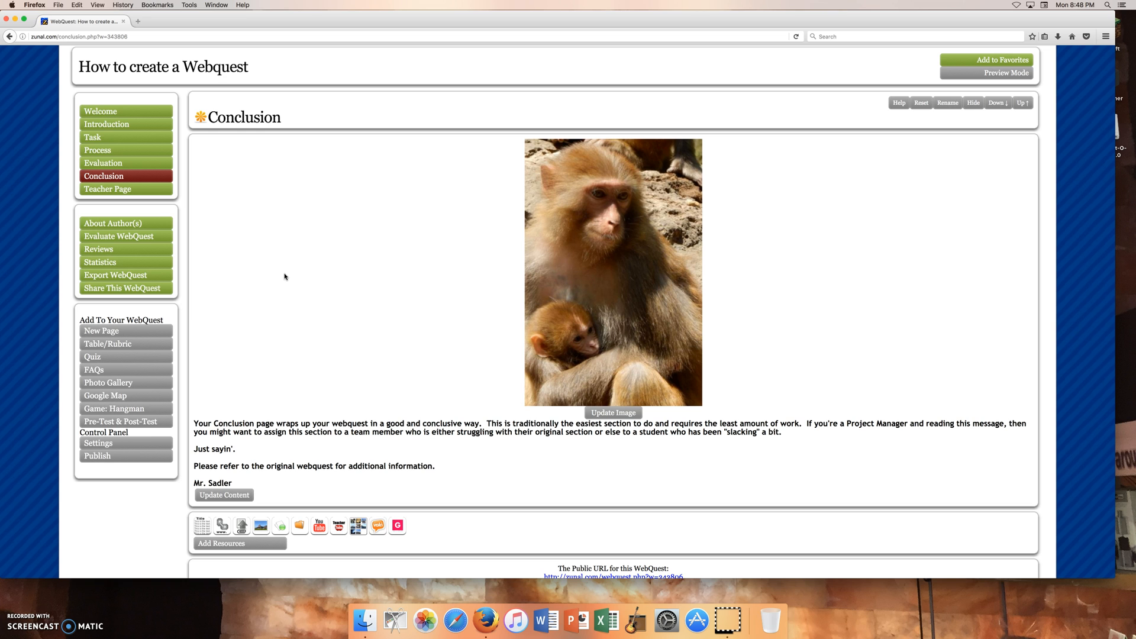
scroll("down", 3)
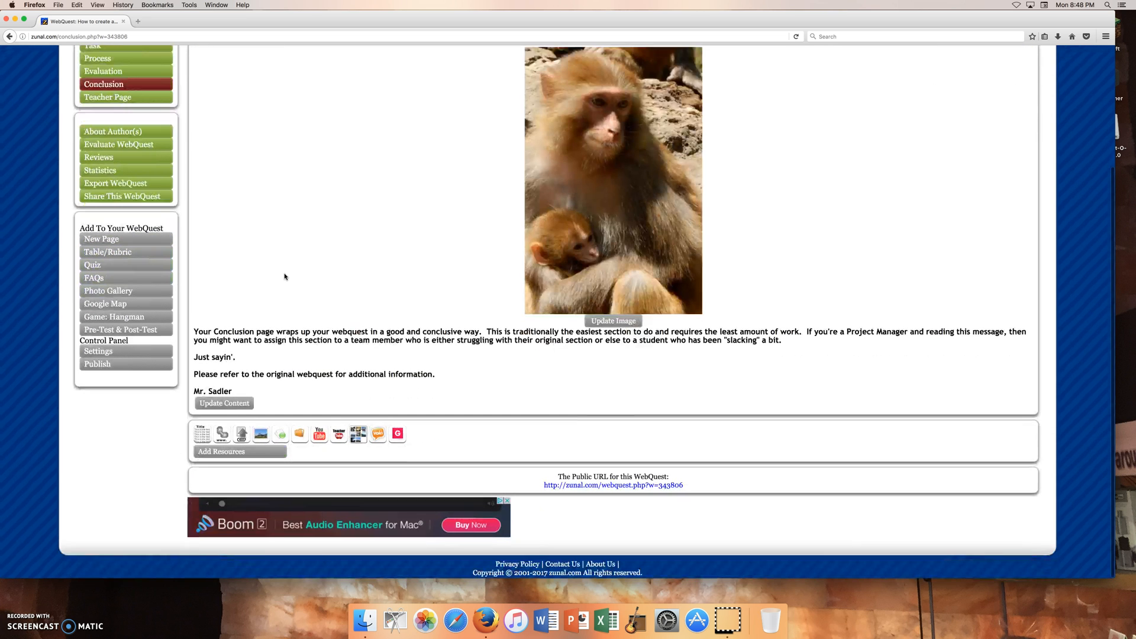
scroll("up", 3)
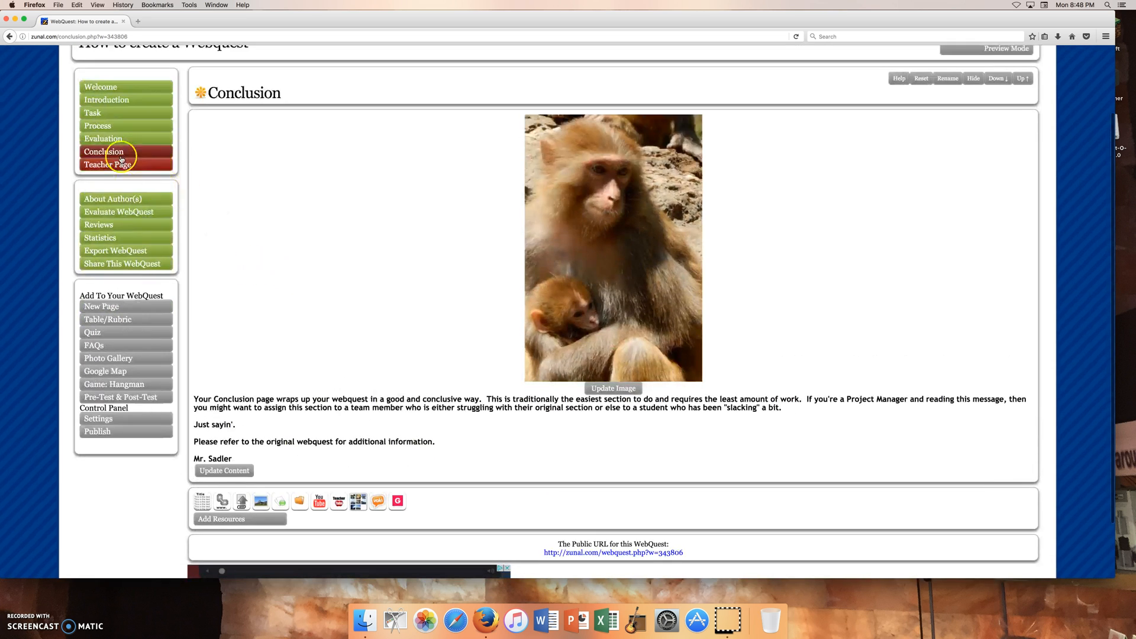
scroll("up", 3)
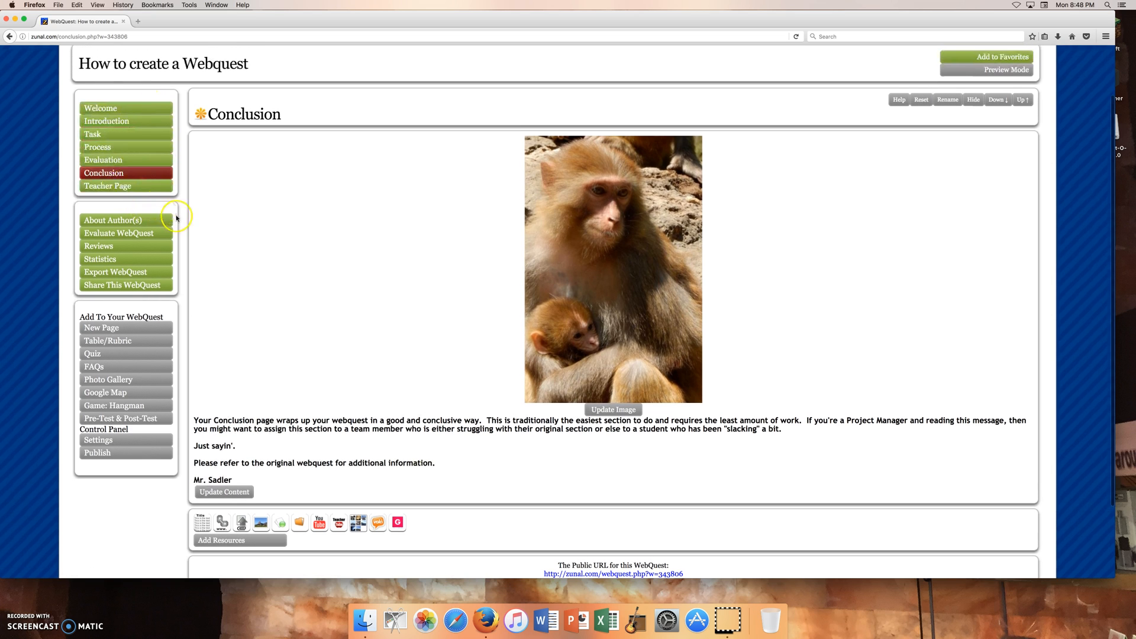
scroll("up", 3)
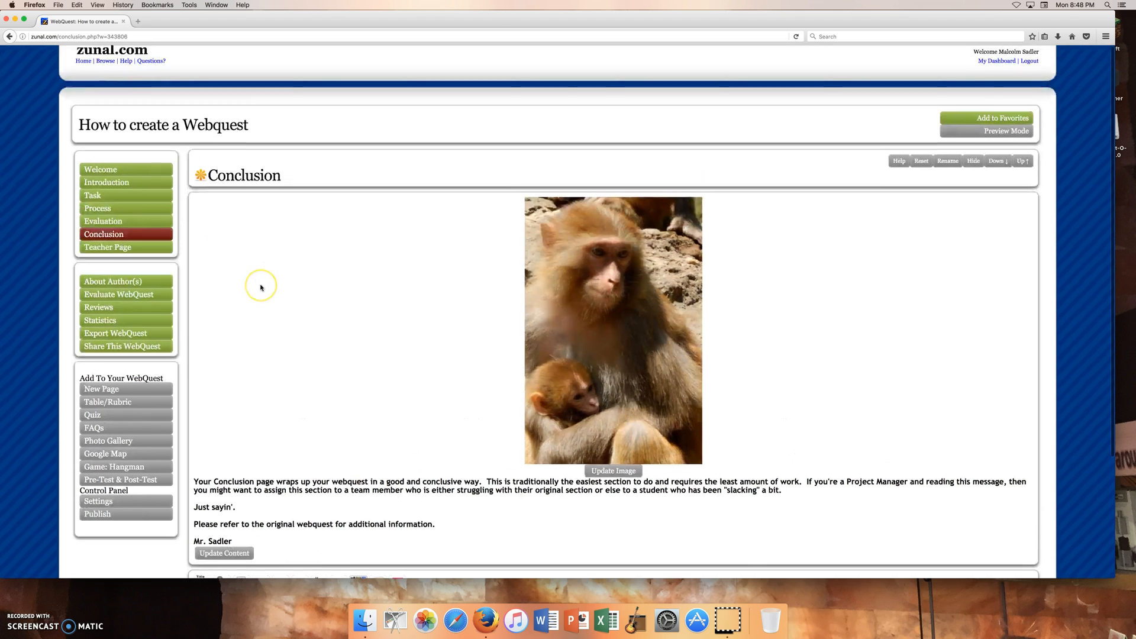
mouse_move(261, 287)
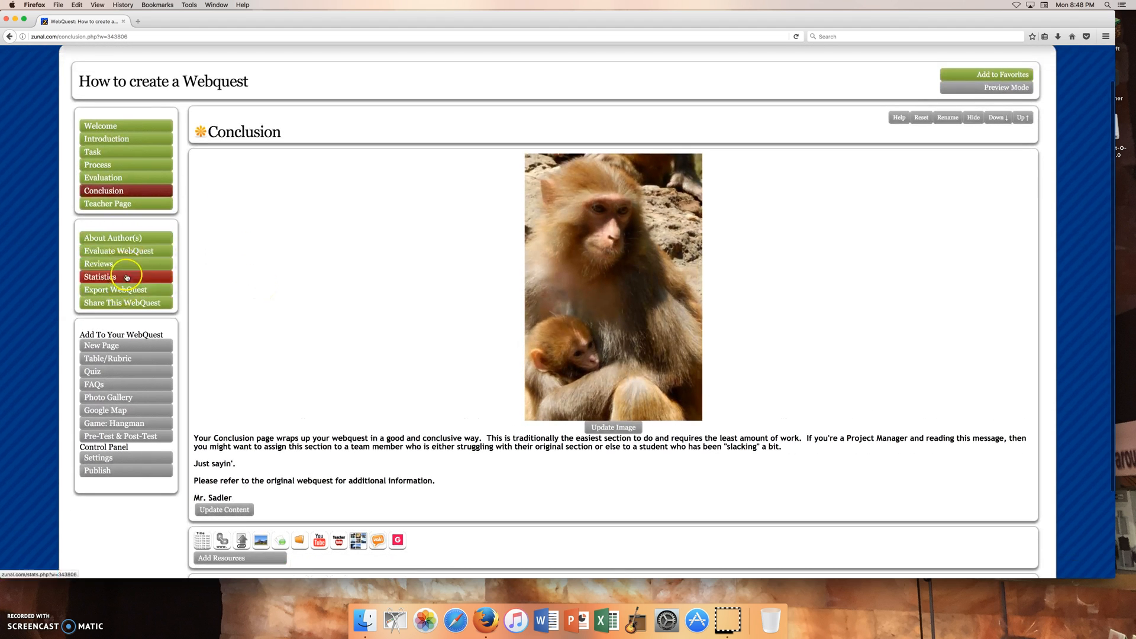
scroll("down", 3)
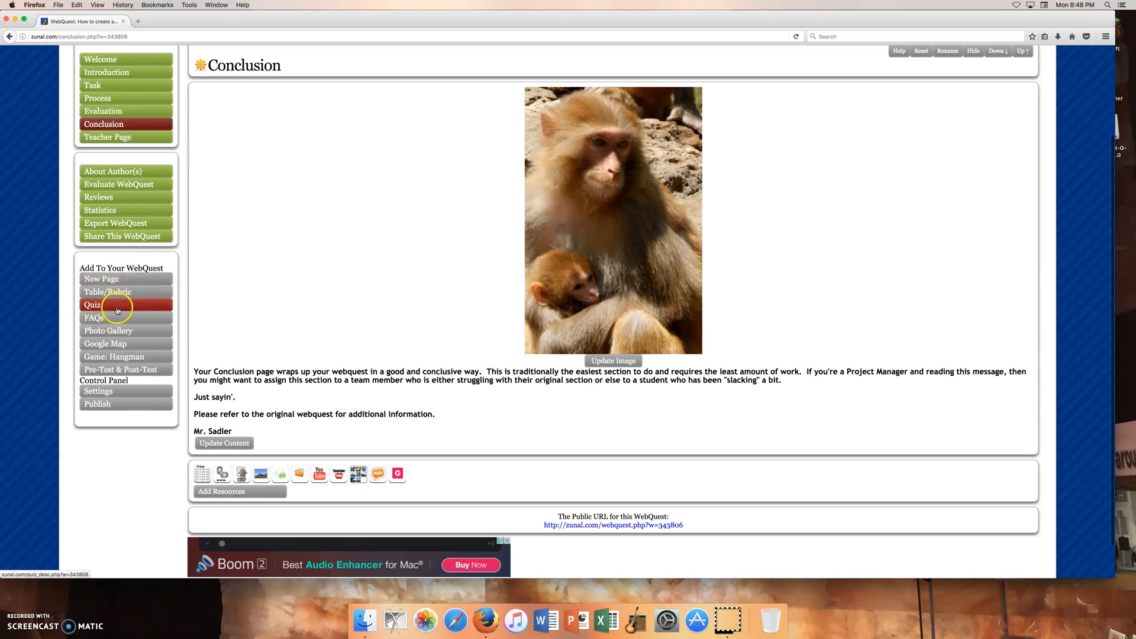
mouse_move(101, 278)
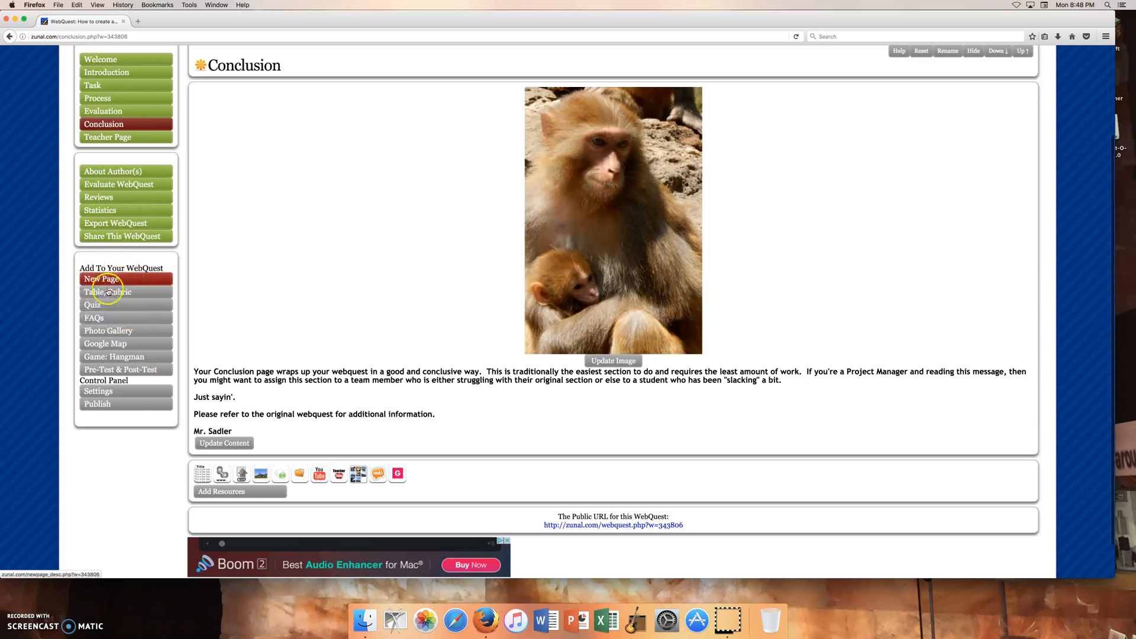
mouse_move(106, 343)
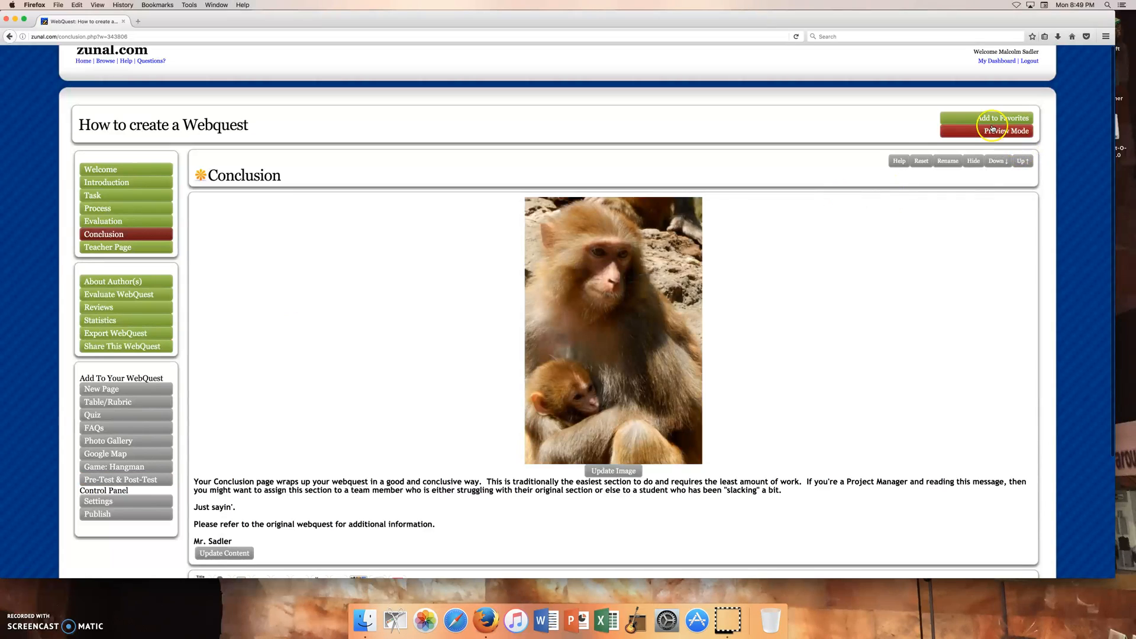
Go back to the Welcome page and turn on Preview Mode
left_click(100, 168)
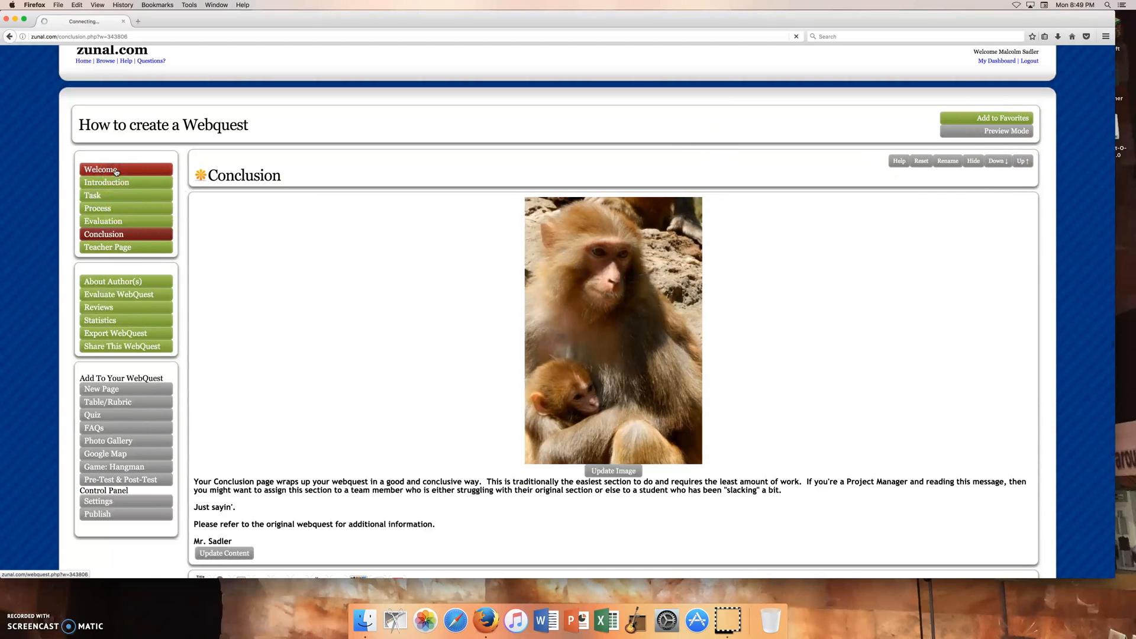
left_click(100, 168)
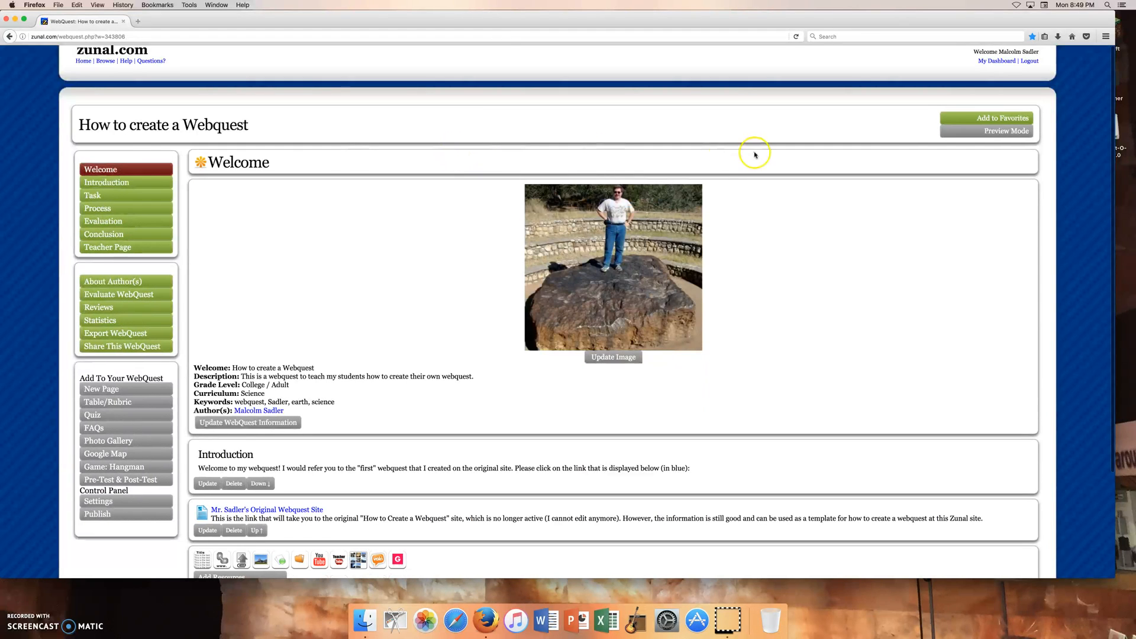
mouse_move(727, 157)
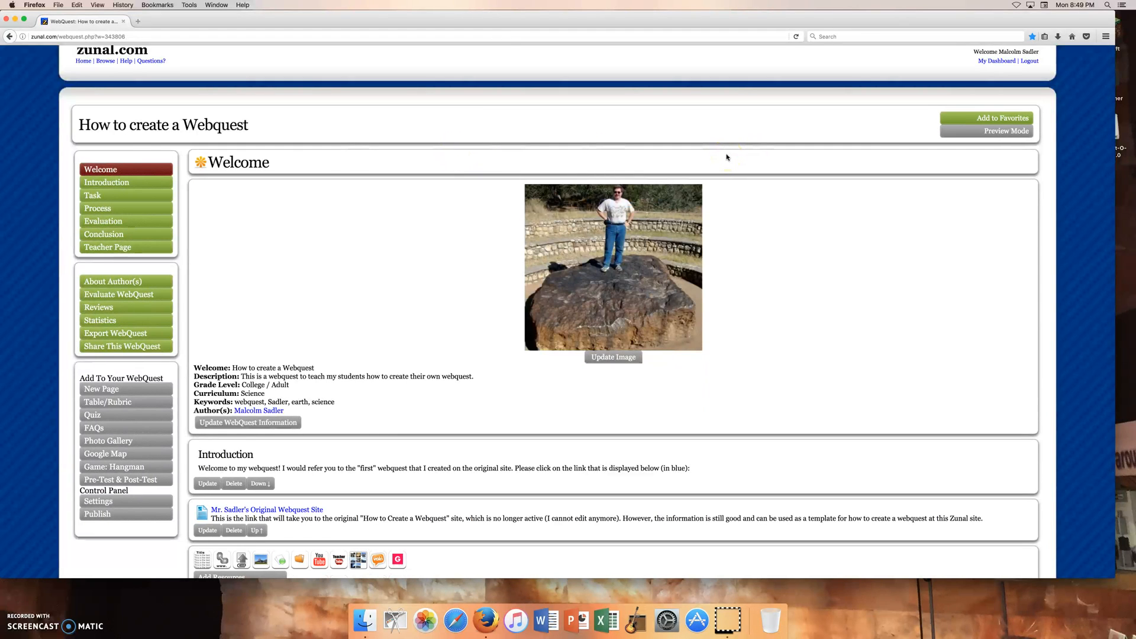
mouse_move(613, 356)
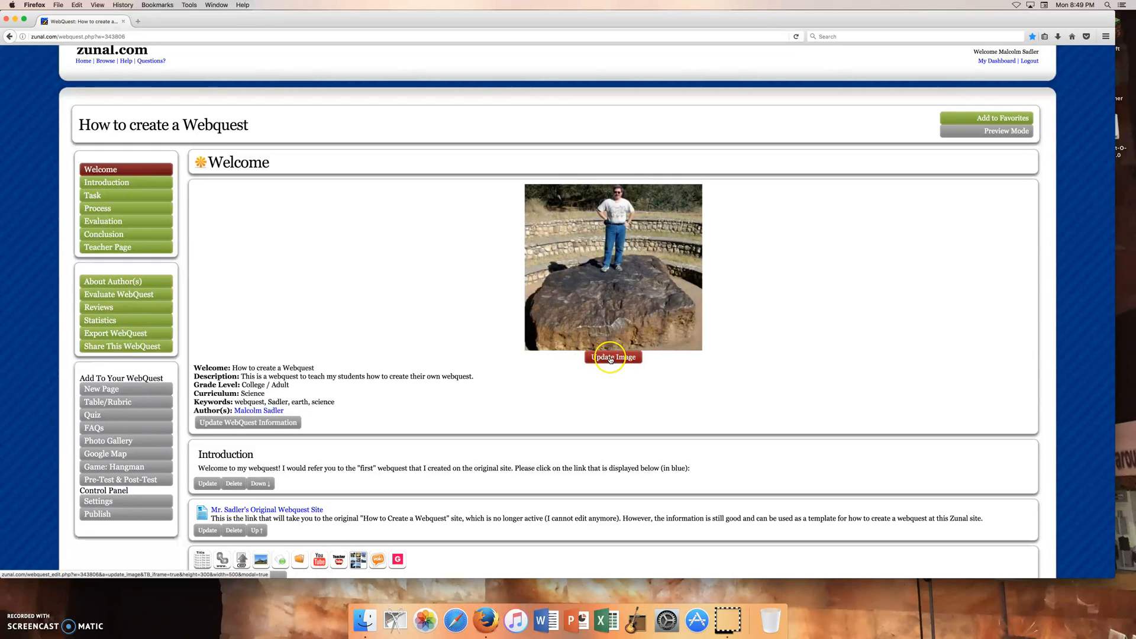
mouse_move(990, 143)
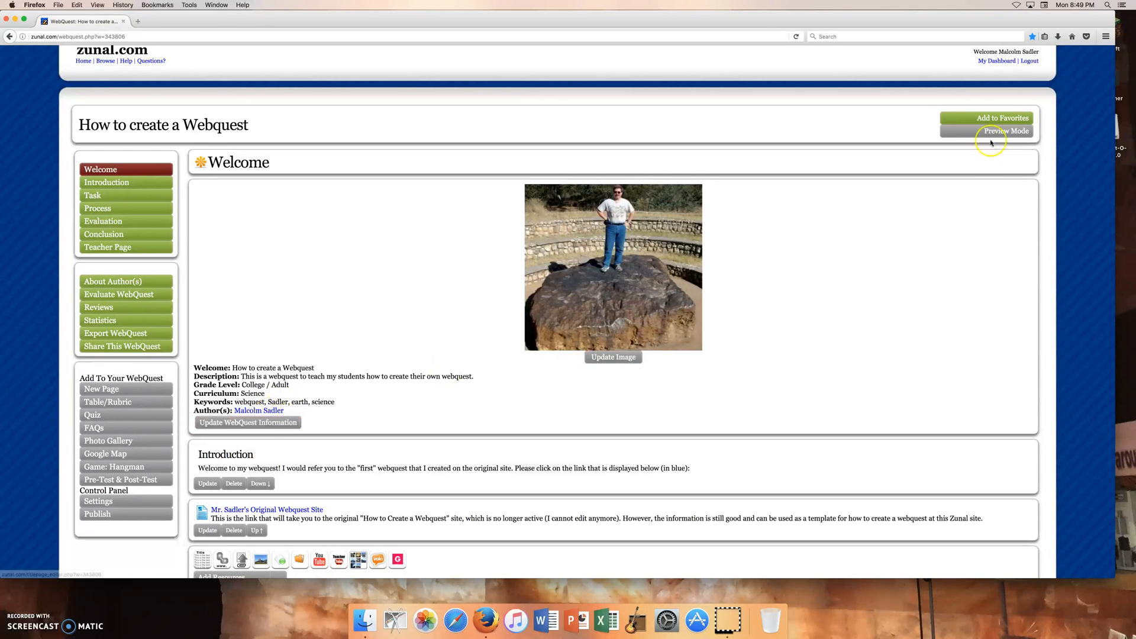
left_click(1005, 131)
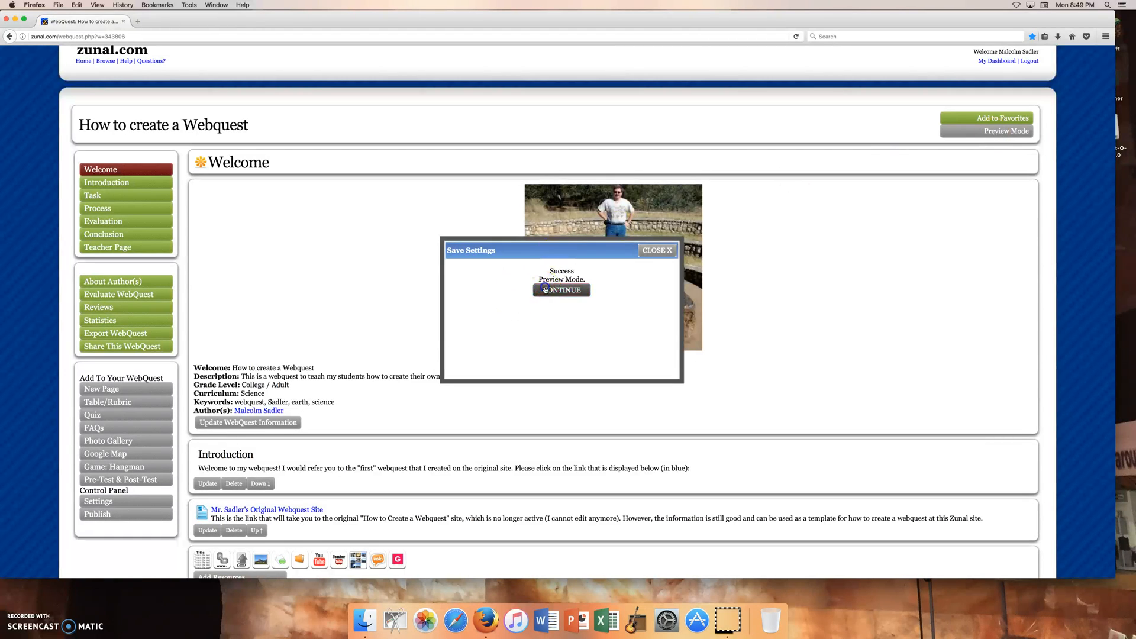
In preview, step through Introduction, Task, Process and Evaluation to the Conclusion page
left_click(561, 290)
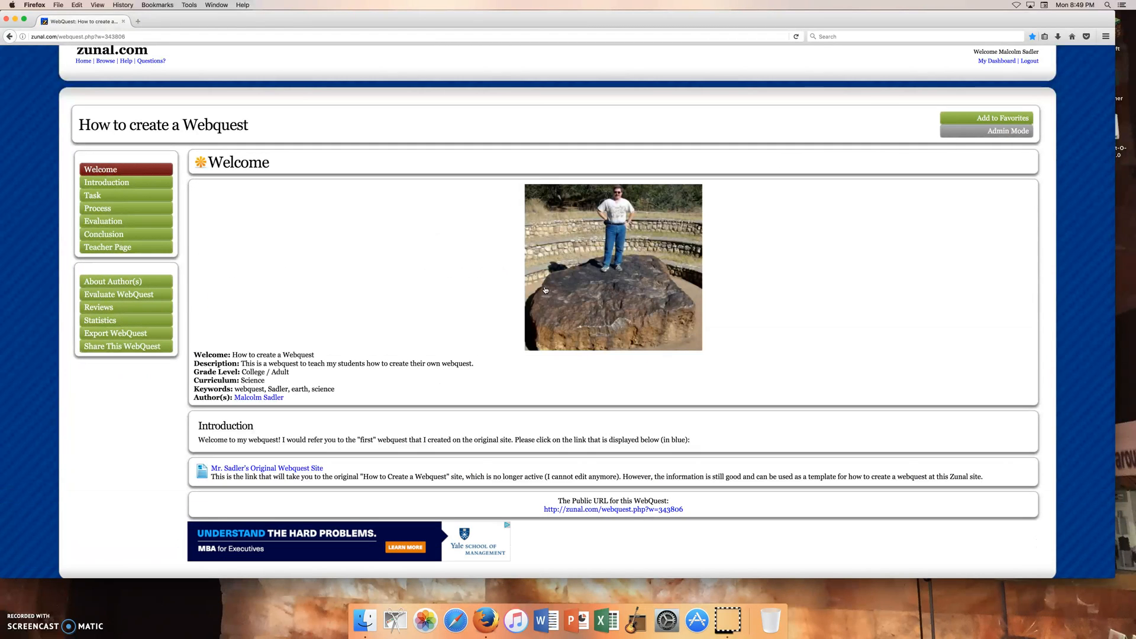
mouse_move(894, 346)
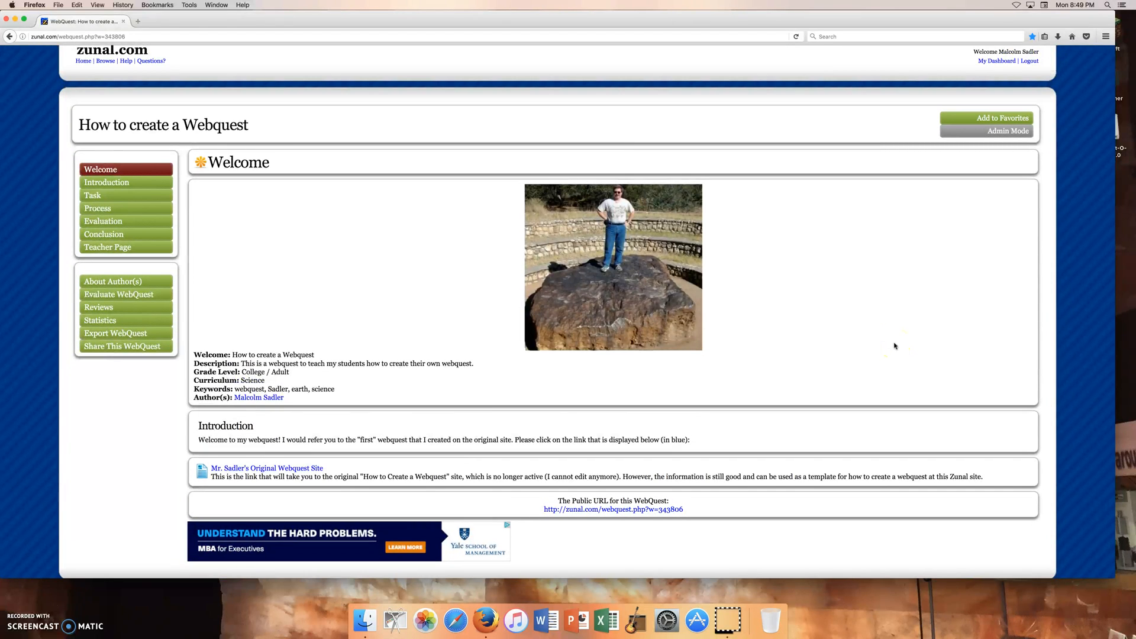
left_click(106, 182)
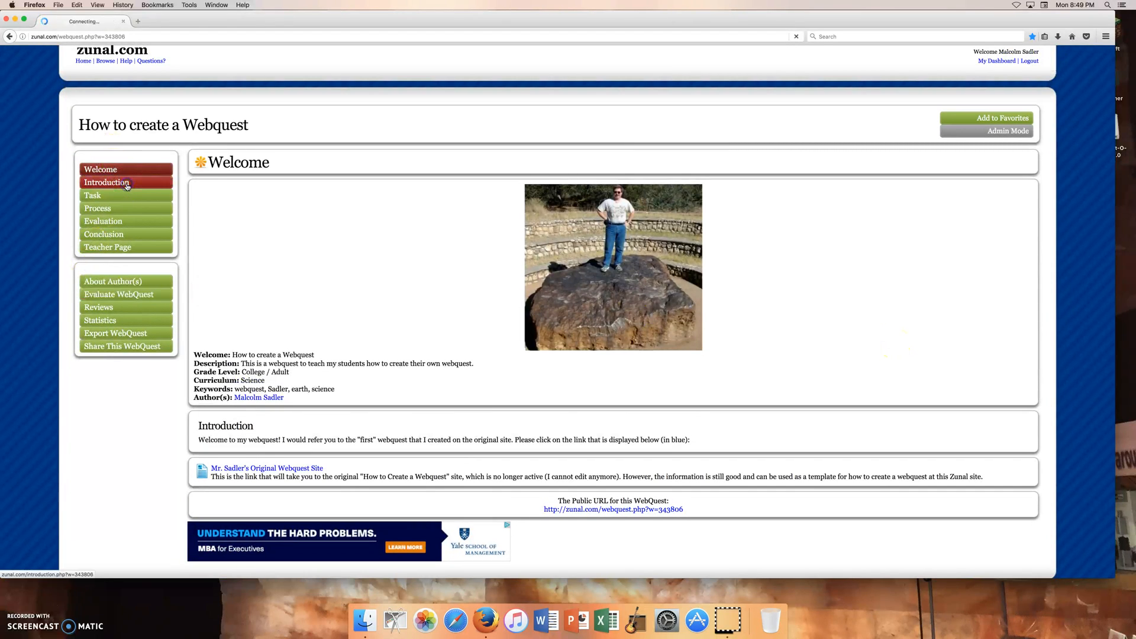
left_click(107, 182)
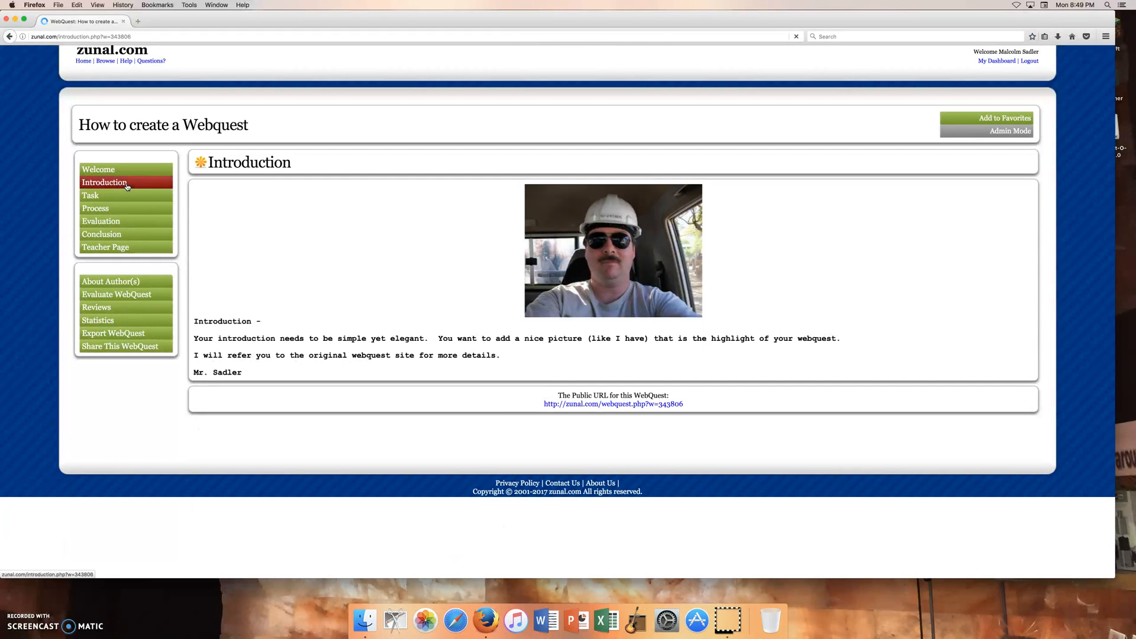
left_click(90, 196)
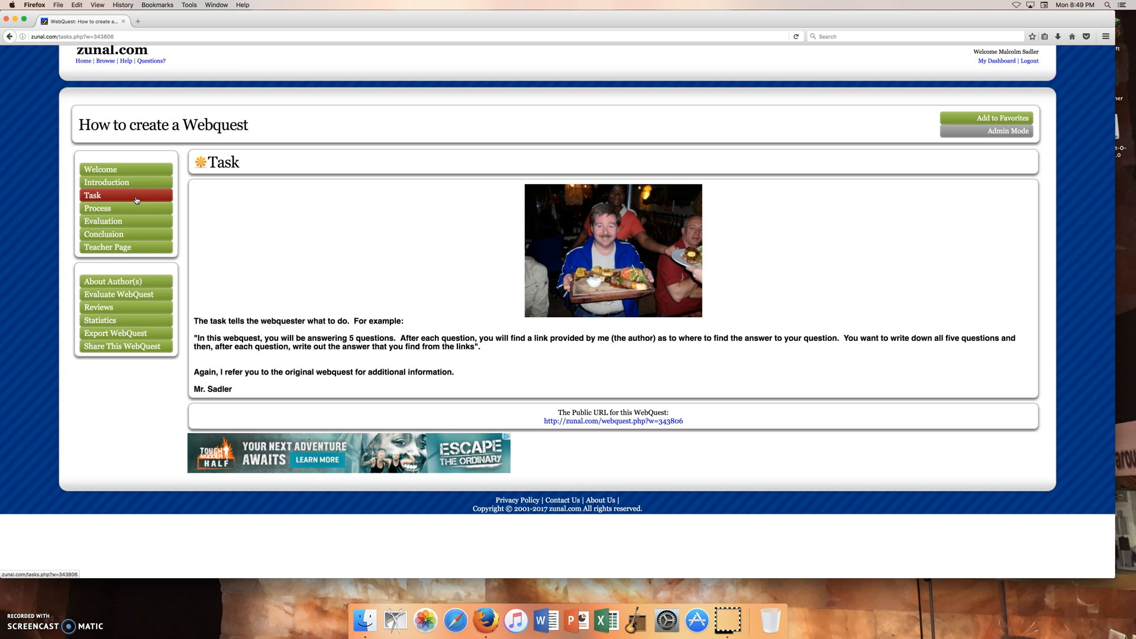
mouse_move(135, 211)
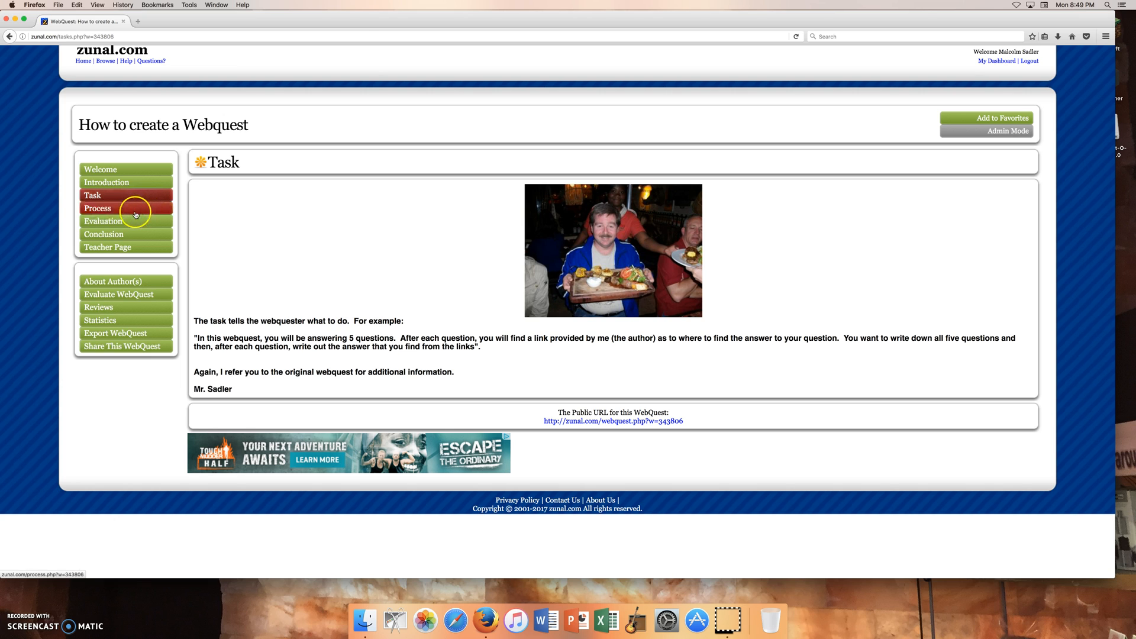
left_click(97, 208)
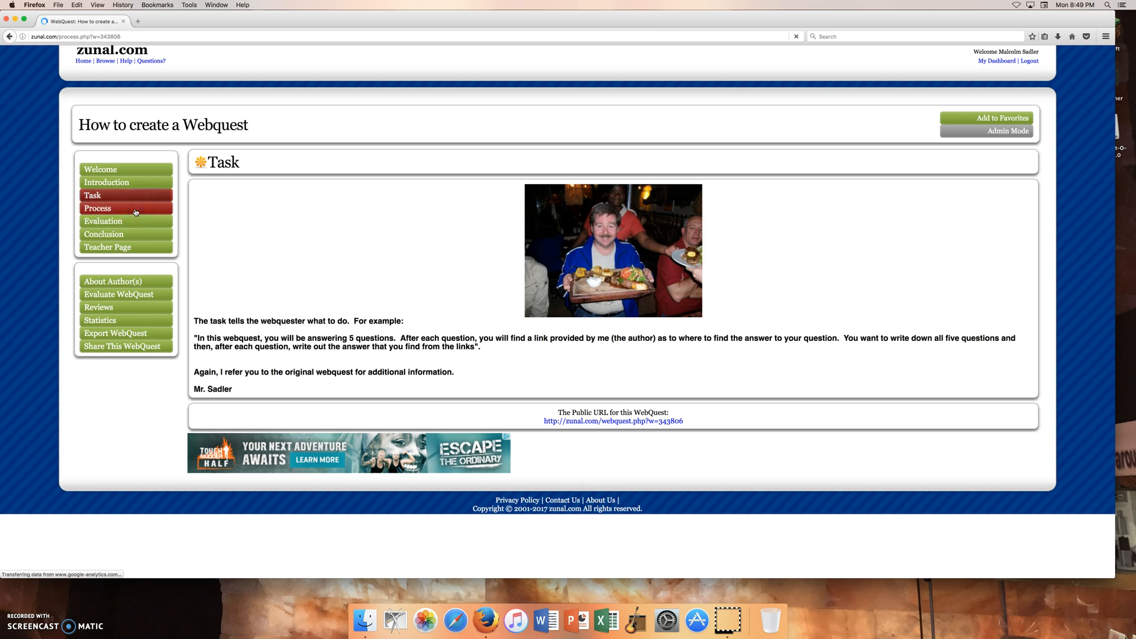
left_click(97, 207)
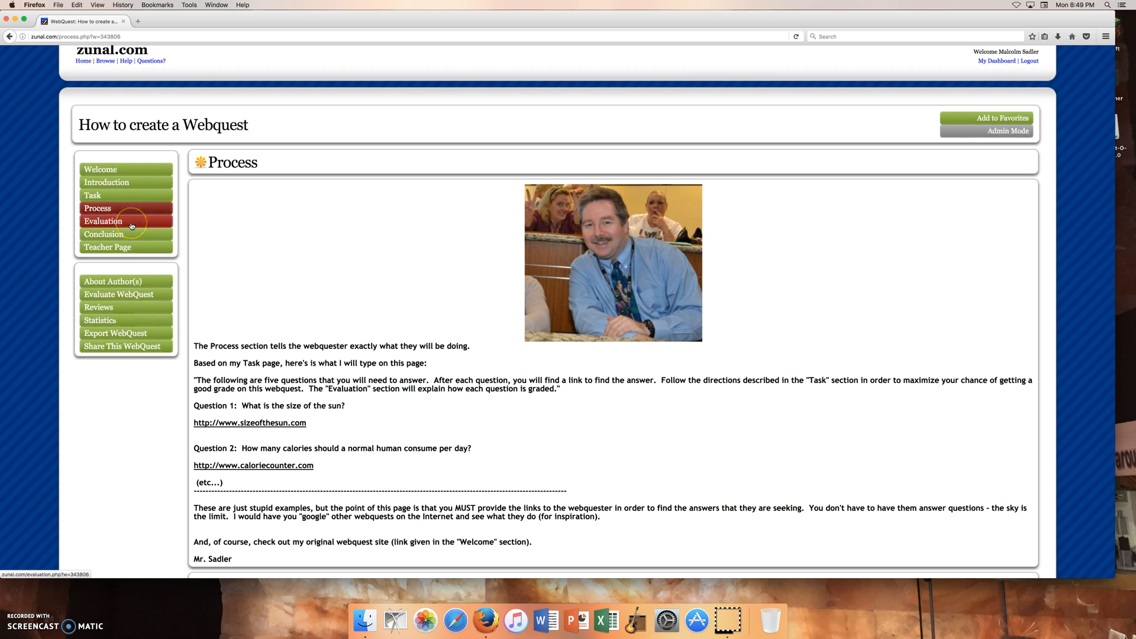
left_click(104, 221)
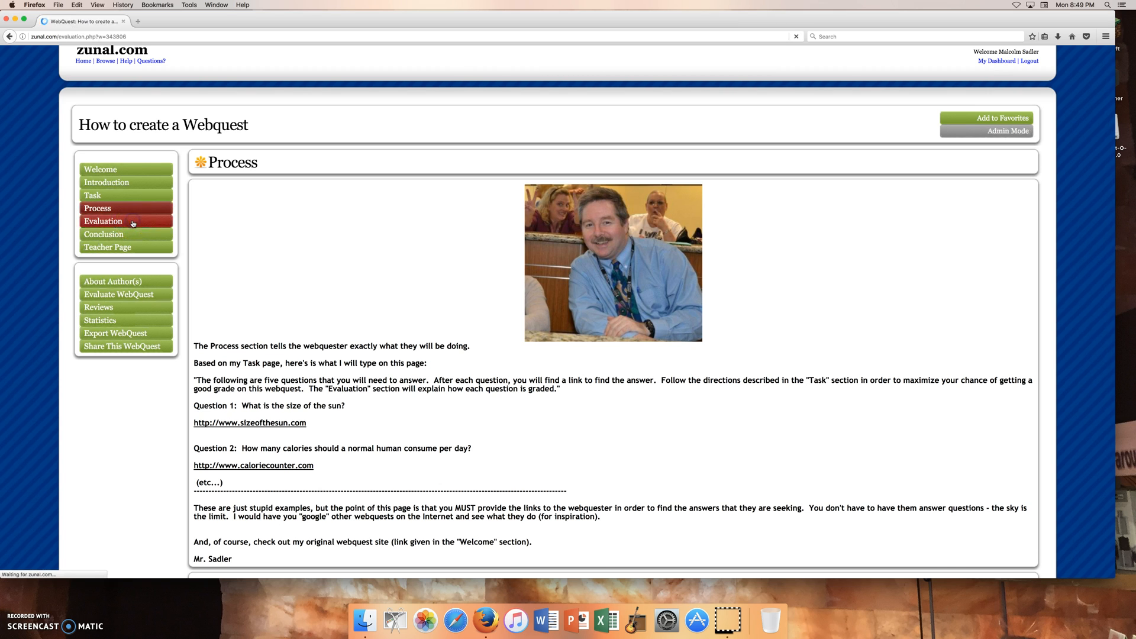
left_click(104, 221)
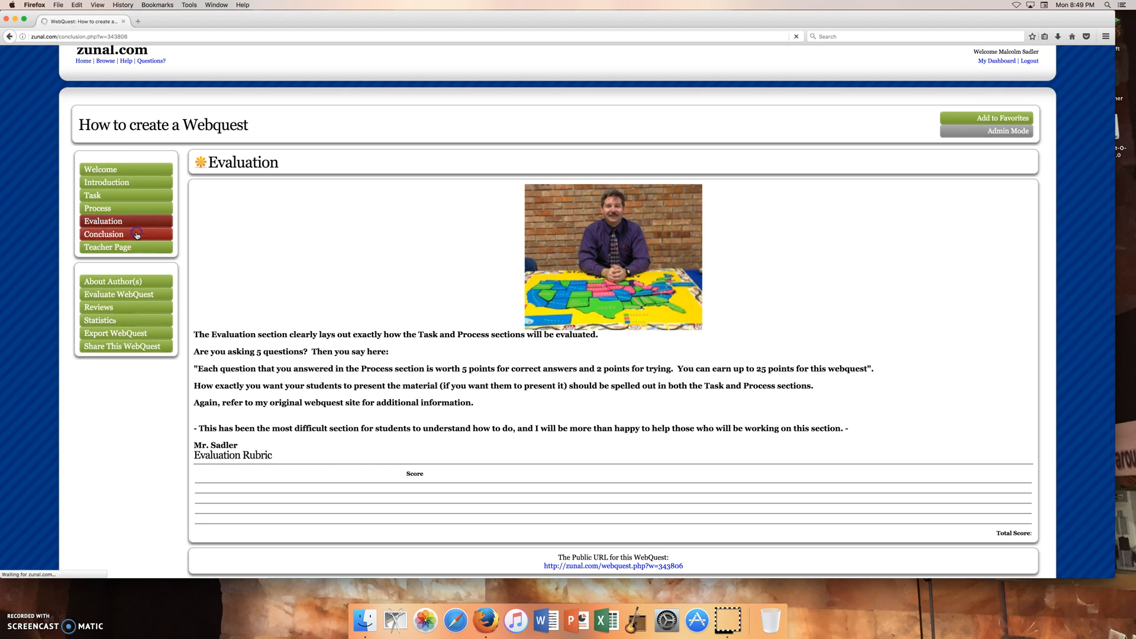
left_click(103, 233)
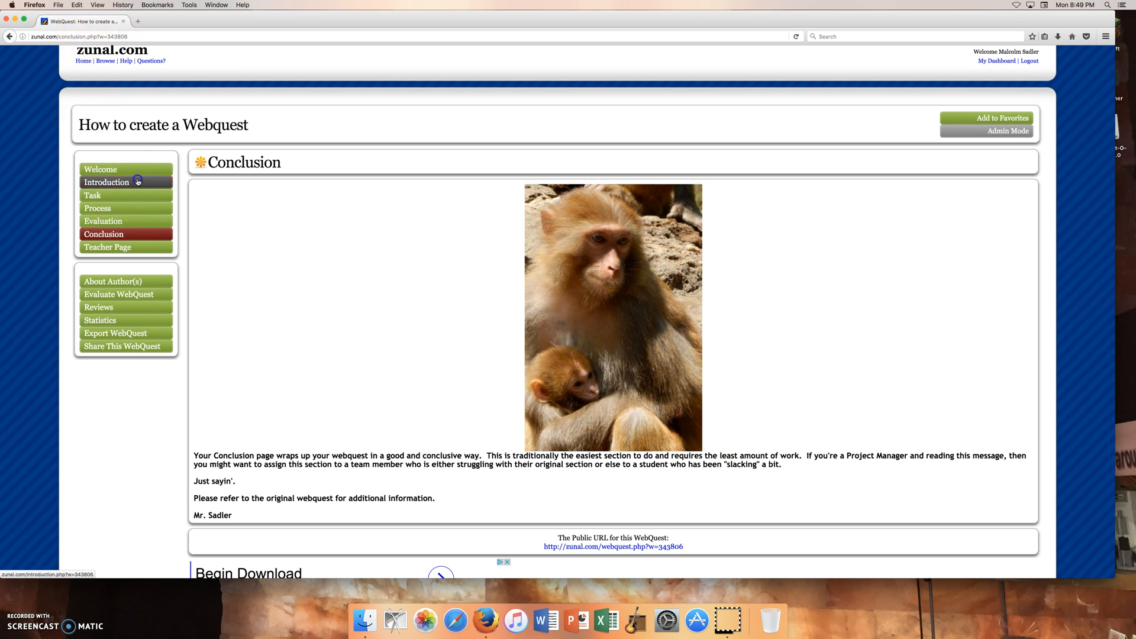
Revisit Introduction, then return to the Welcome page with the meteorite photo
left_click(106, 181)
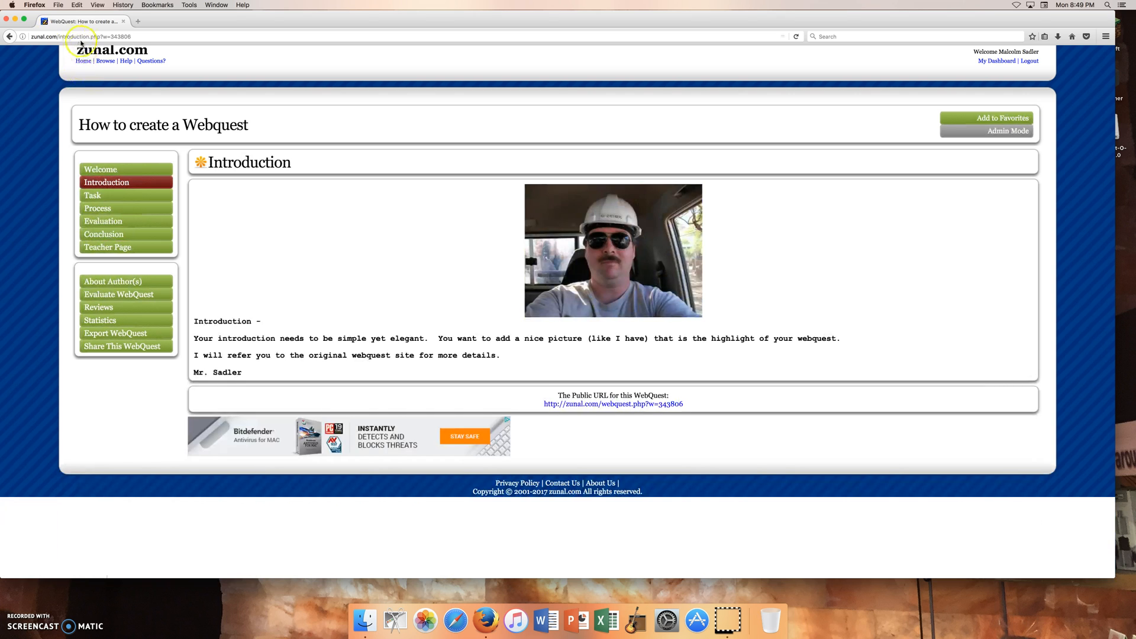
mouse_move(126, 170)
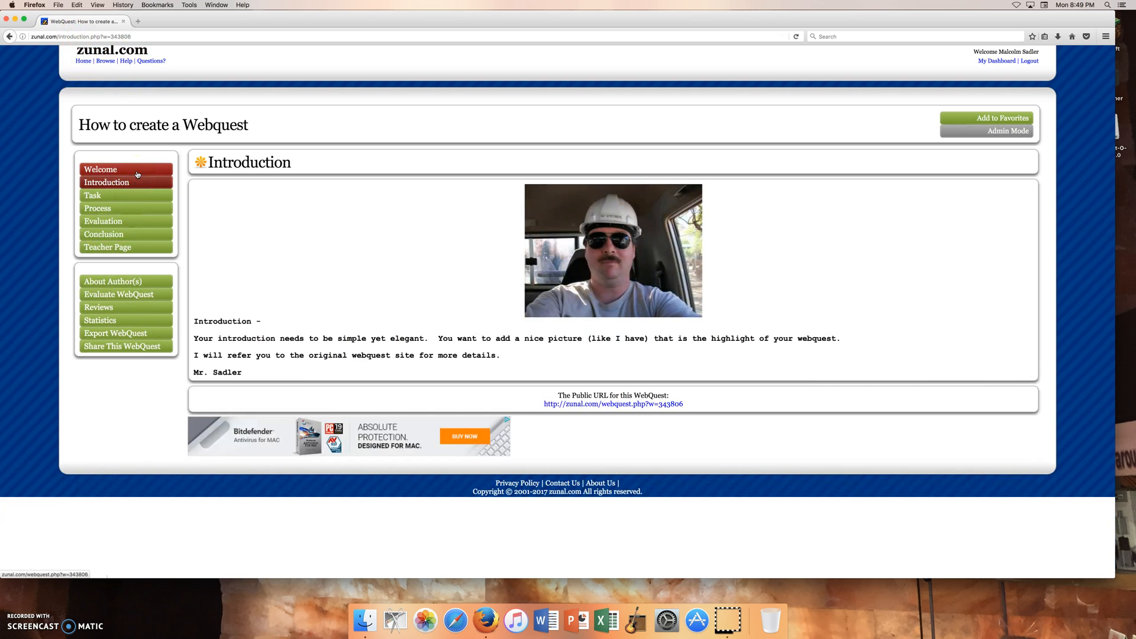
left_click(100, 169)
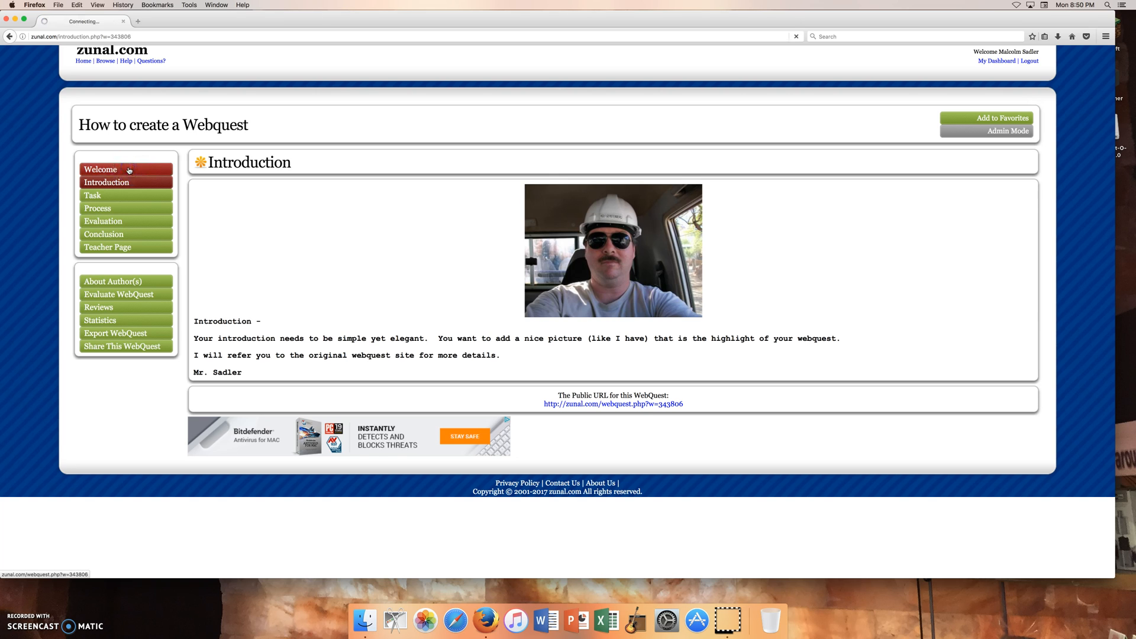
left_click(101, 169)
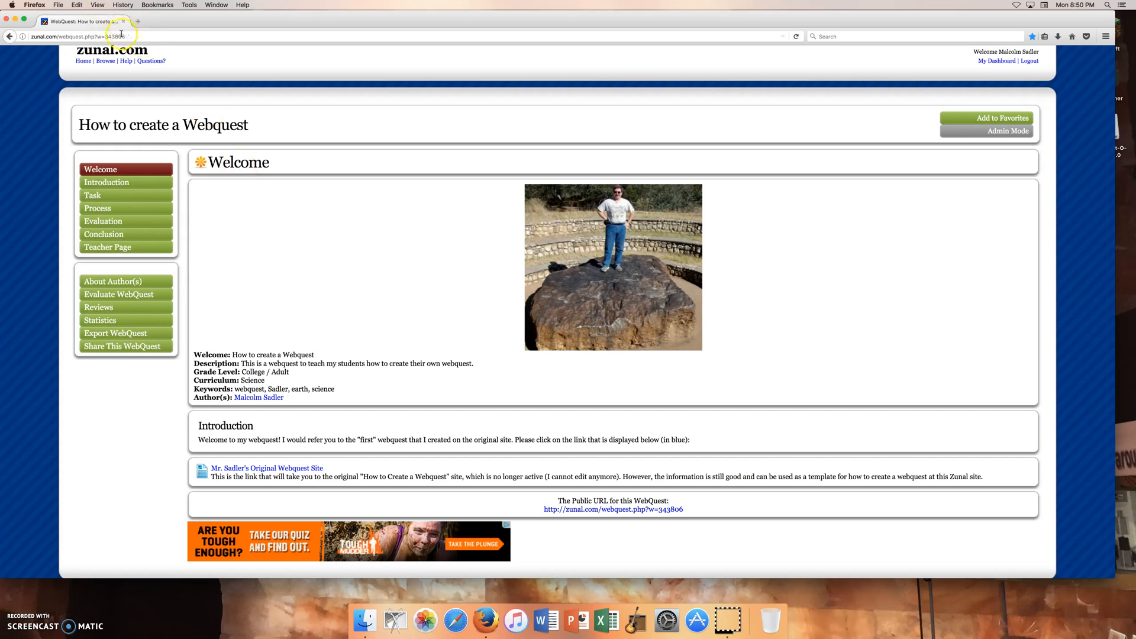
mouse_move(304, 143)
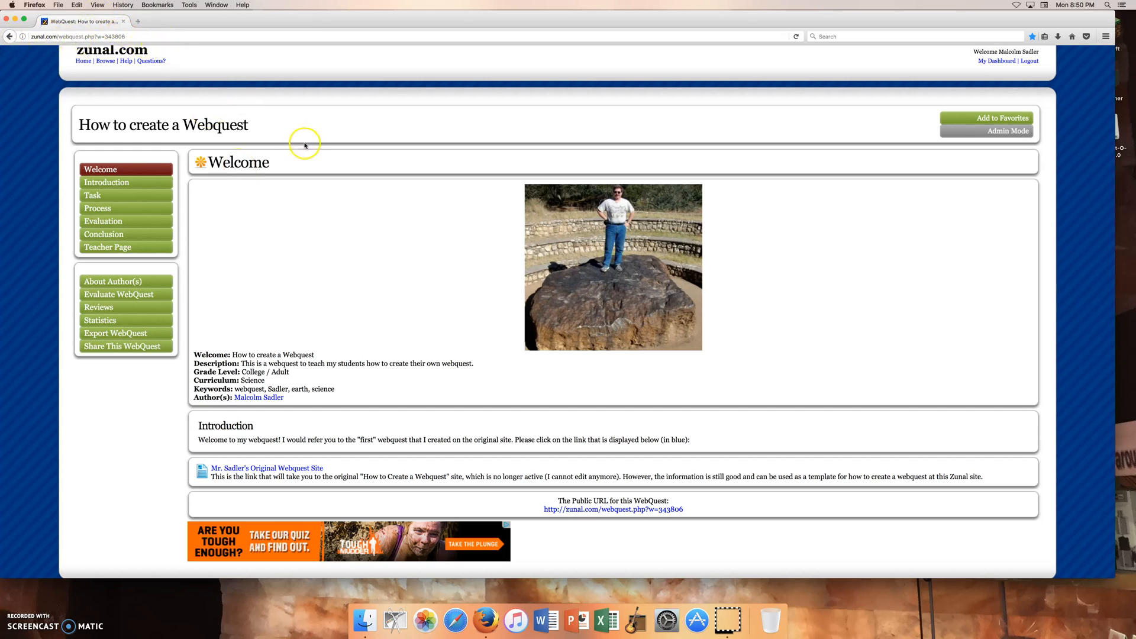
mouse_move(304, 144)
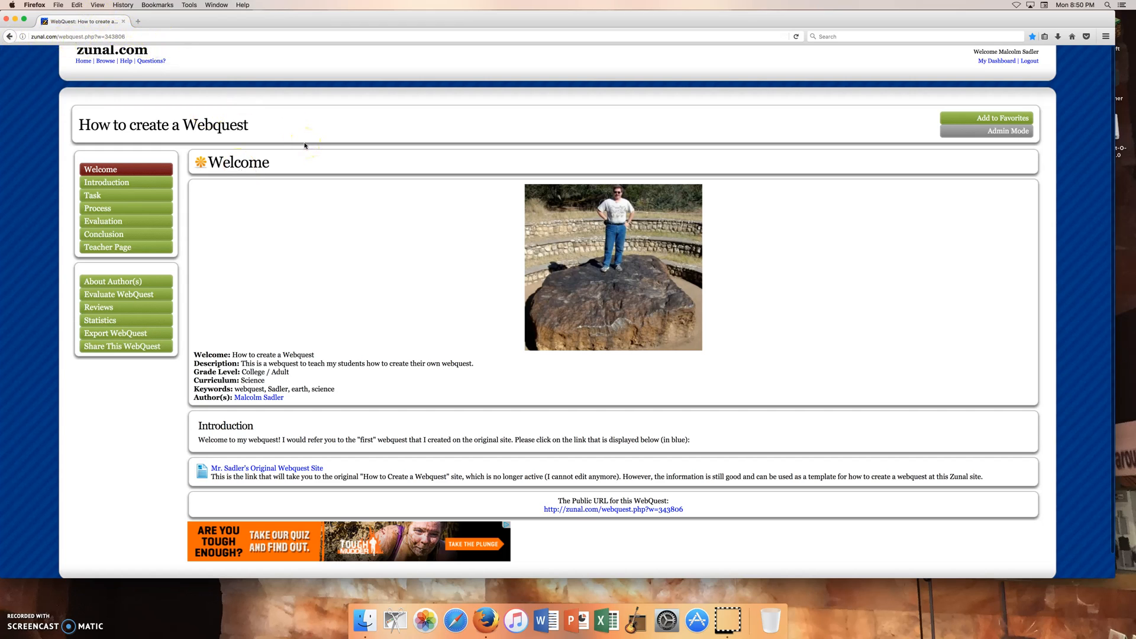
mouse_move(787, 149)
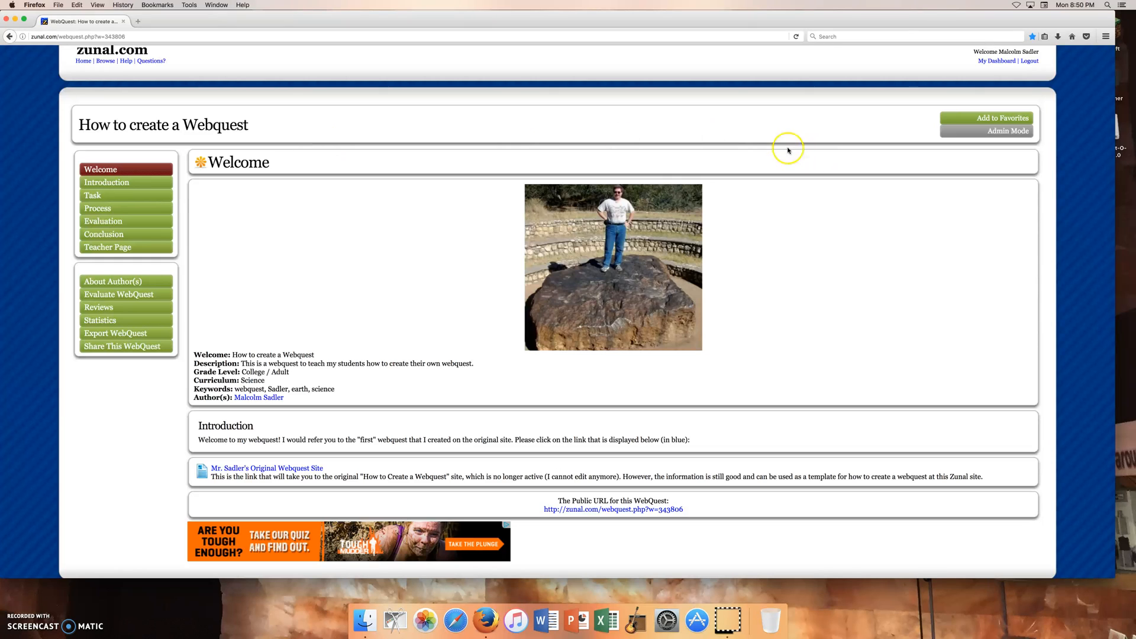
mouse_move(809, 150)
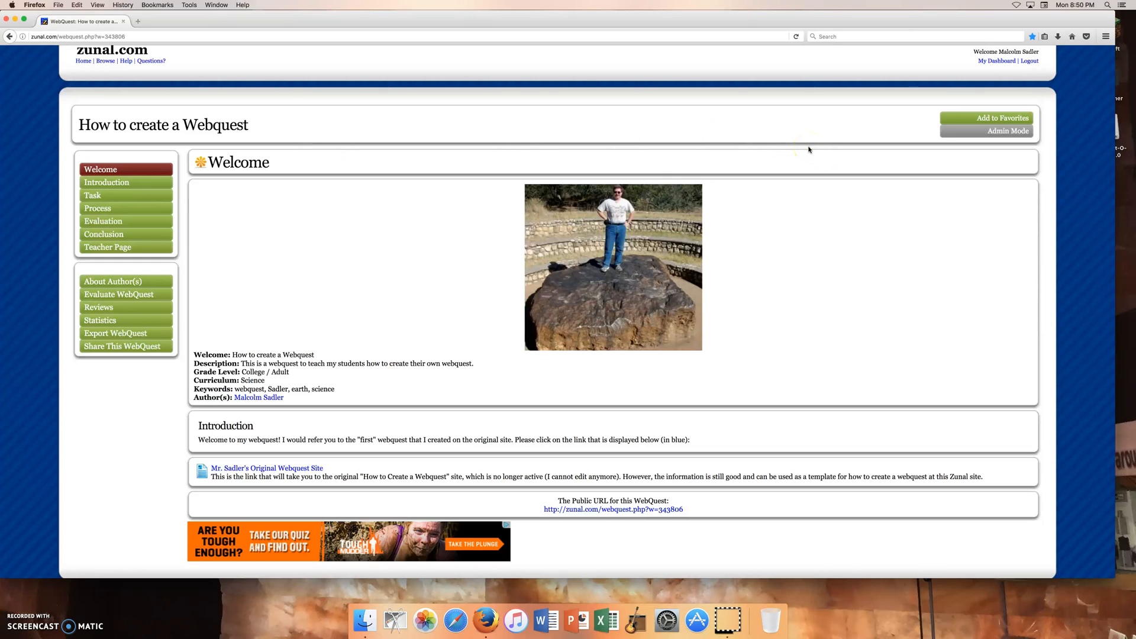
mouse_move(955, 64)
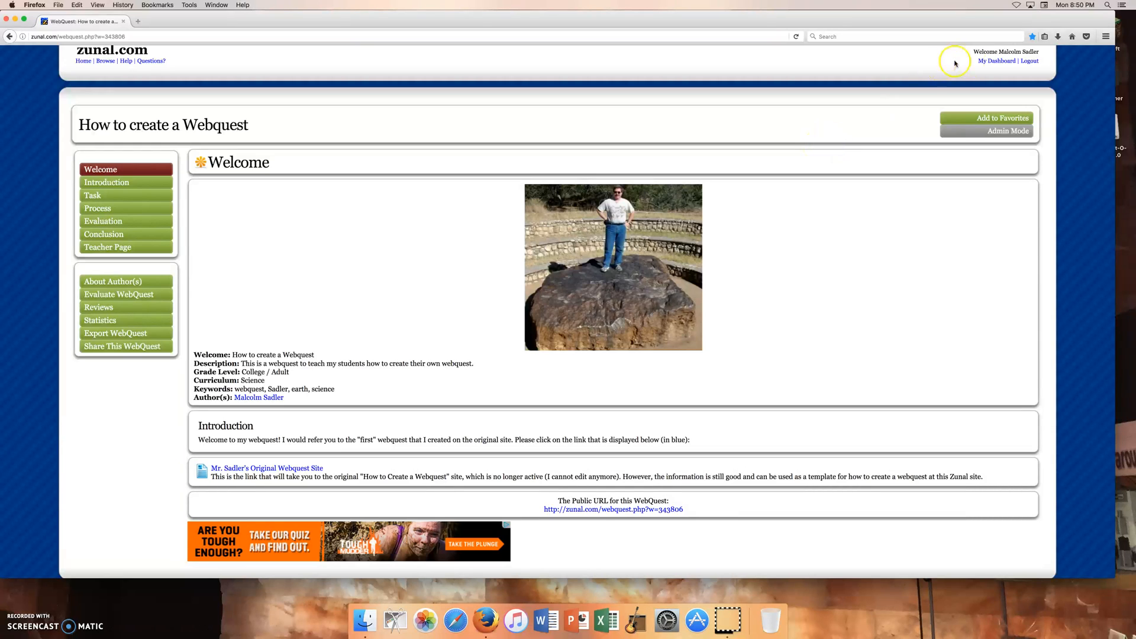
Sign out of the Zunal account via the header Logout link, returning to the public homepage
left_click(1028, 61)
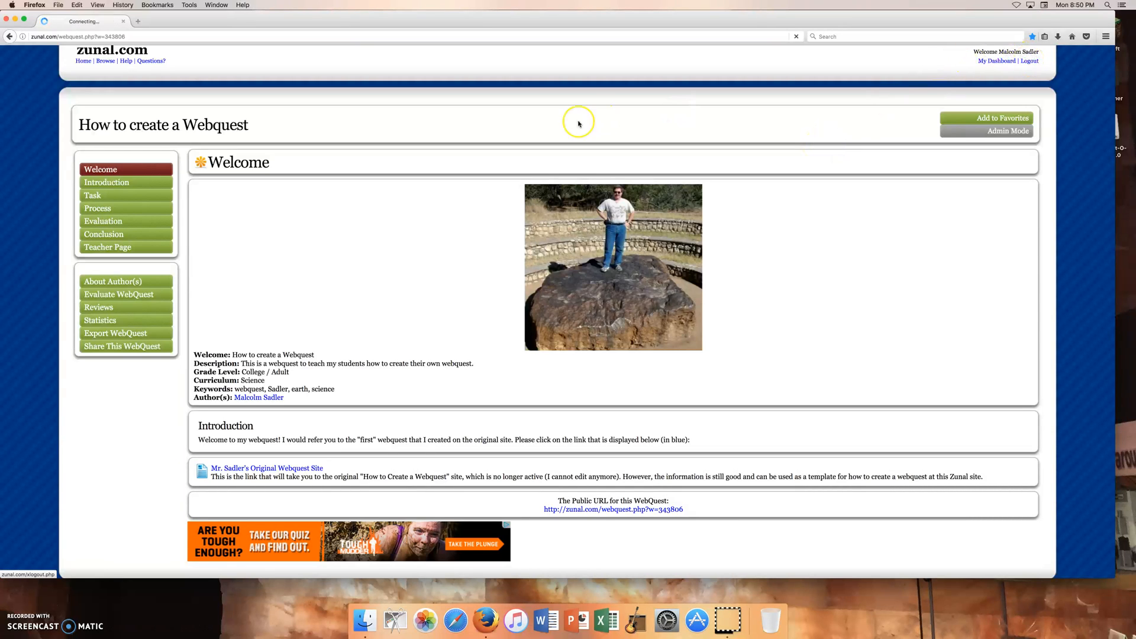
left_click(83, 61)
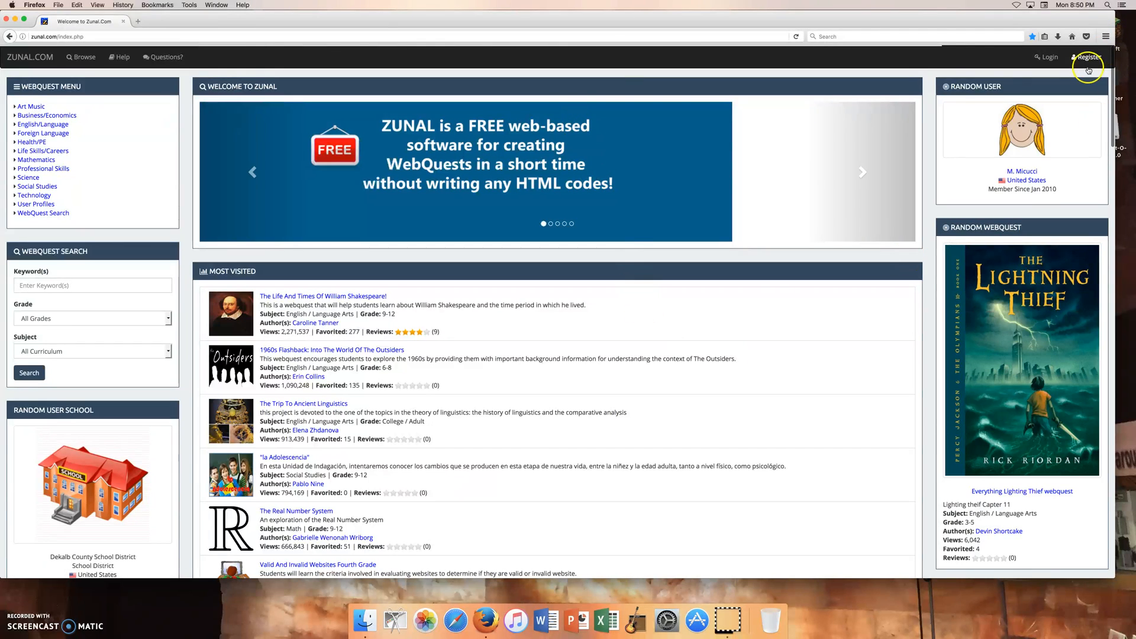
mouse_move(1024, 49)
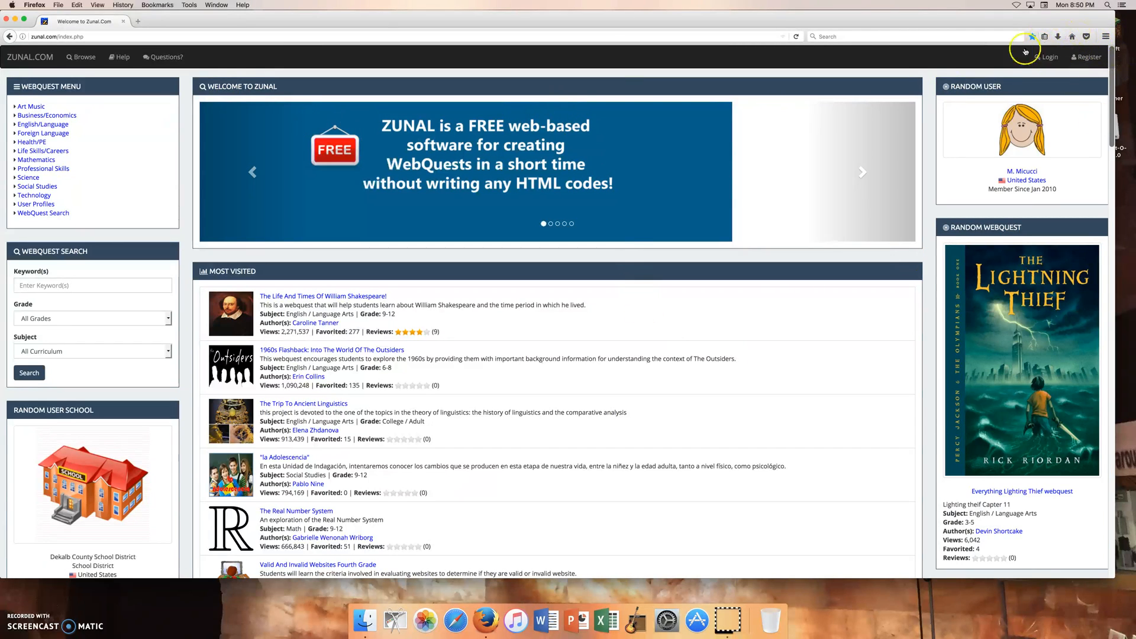
mouse_move(107, 562)
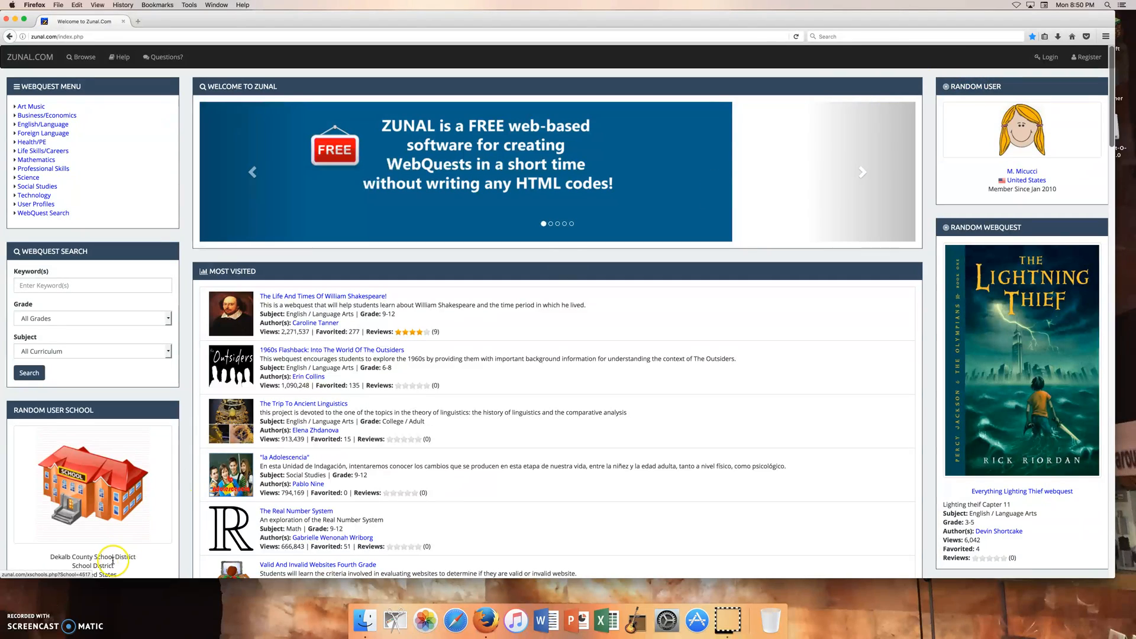
mouse_move(19, 606)
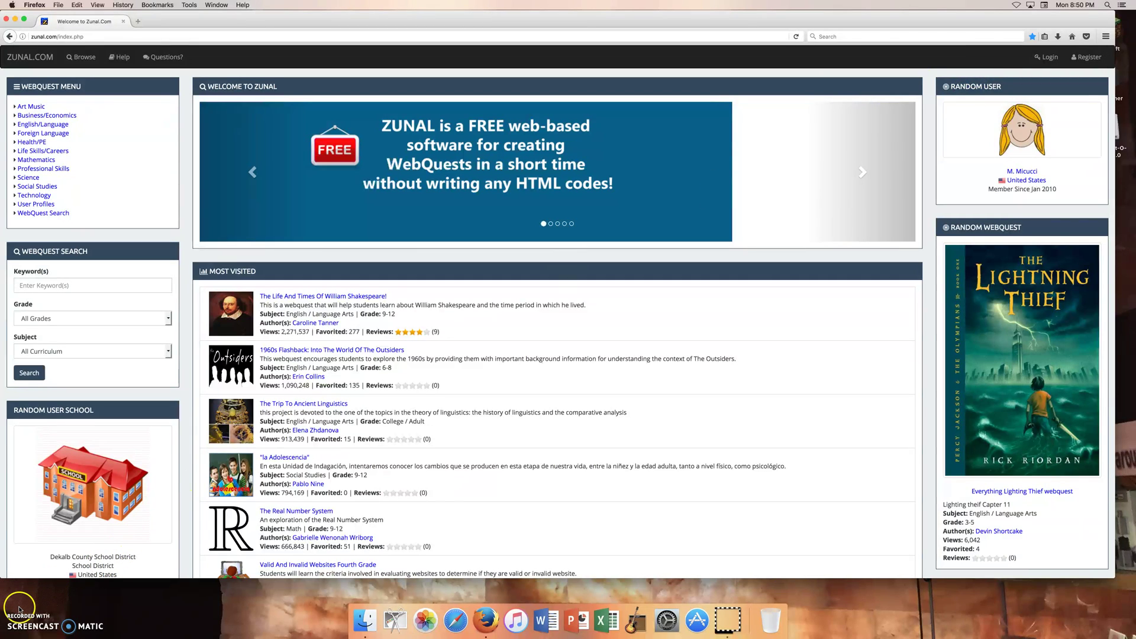